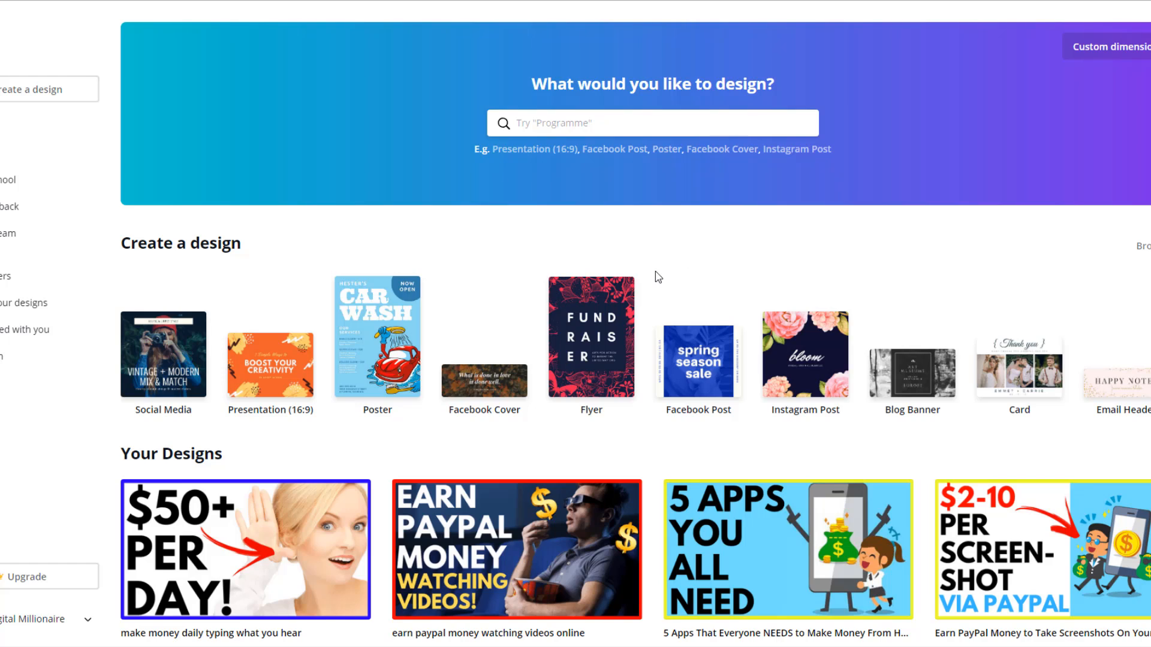
mouse_move(663, 275)
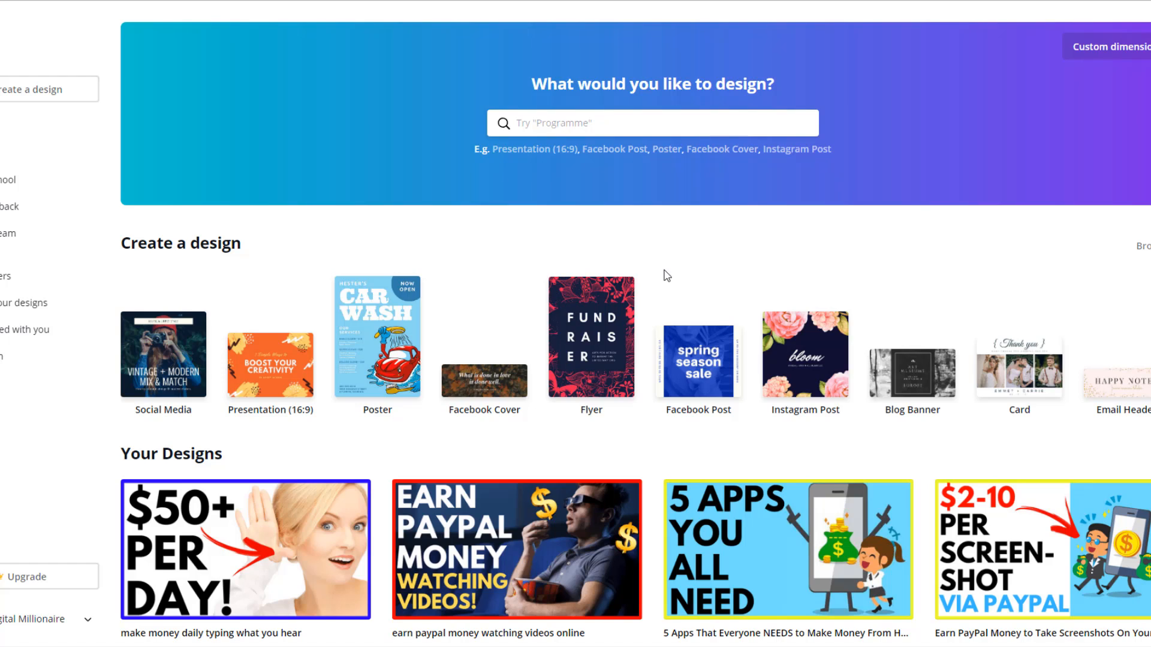
mouse_move(628, 268)
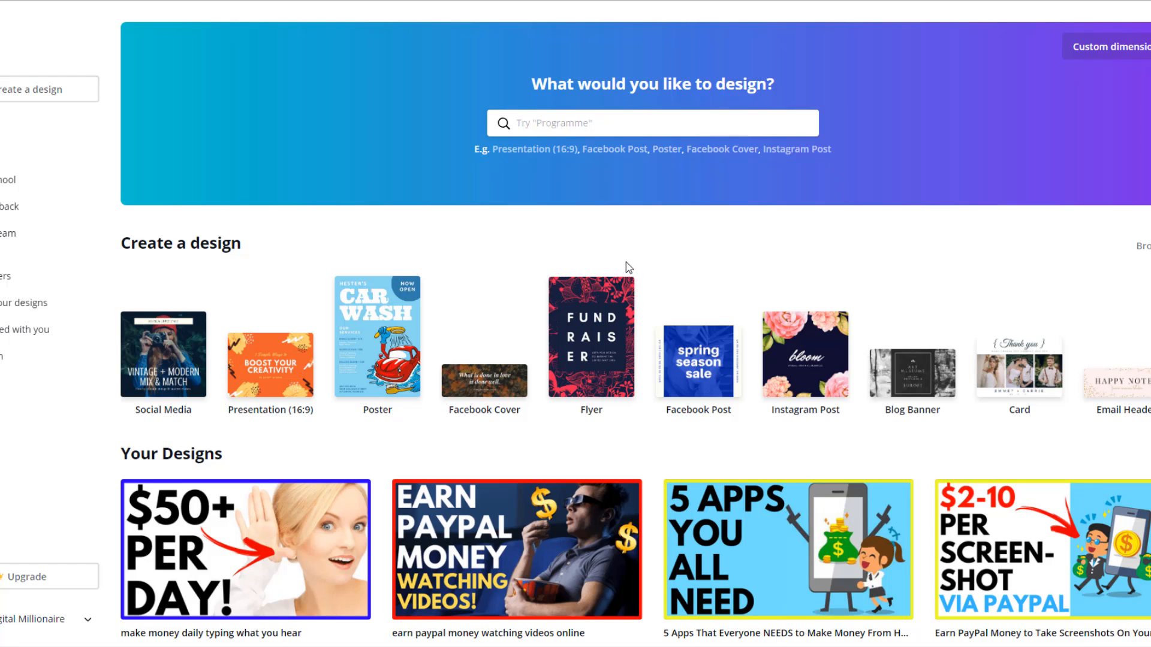
mouse_move(523, 233)
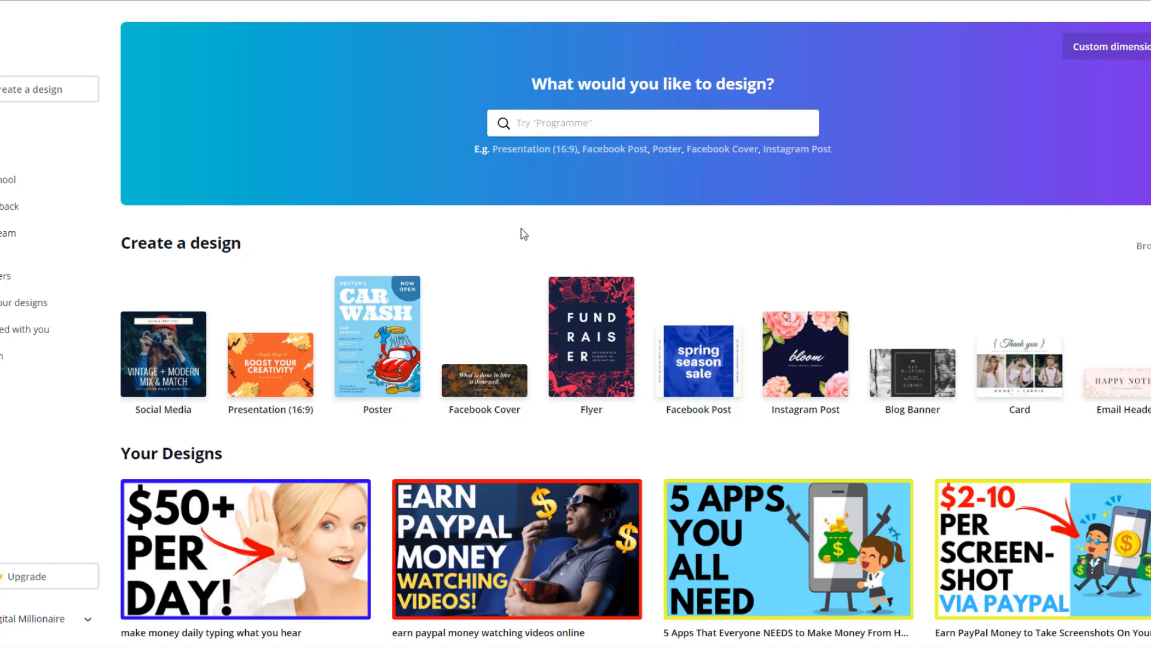
mouse_move(400, 213)
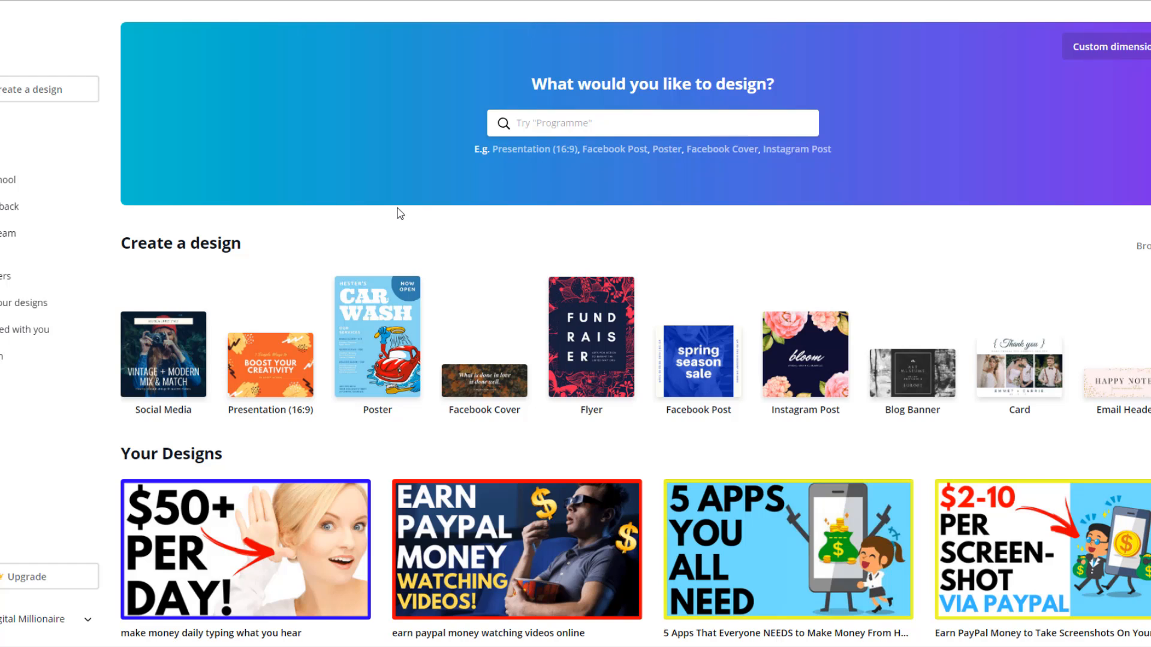
mouse_move(404, 233)
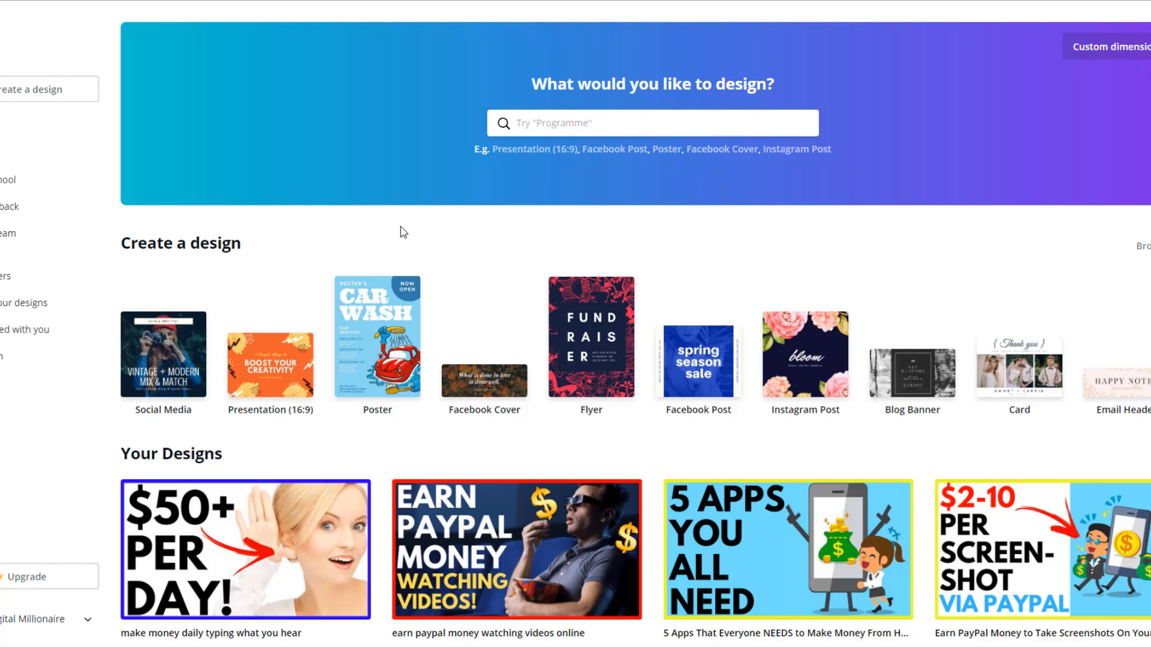
mouse_move(409, 236)
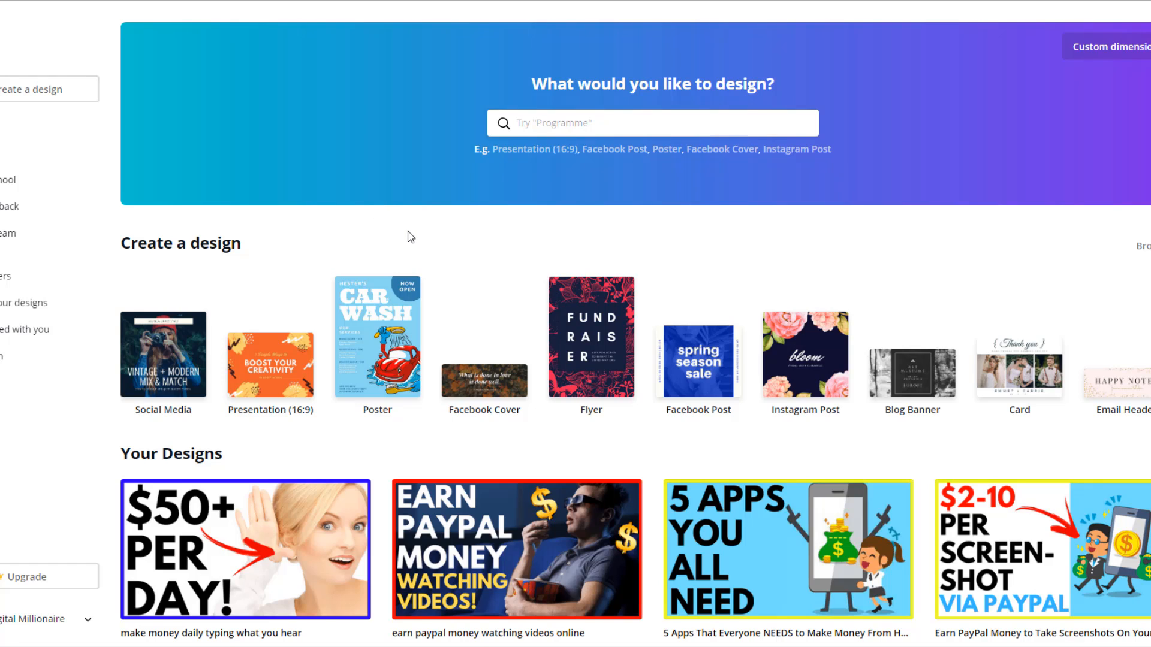
Scroll down Your Designs to reach the '$50+ PER DAY!' thumbnail design.
scroll(down, 3)
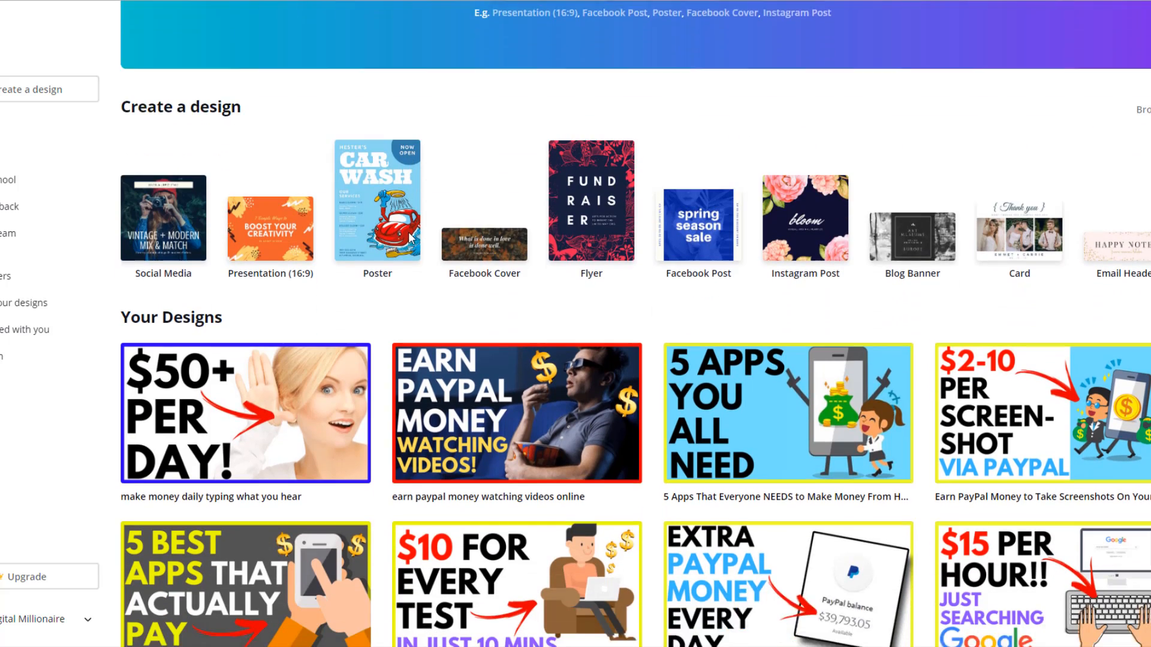
scroll(down, 3)
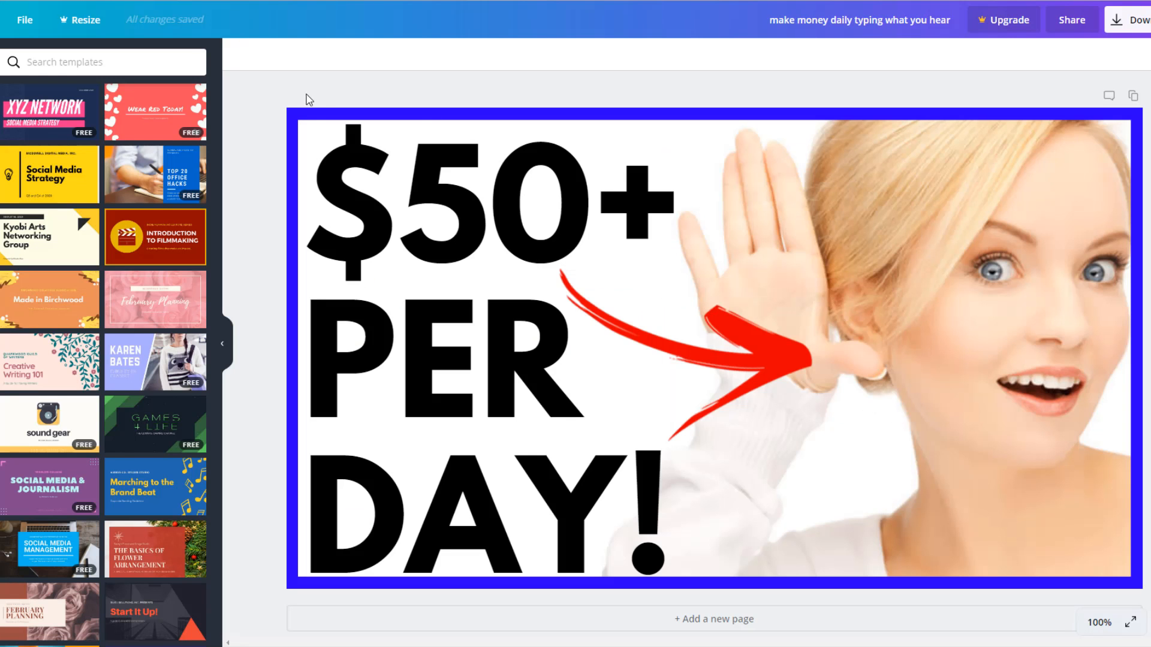
mouse_move(574, 94)
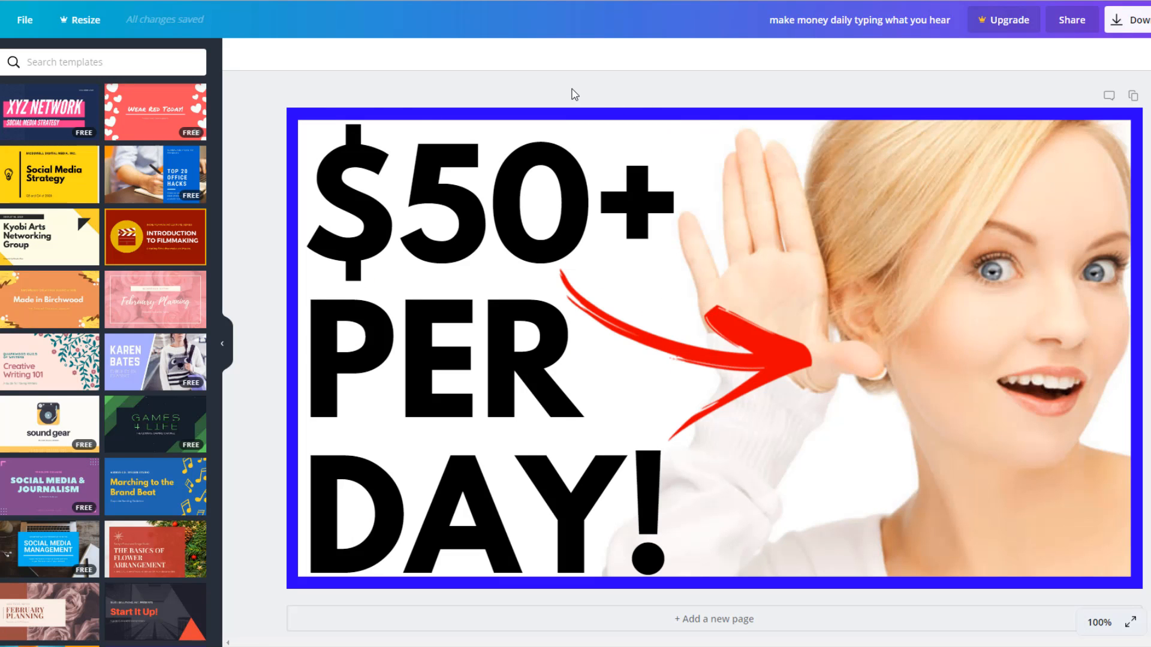
mouse_move(366, 82)
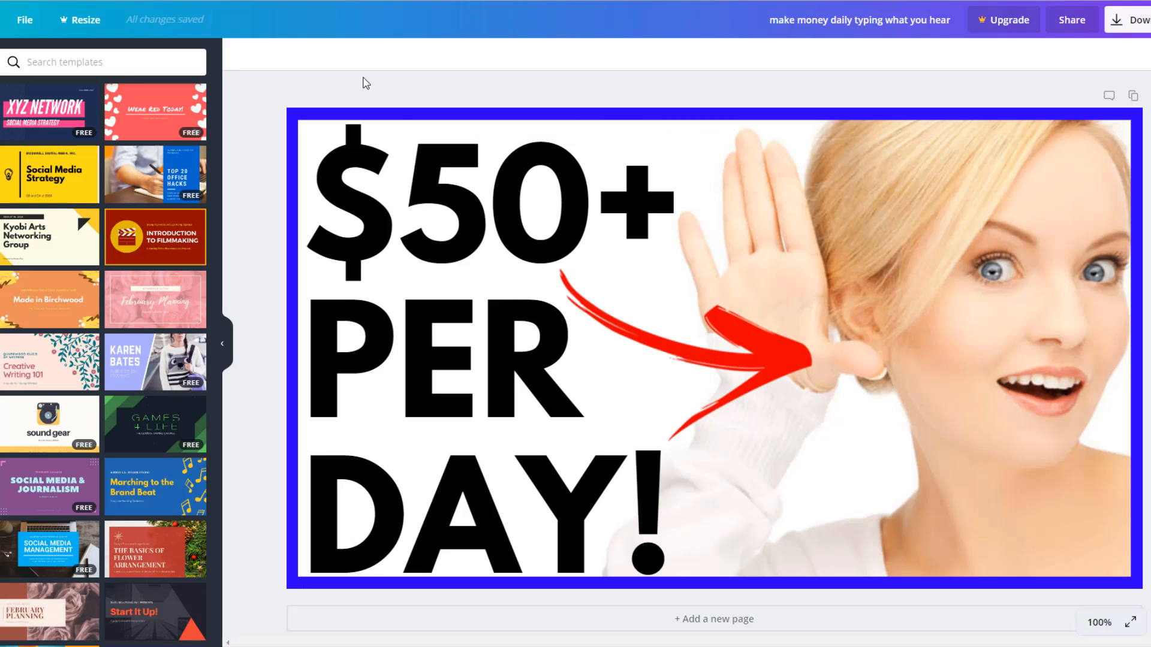
mouse_move(381, 85)
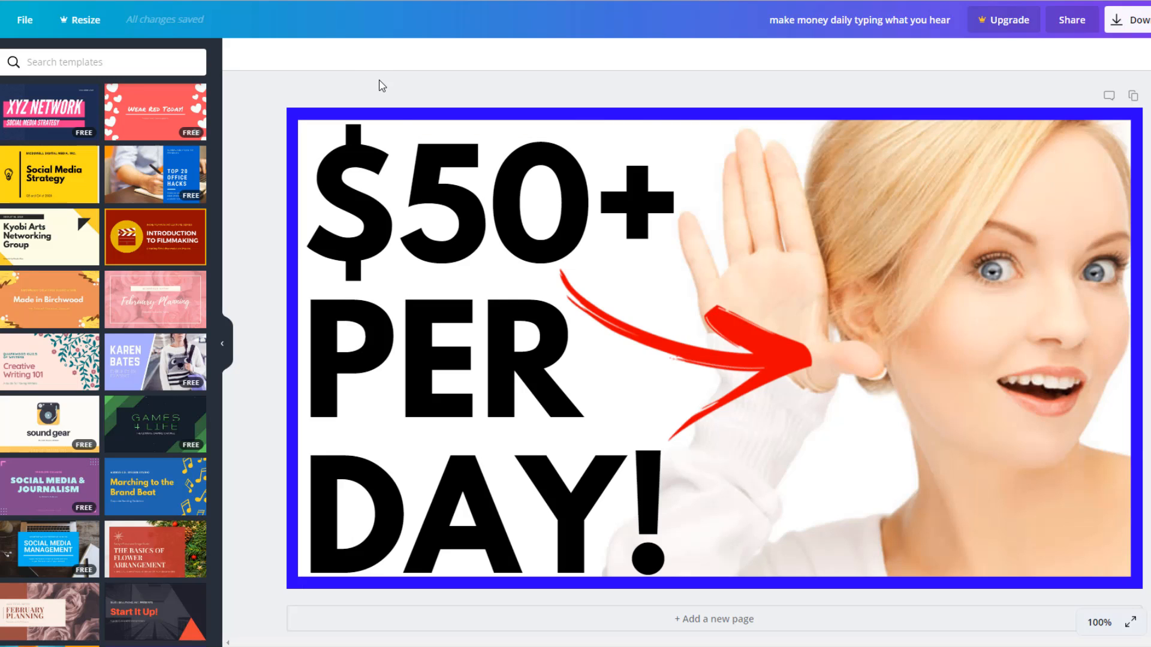
mouse_move(270, 187)
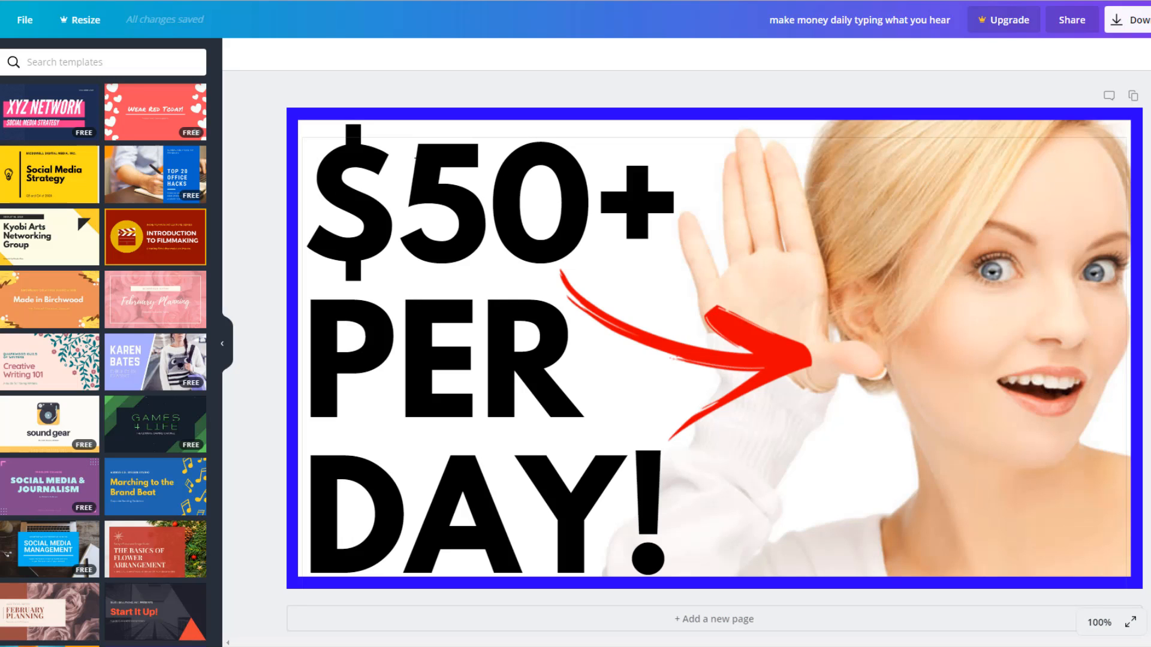
mouse_move(367, 115)
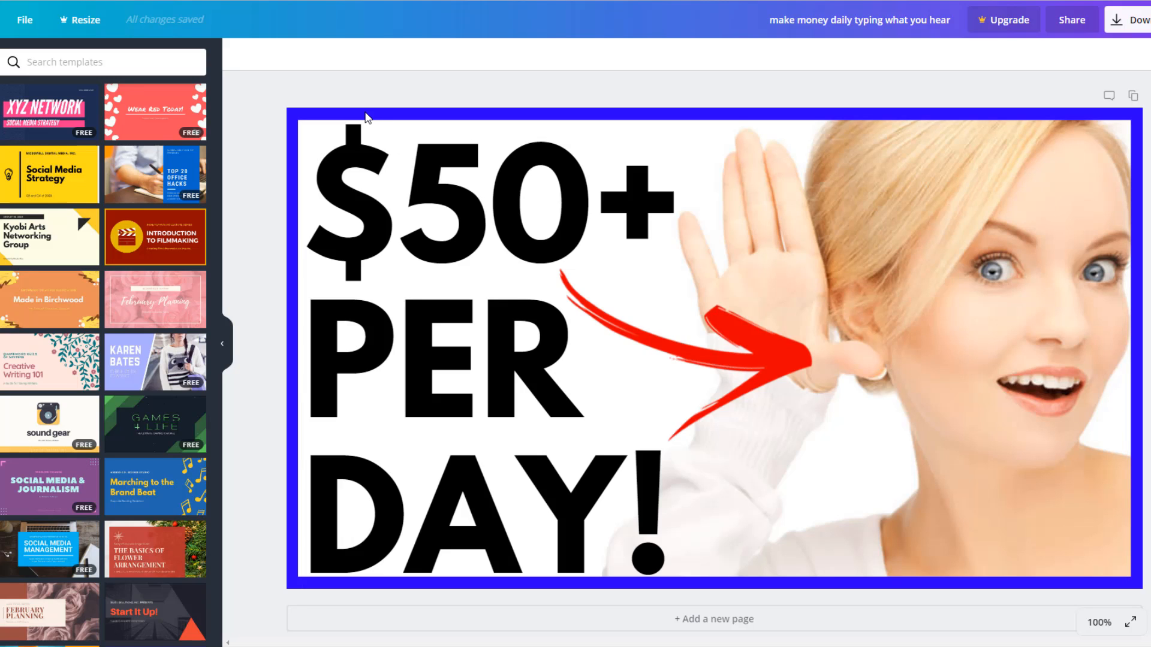
mouse_move(397, 121)
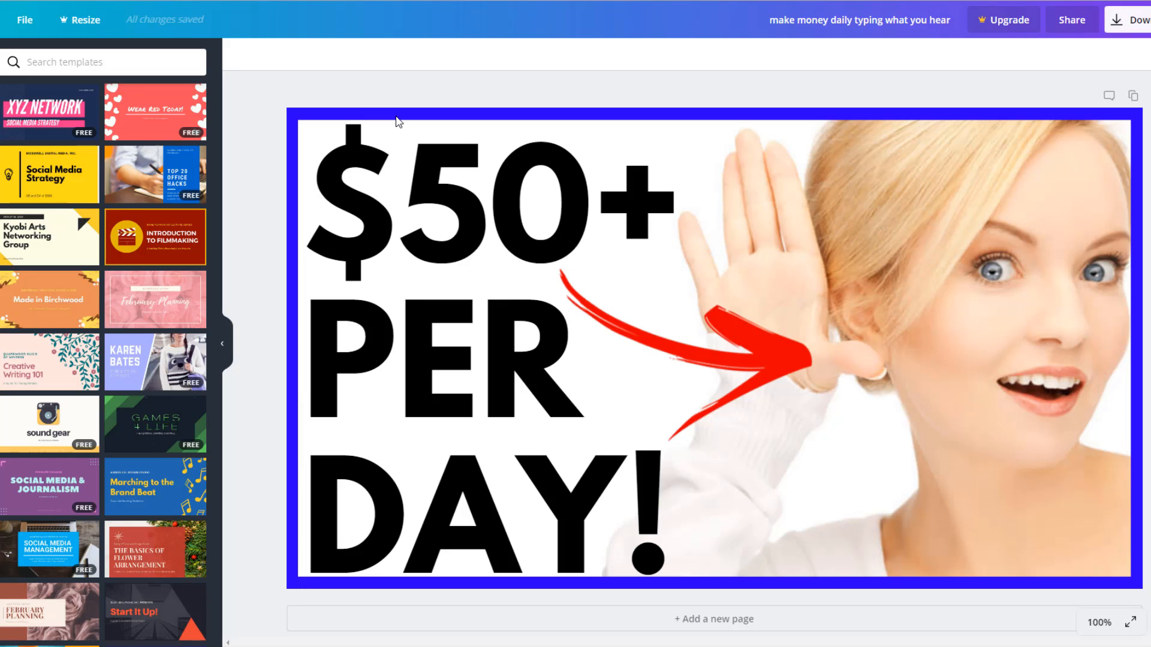
mouse_move(462, 88)
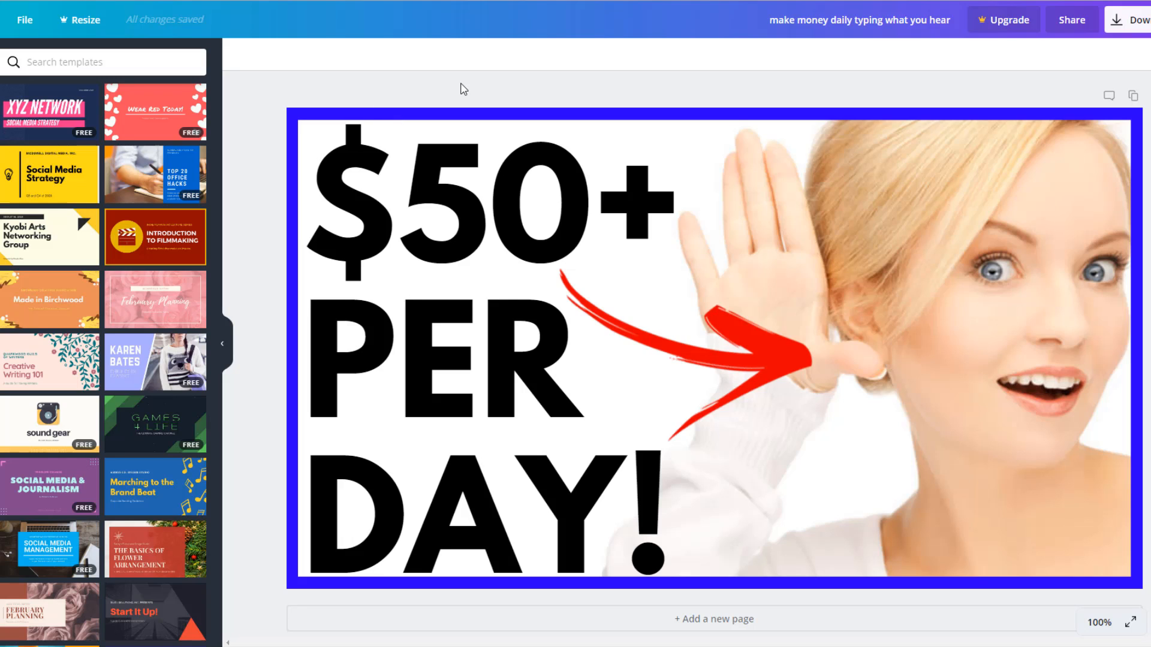
mouse_move(300, 136)
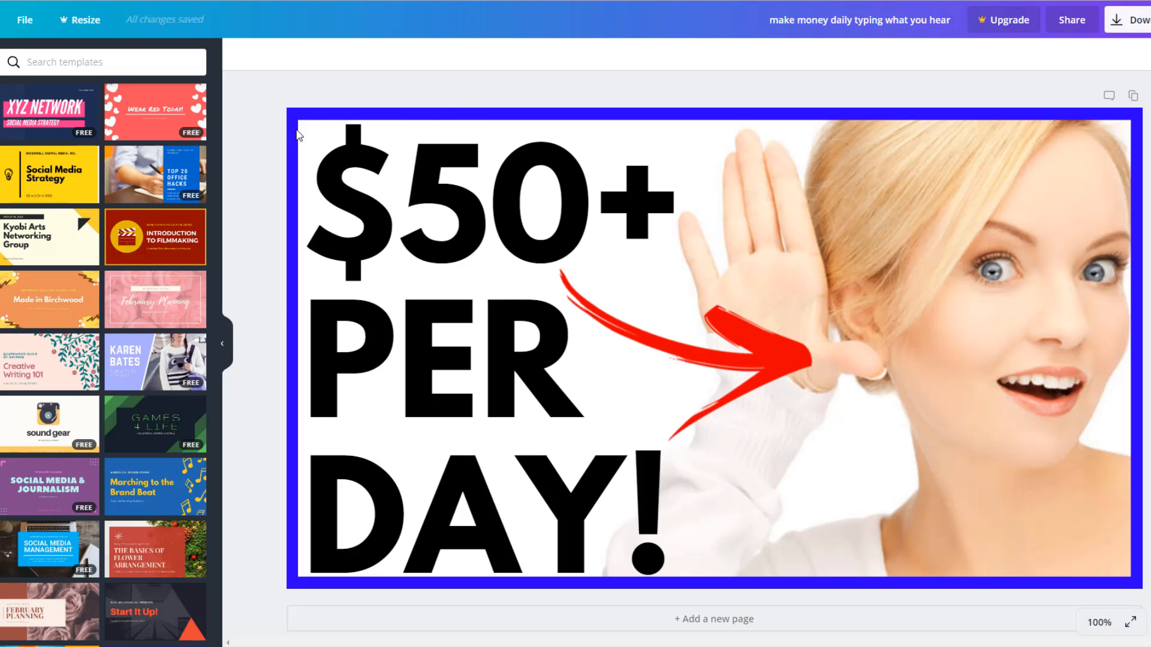
mouse_move(294, 121)
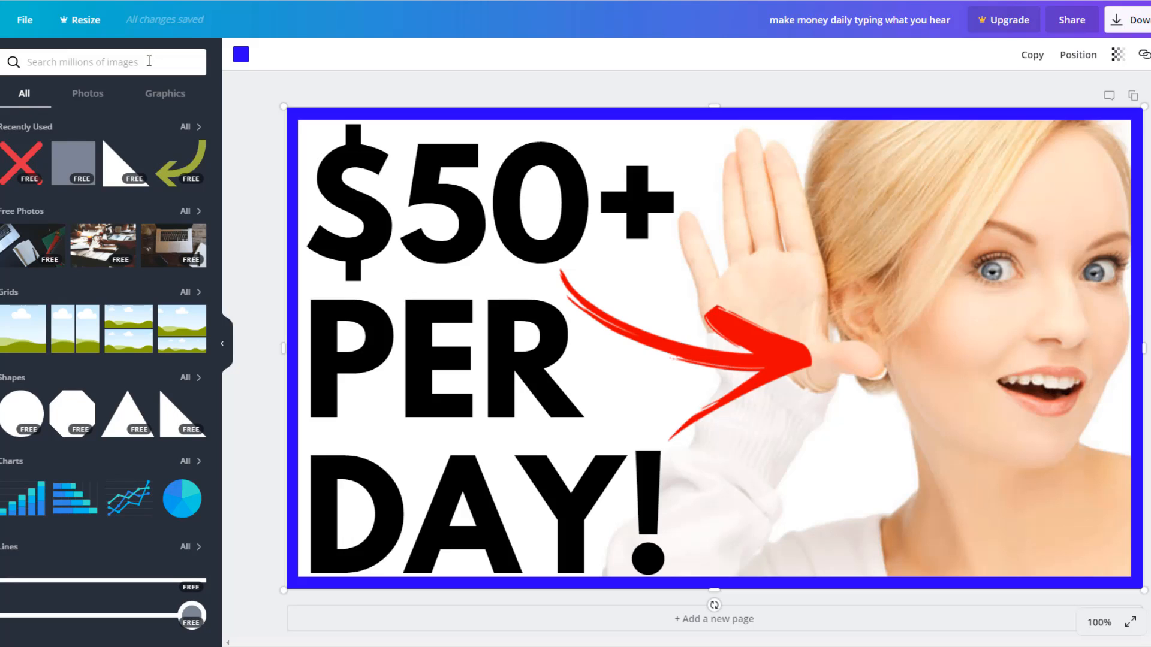
mouse_move(121, 199)
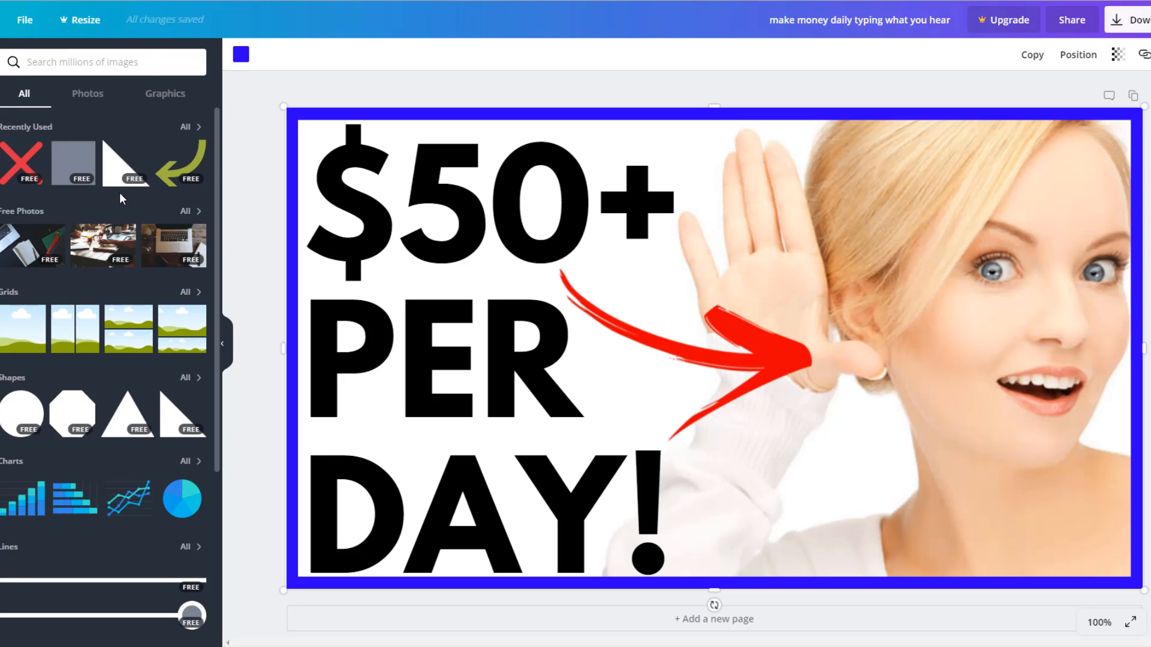
mouse_move(73, 163)
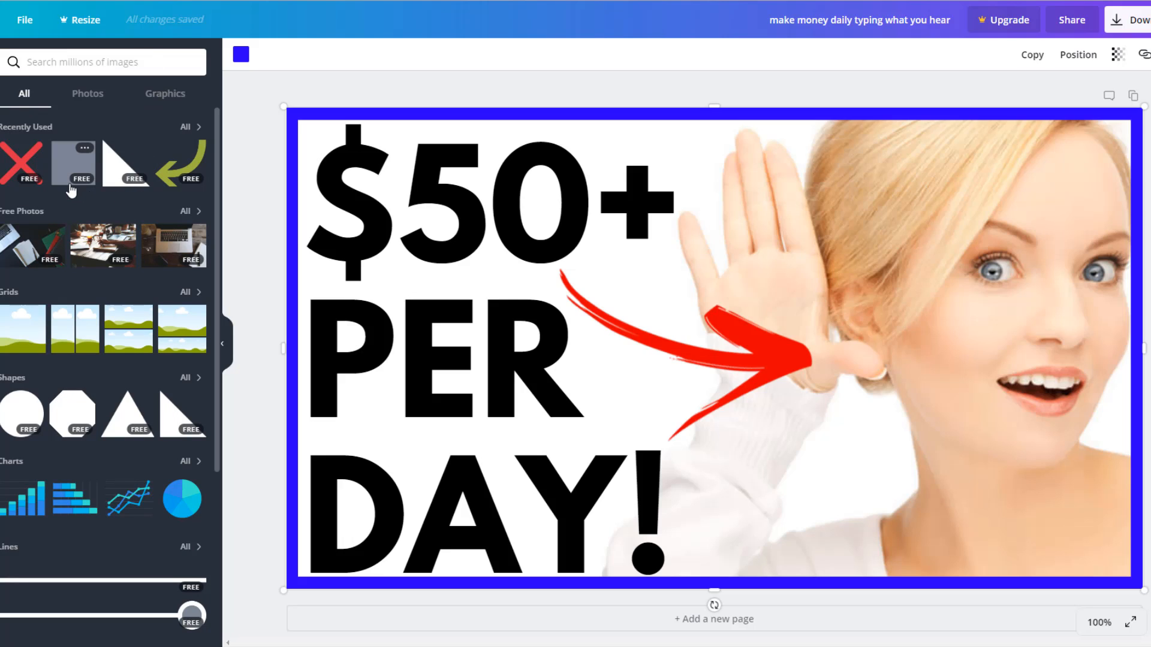
mouse_move(86, 228)
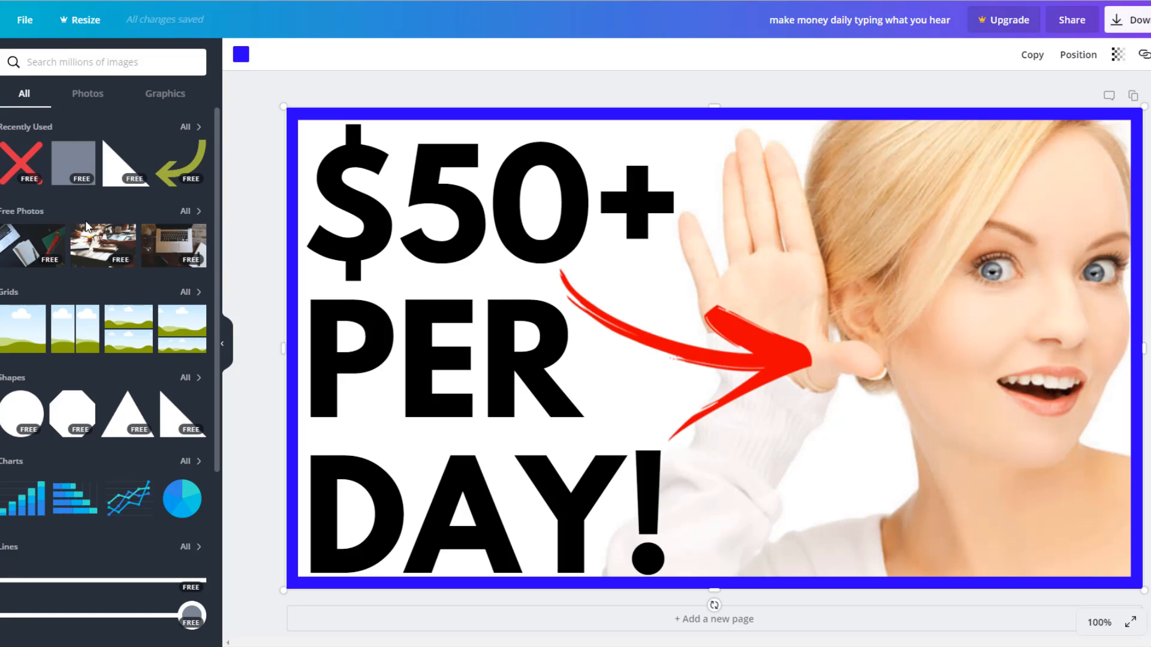
mouse_move(1099, 38)
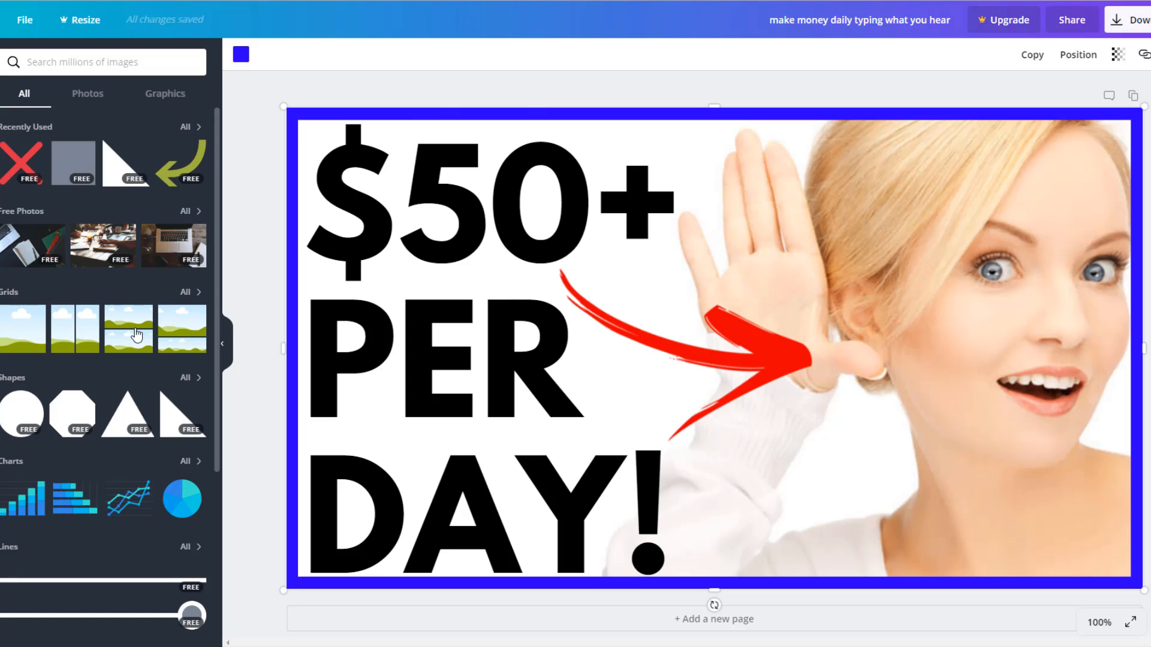
Filter Elements to Graphics, search 'squar', then scroll through the text styles.
scroll(down, 3)
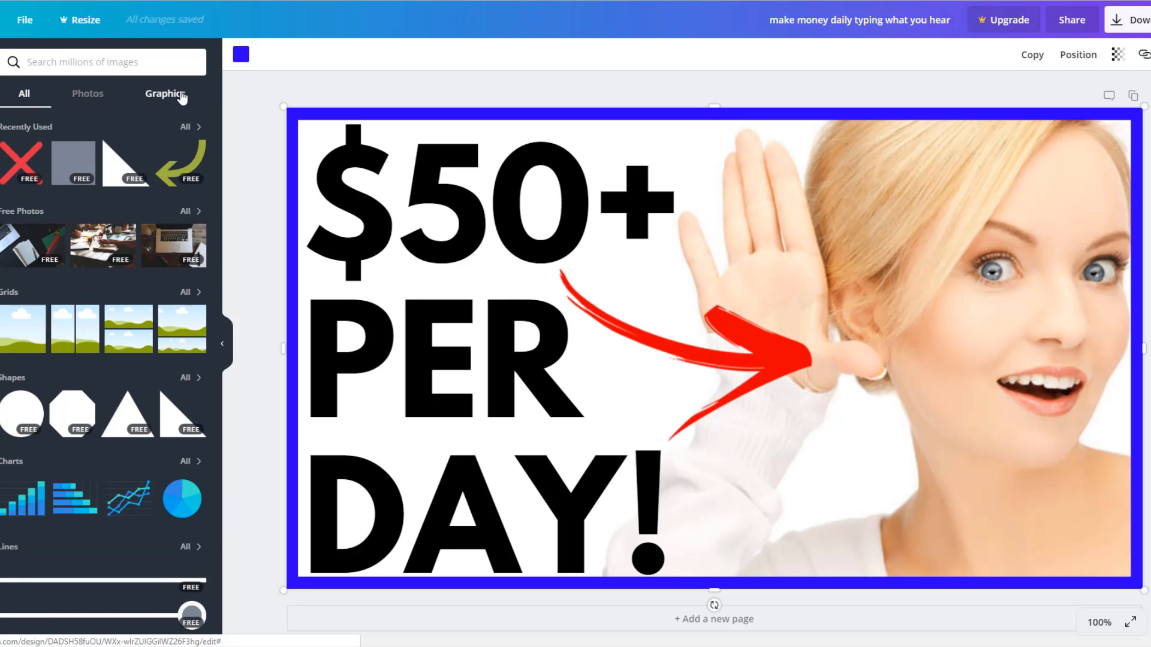
click(164, 93)
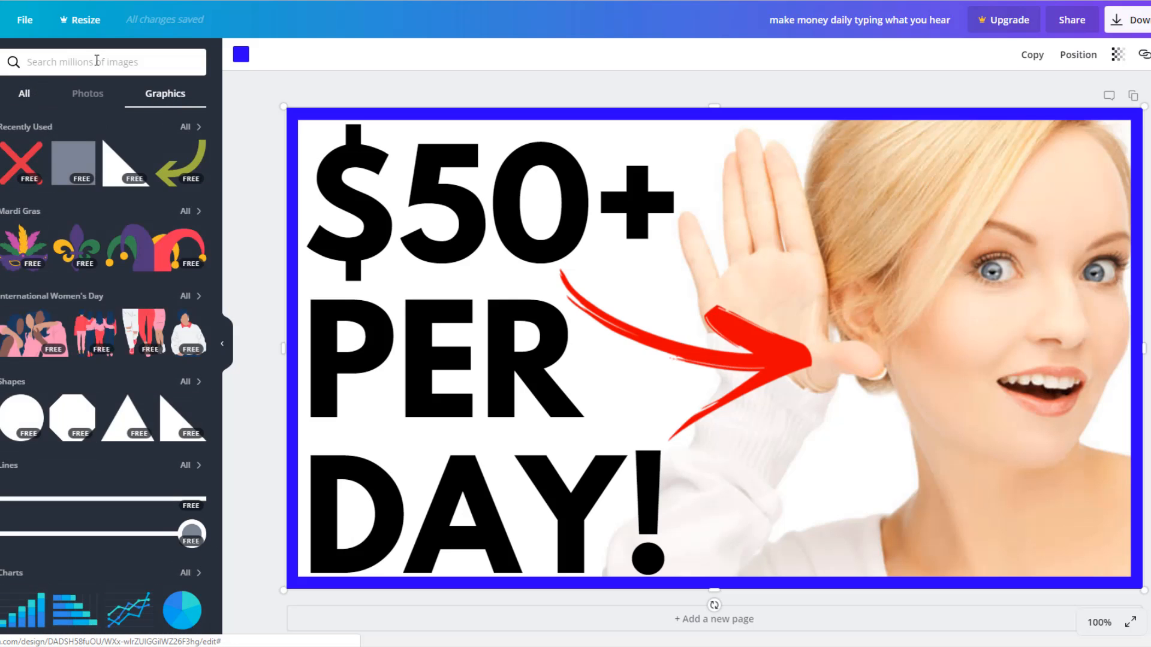
click(102, 61)
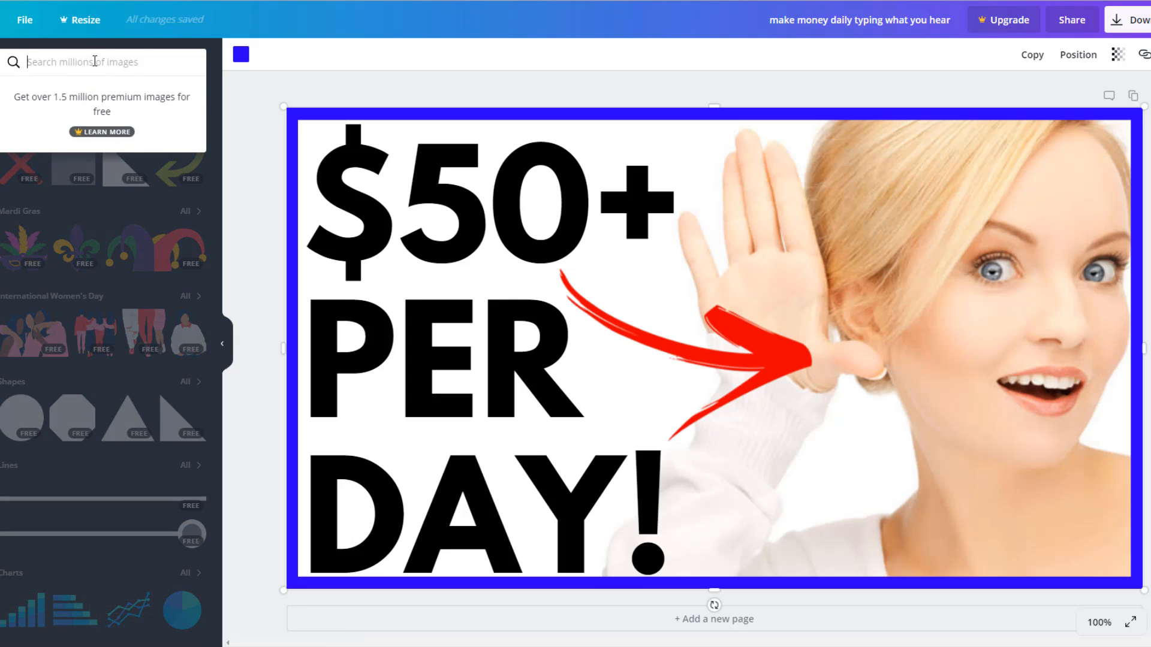
text(squar)
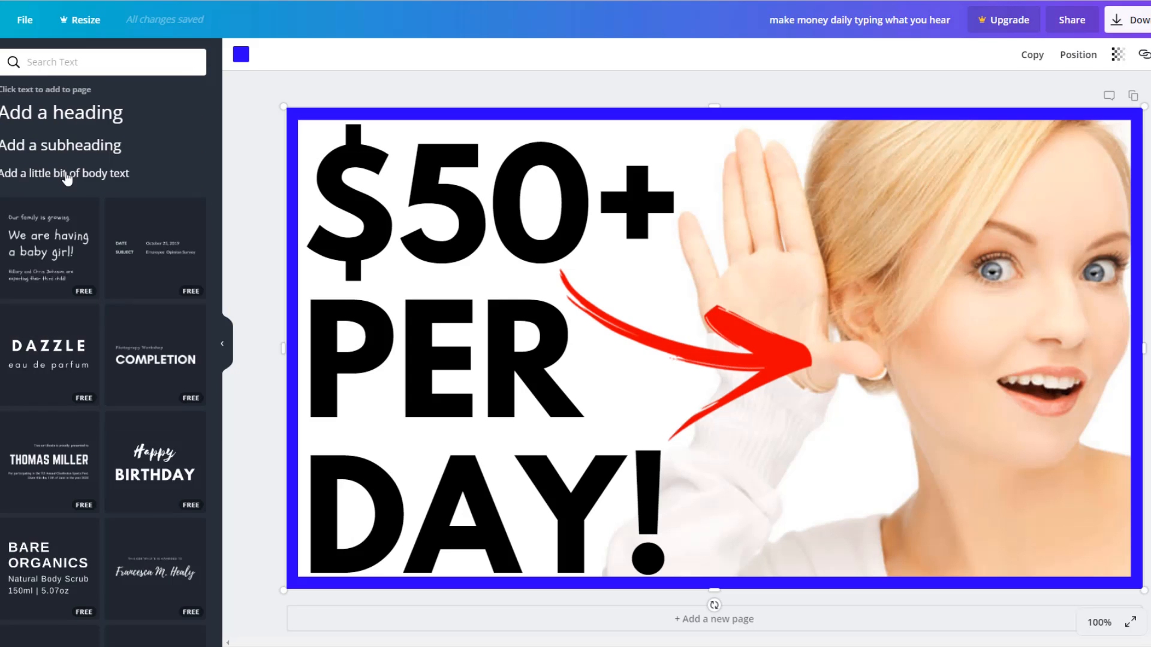
scroll(down, 3)
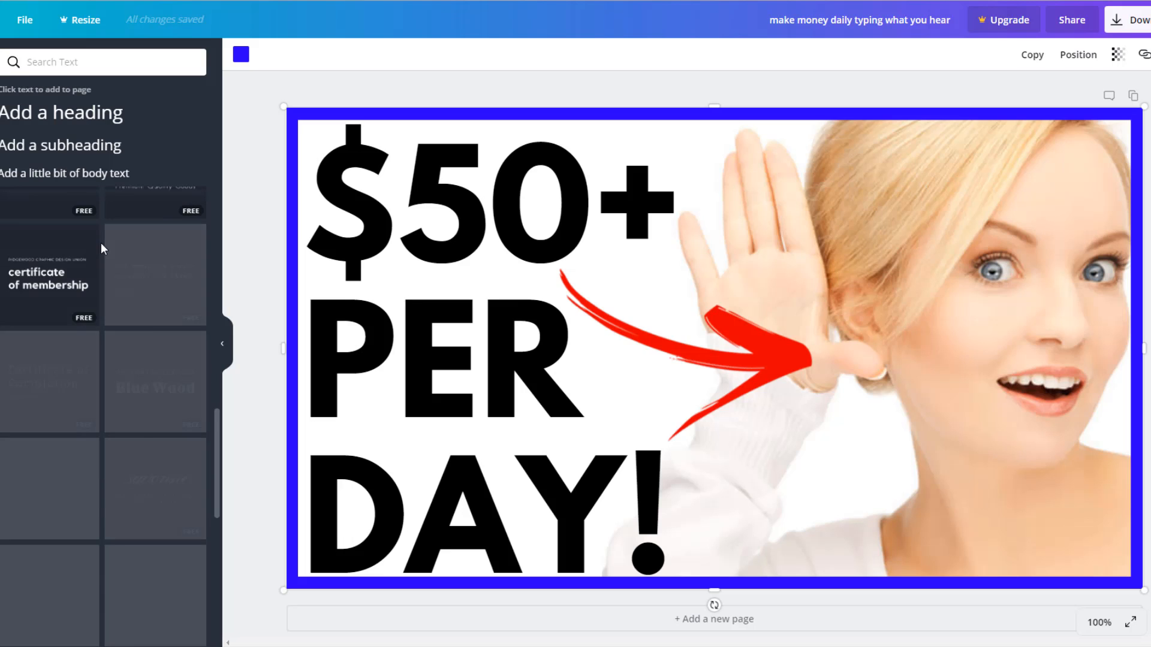
scroll(down, 3)
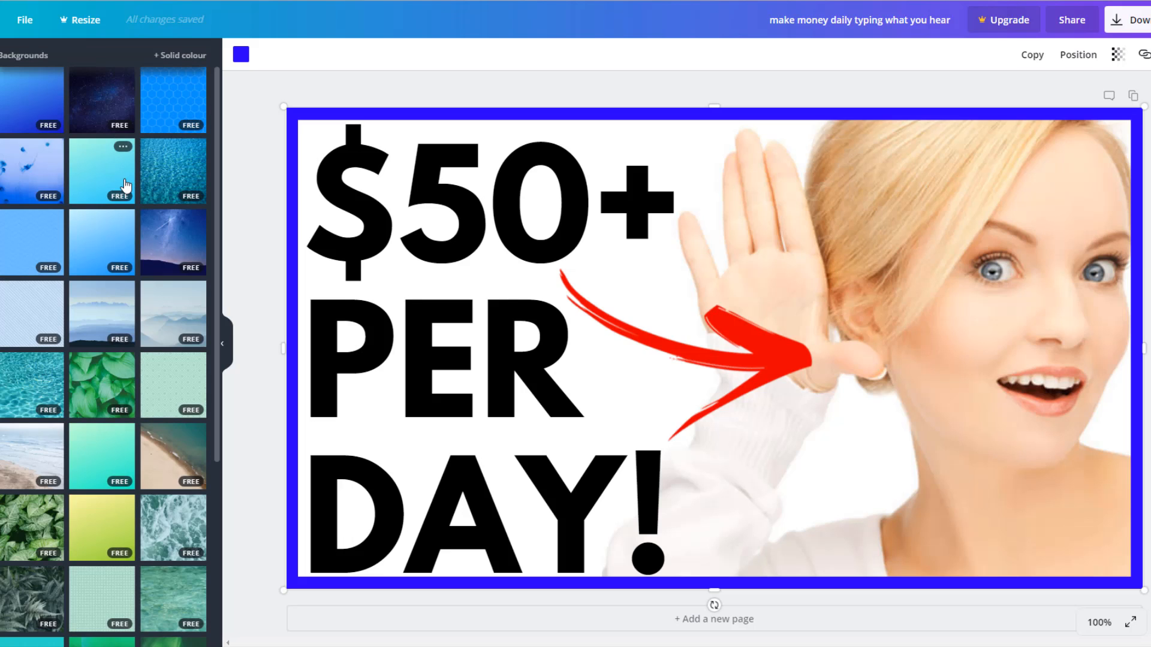
Scroll through Canva's background image library.
scroll(down, 3)
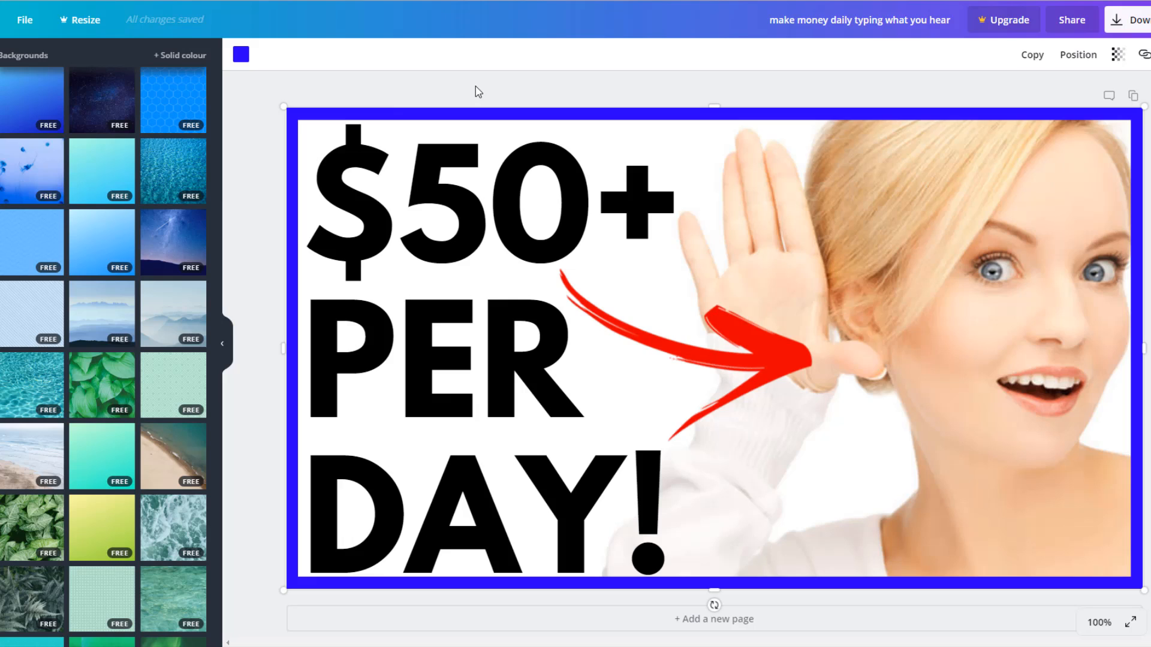
mouse_move(372, 94)
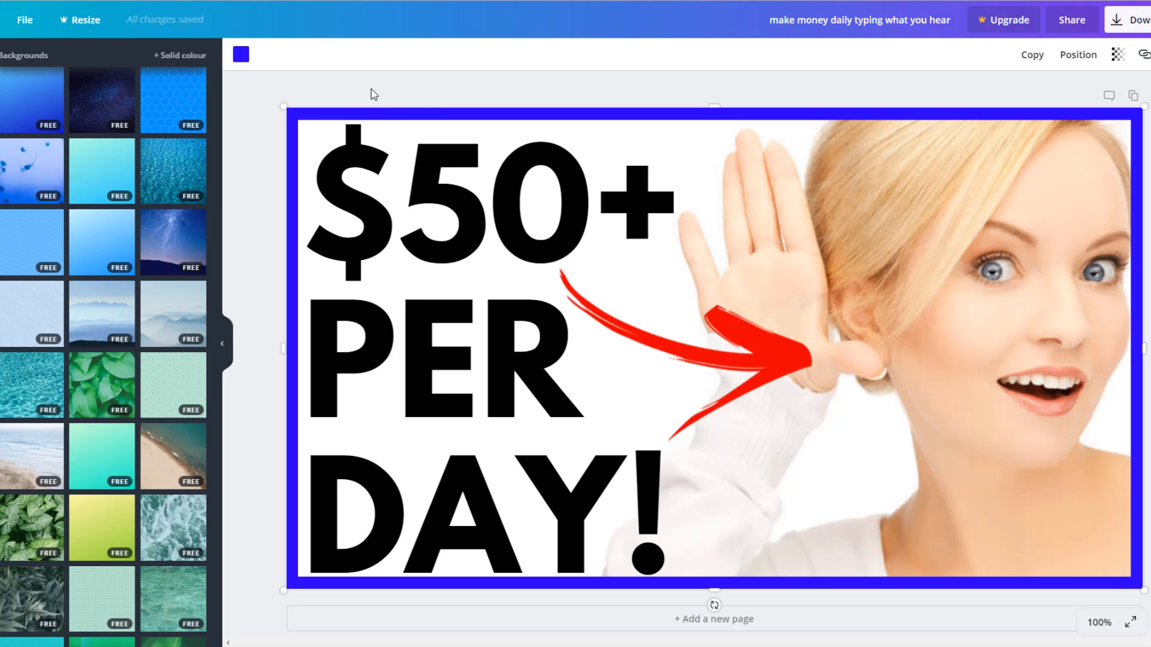
mouse_move(781, 136)
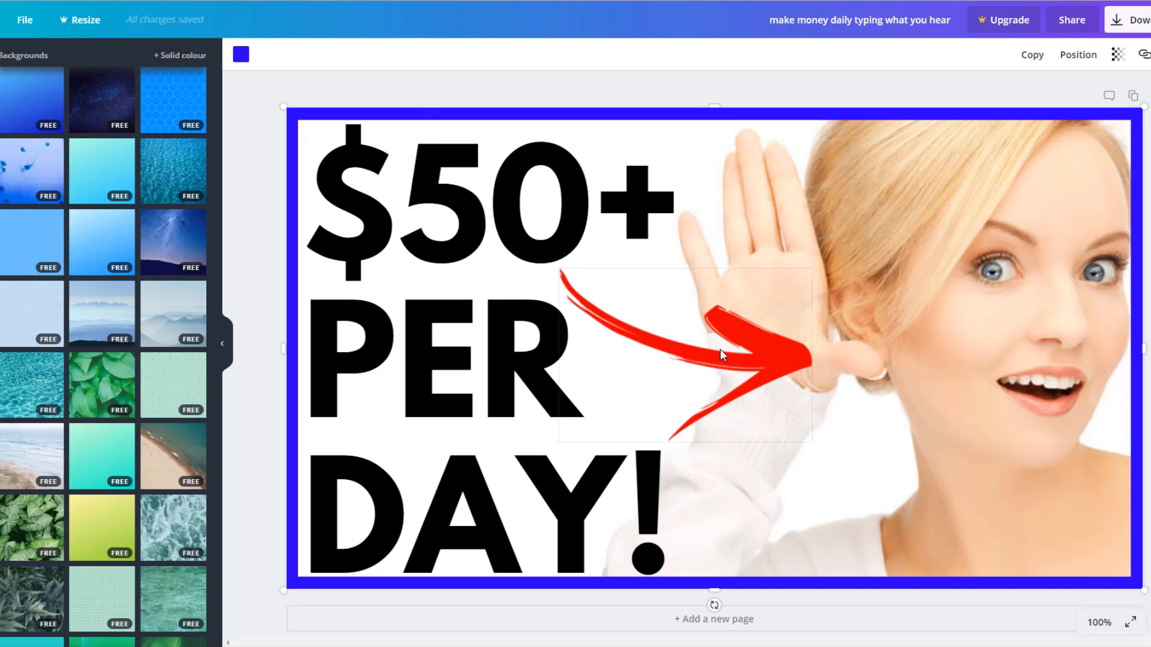
click(720, 354)
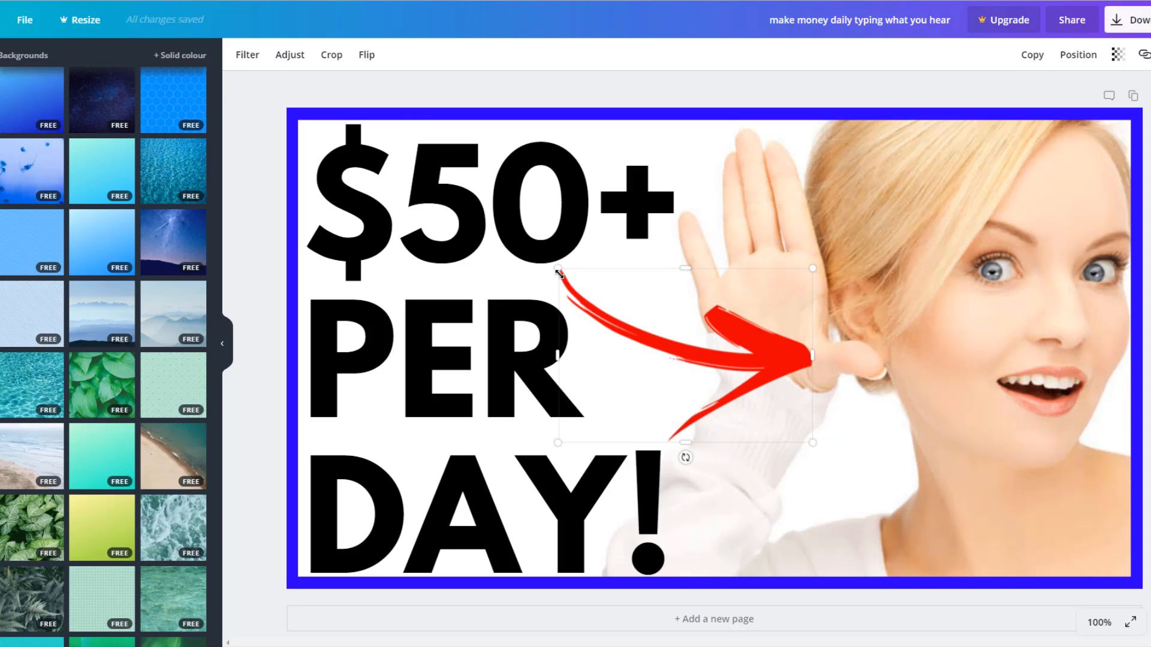
mouse_move(558, 274)
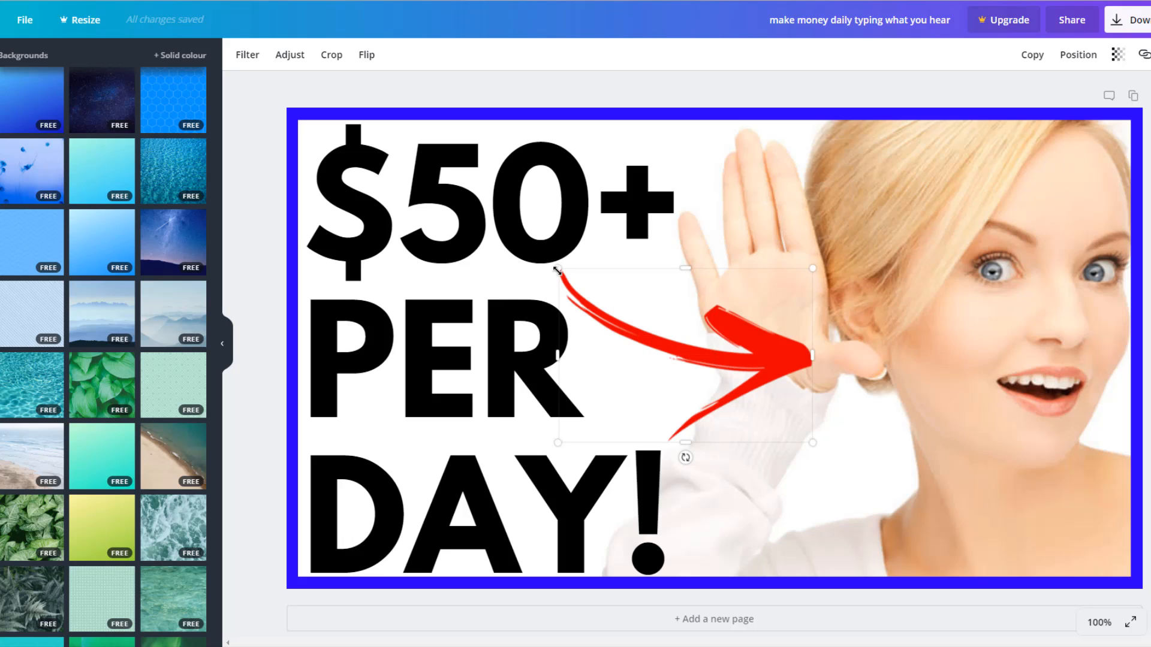
mouse_move(1132, 305)
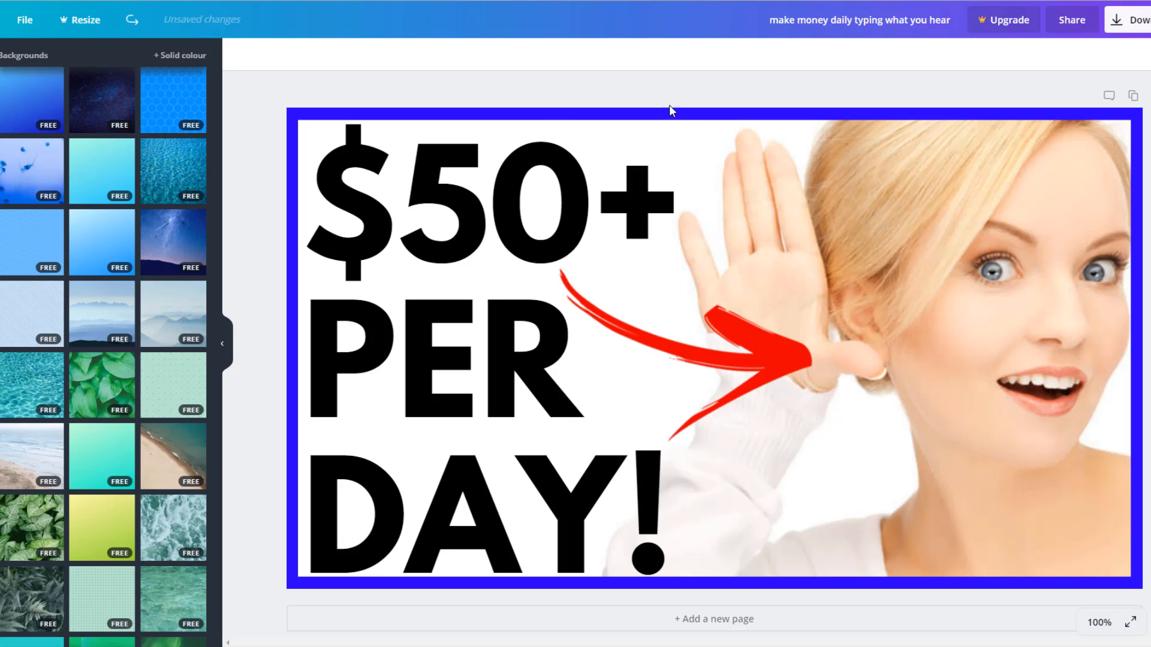
mouse_move(725, 108)
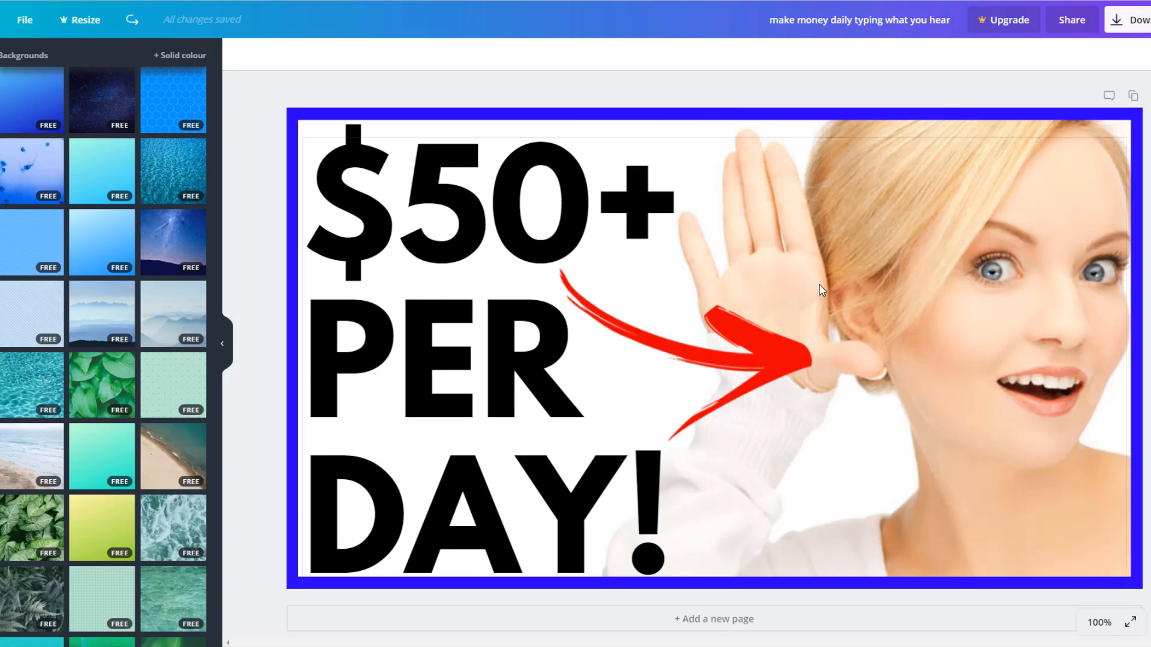
mouse_move(813, 269)
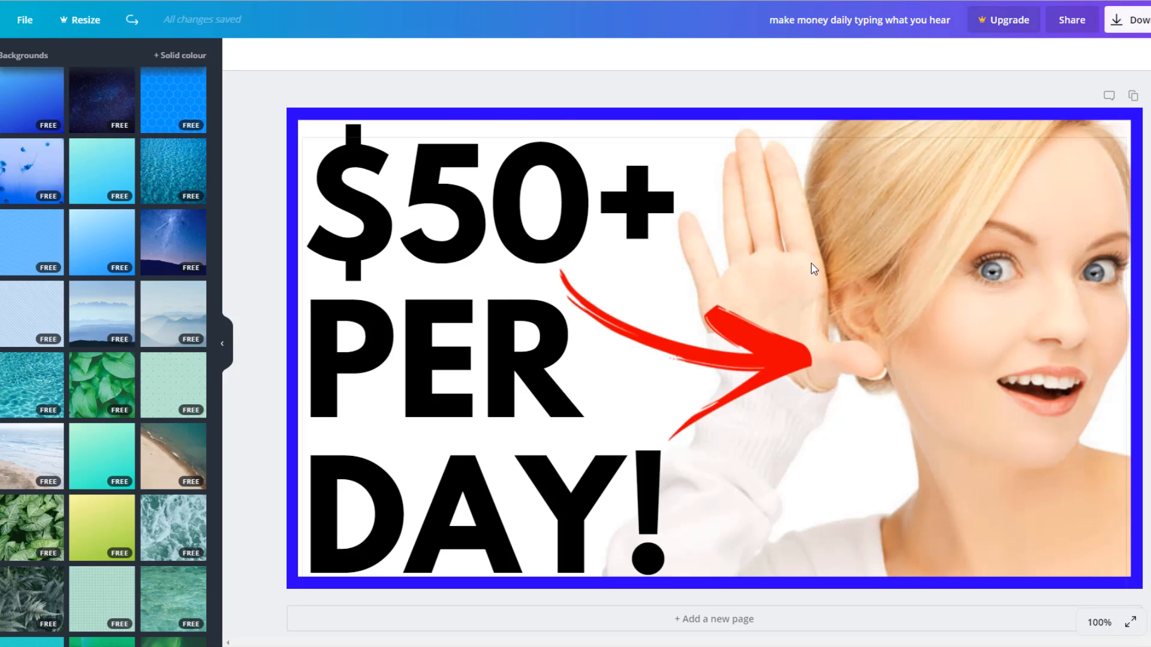
mouse_move(669, 96)
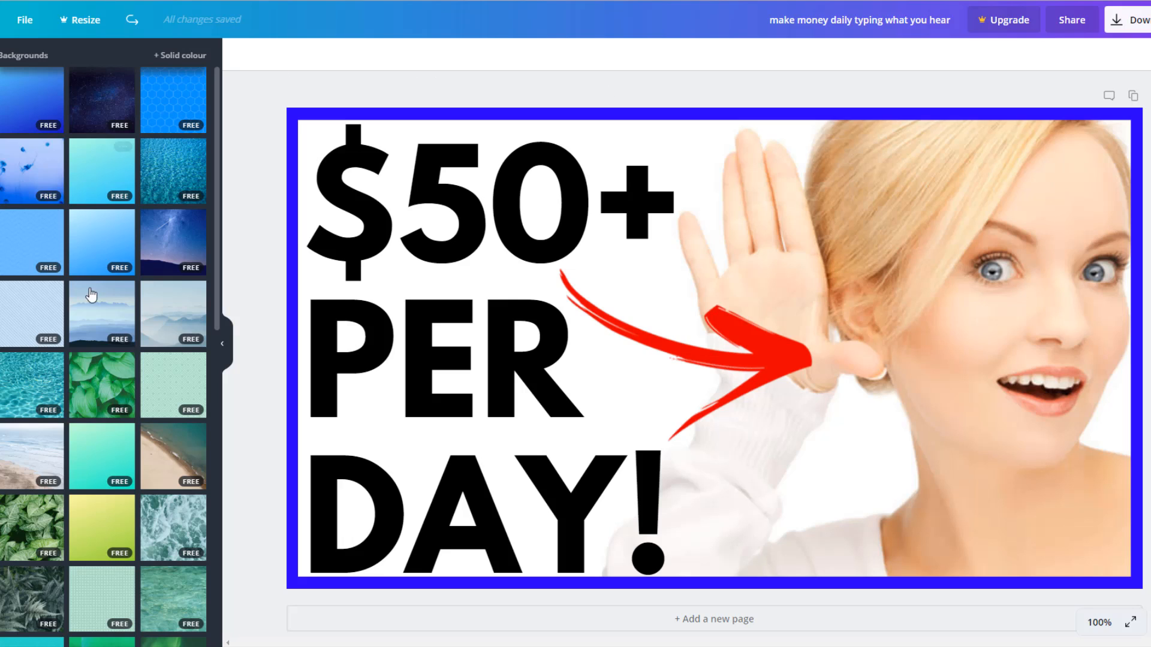
mouse_move(770, 83)
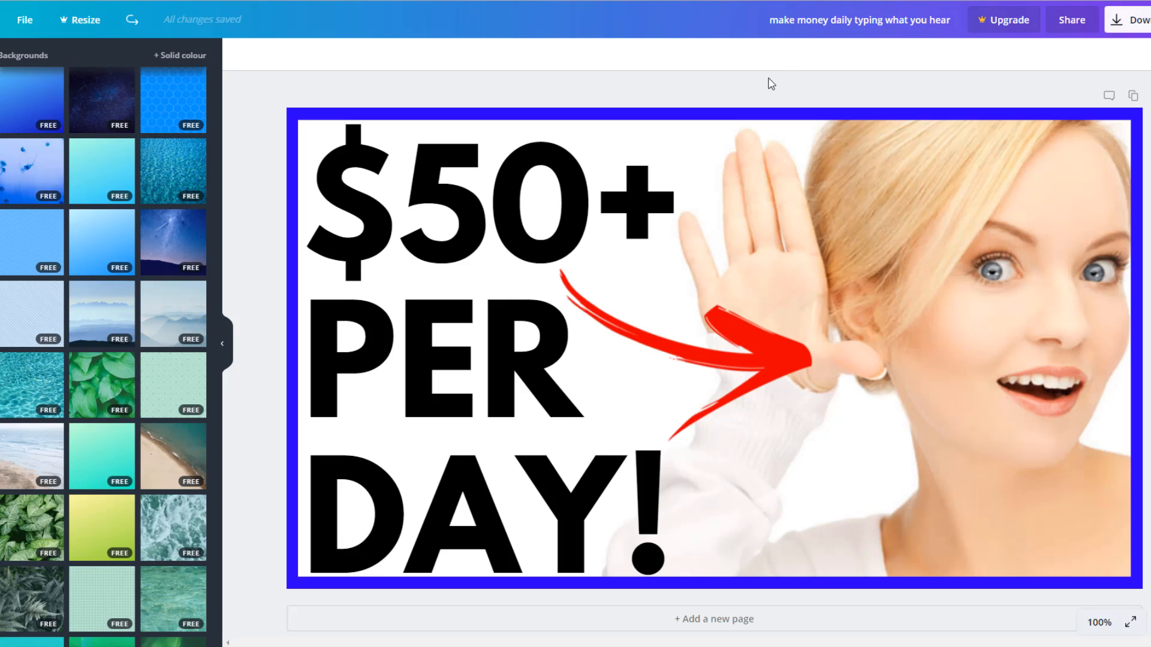
mouse_move(772, 137)
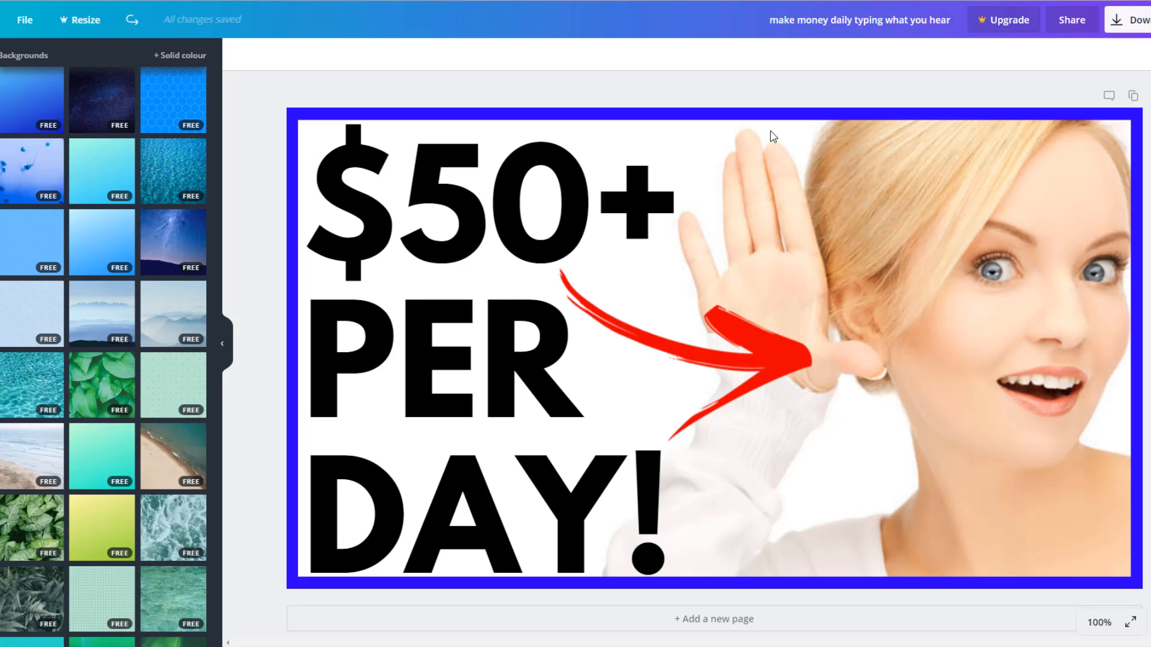
mouse_move(934, 257)
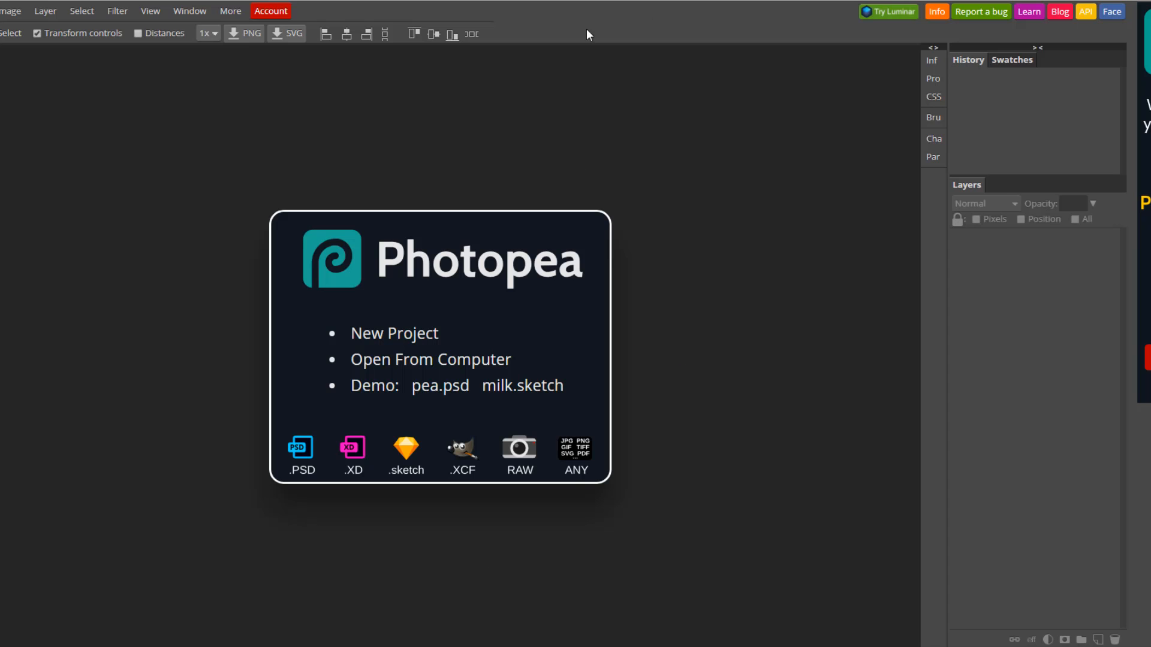
mouse_move(402, 239)
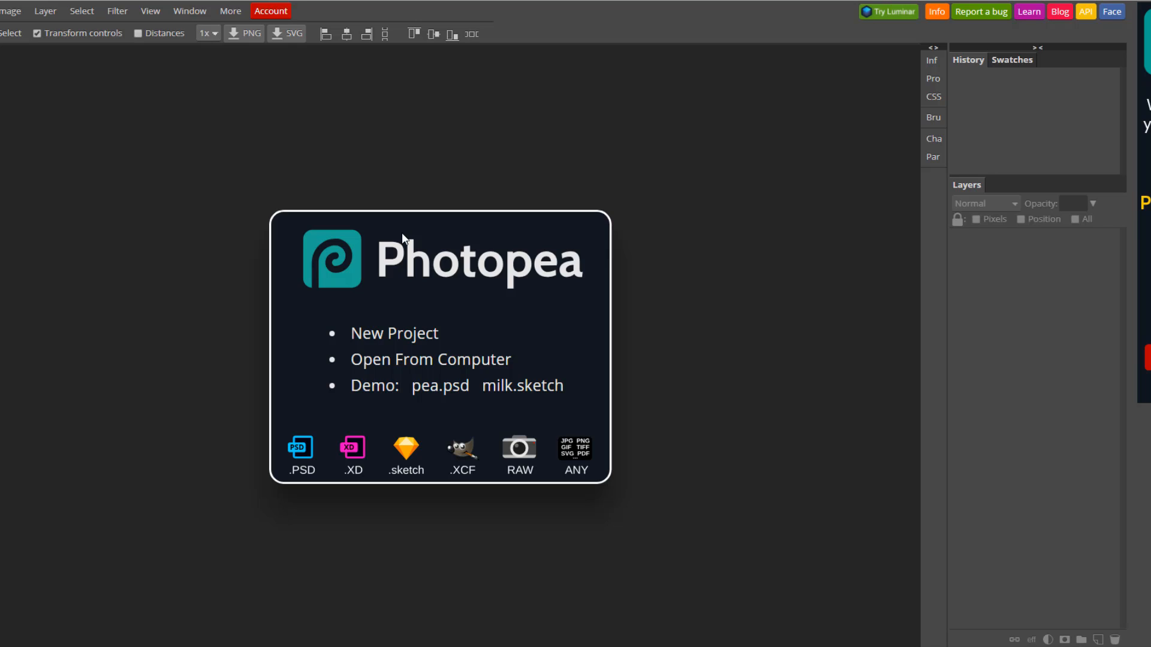
mouse_move(933, 269)
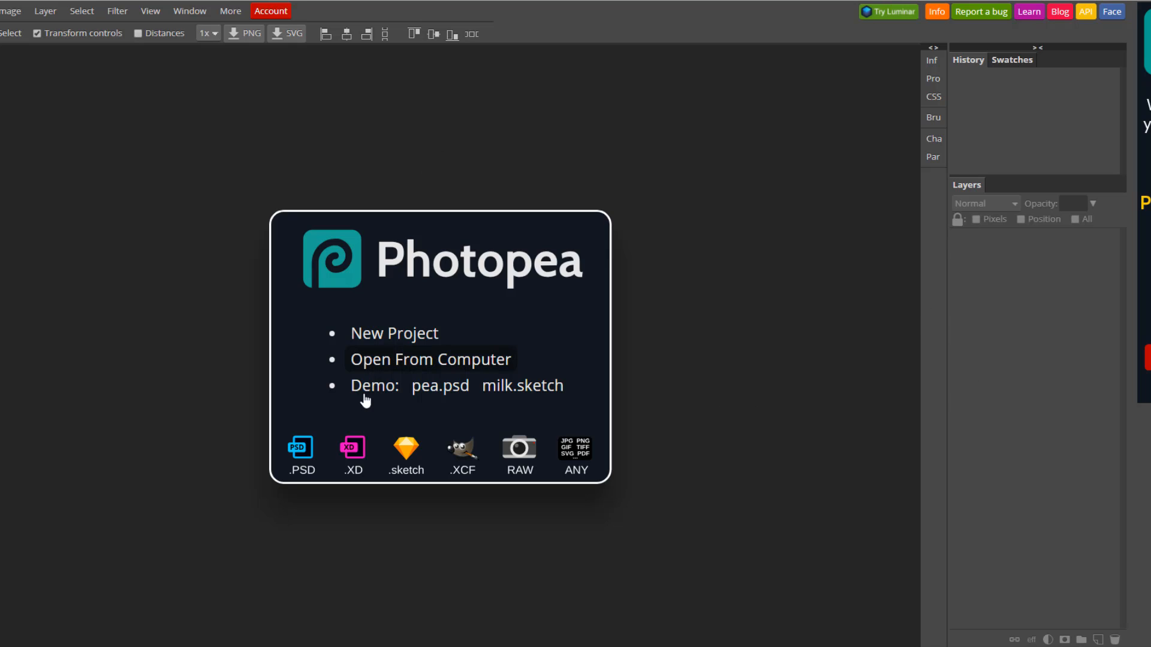
mouse_move(268, 60)
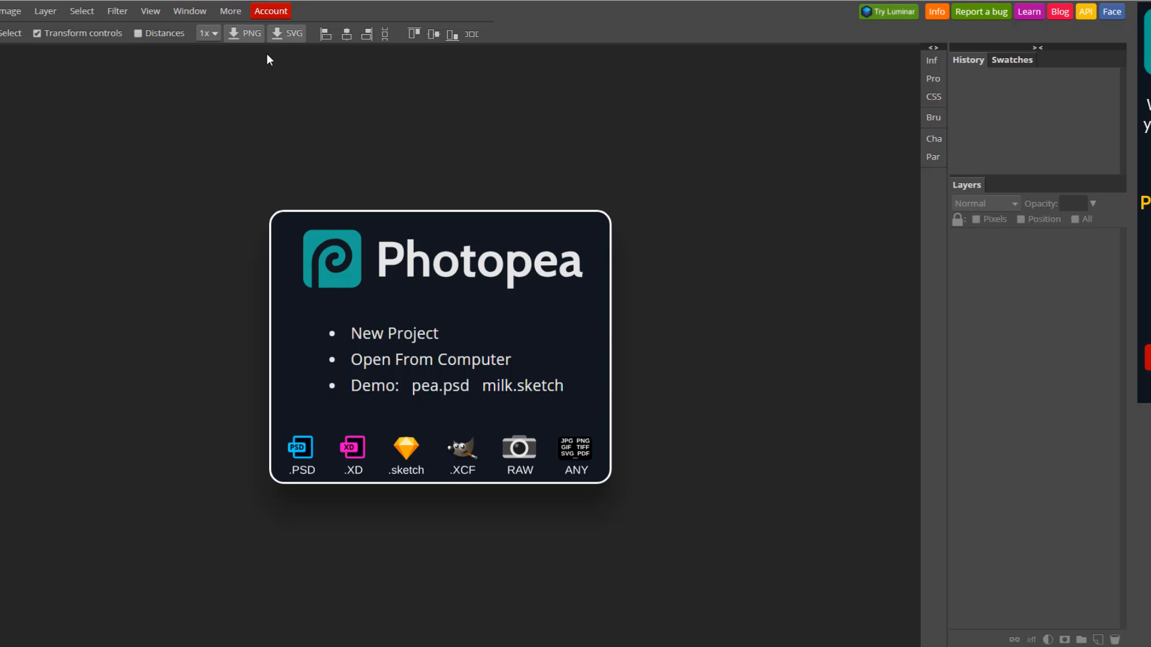
mouse_move(863, 88)
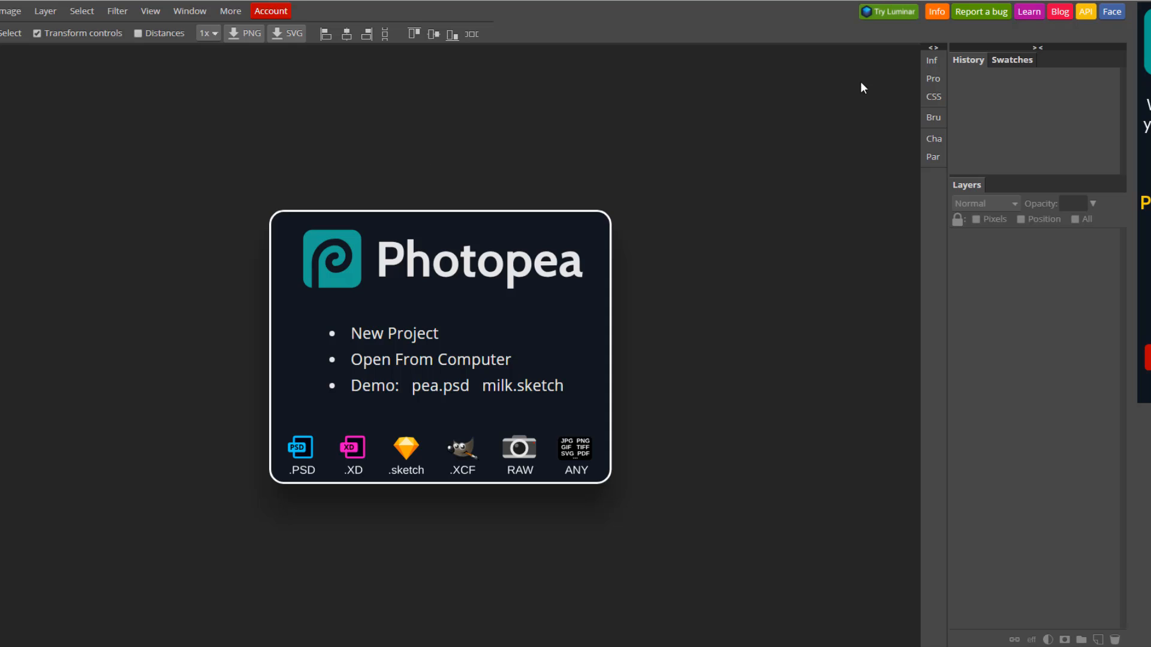
mouse_move(152, 134)
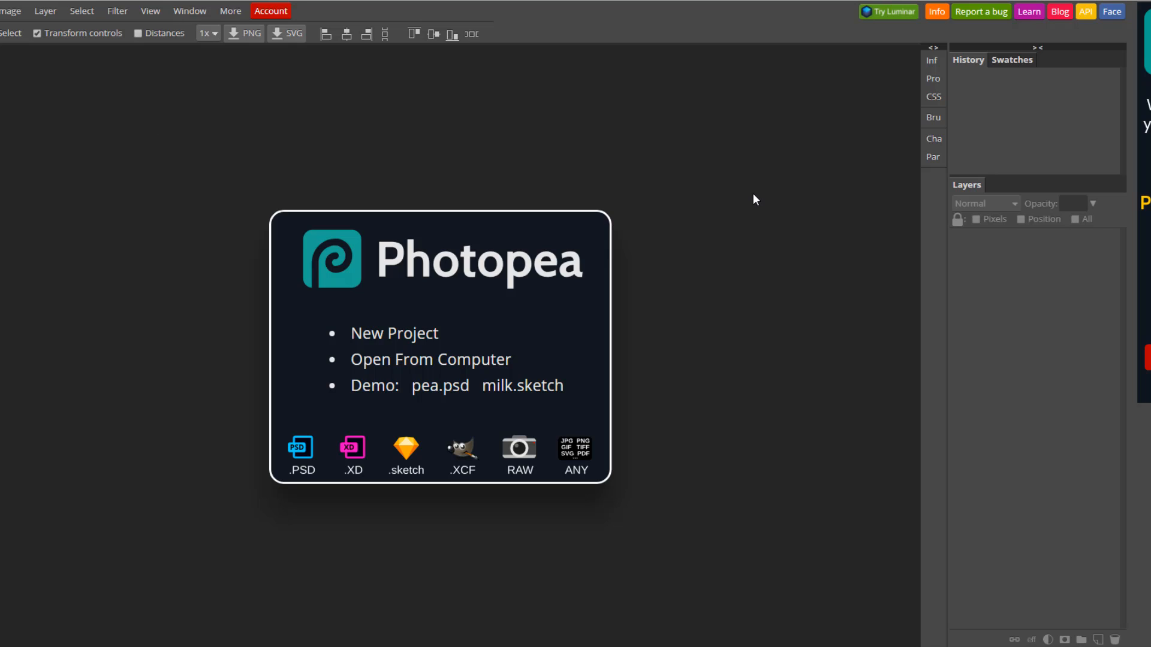
mouse_move(739, 198)
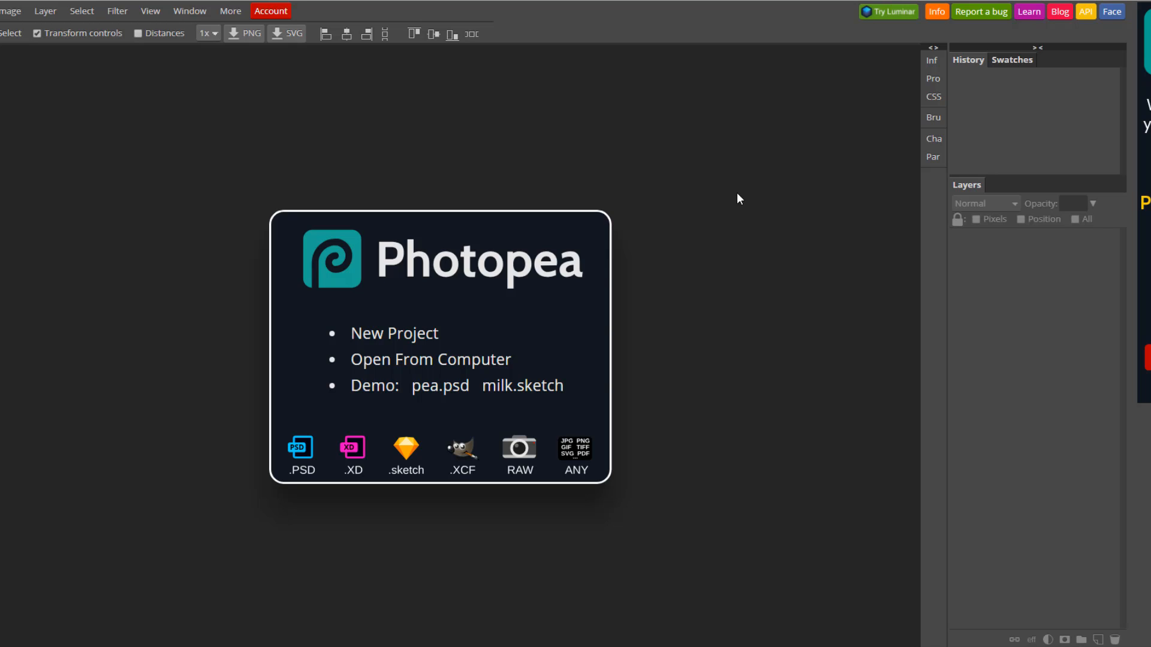
mouse_move(304, 179)
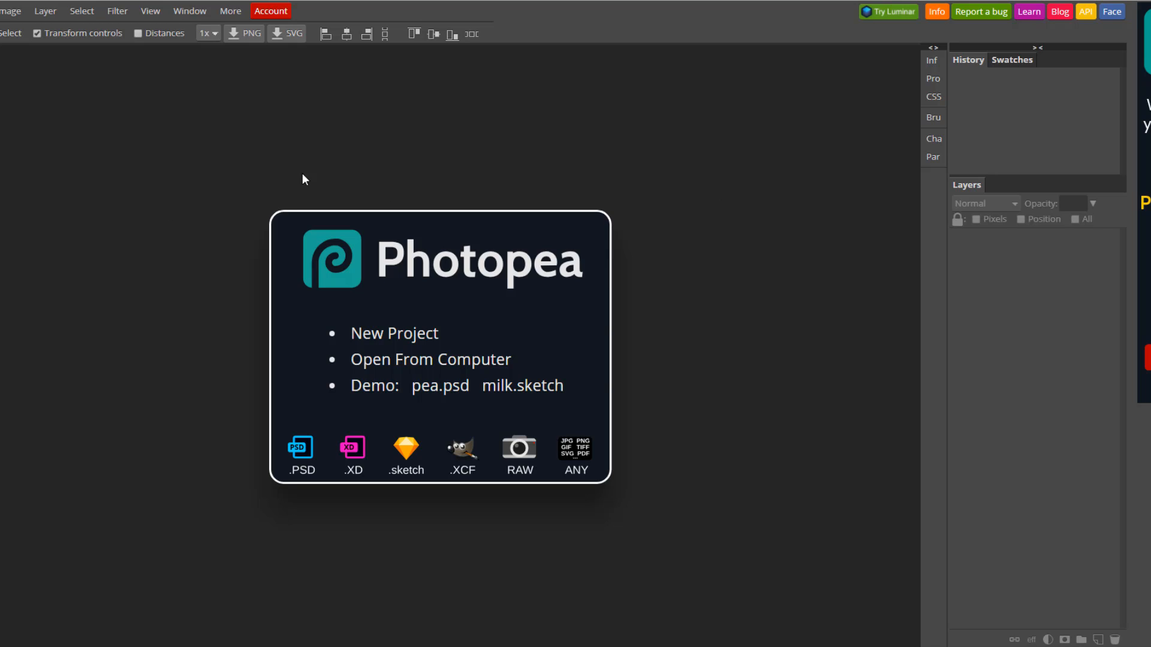
mouse_move(208, 169)
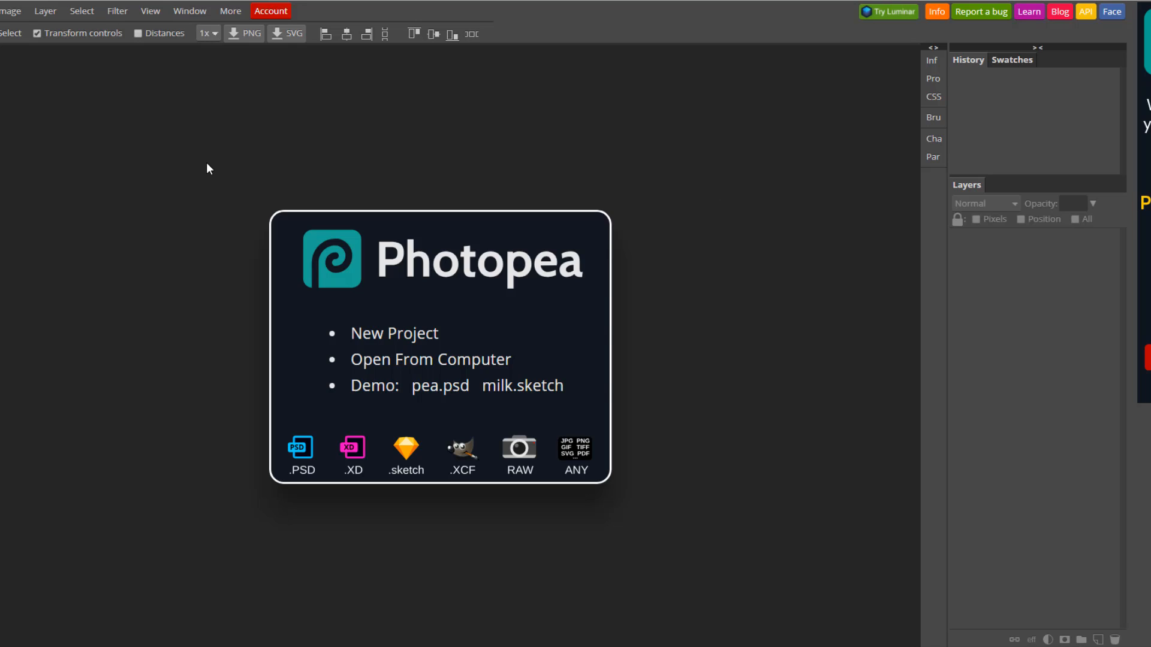
mouse_move(226, 184)
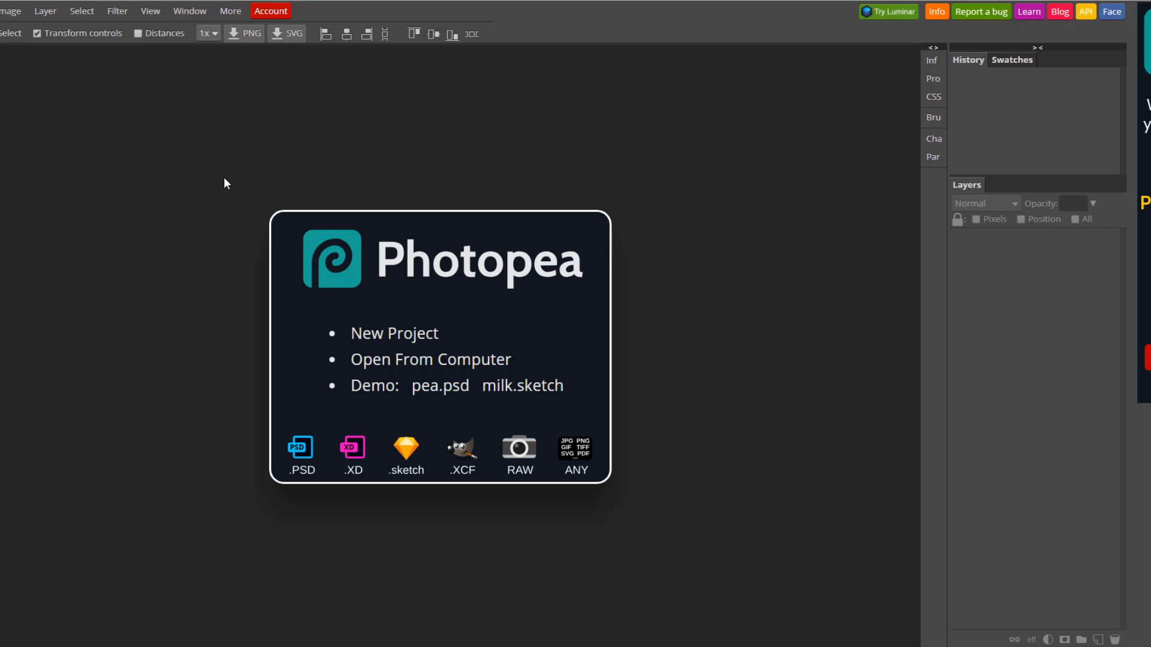
mouse_move(229, 173)
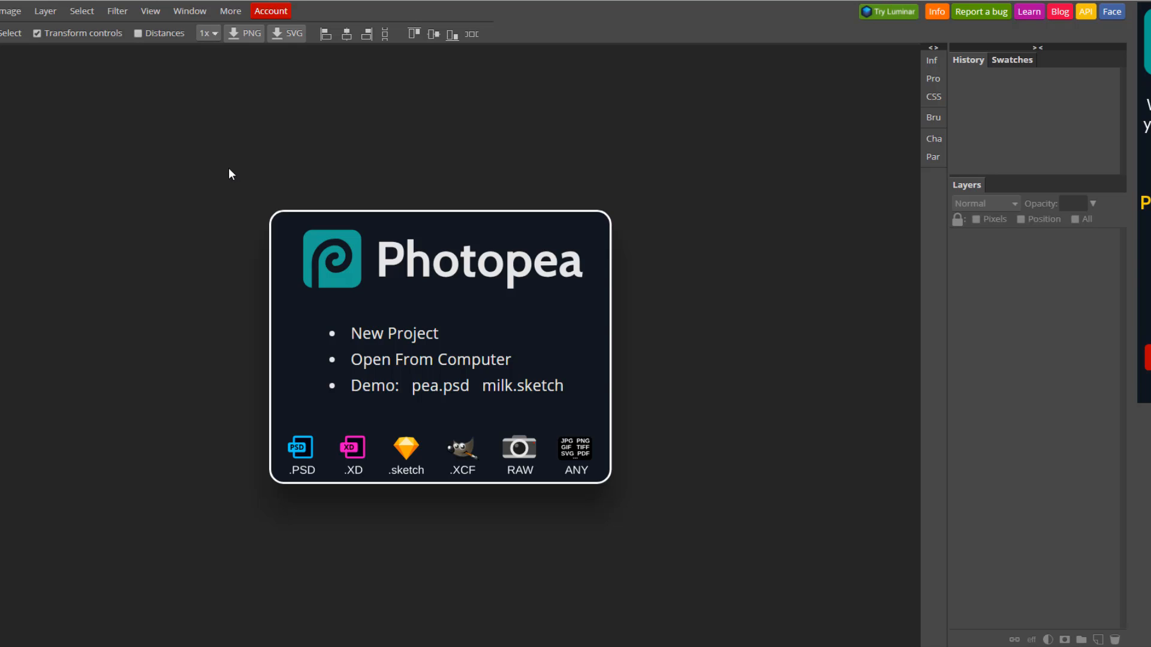
mouse_move(394, 333)
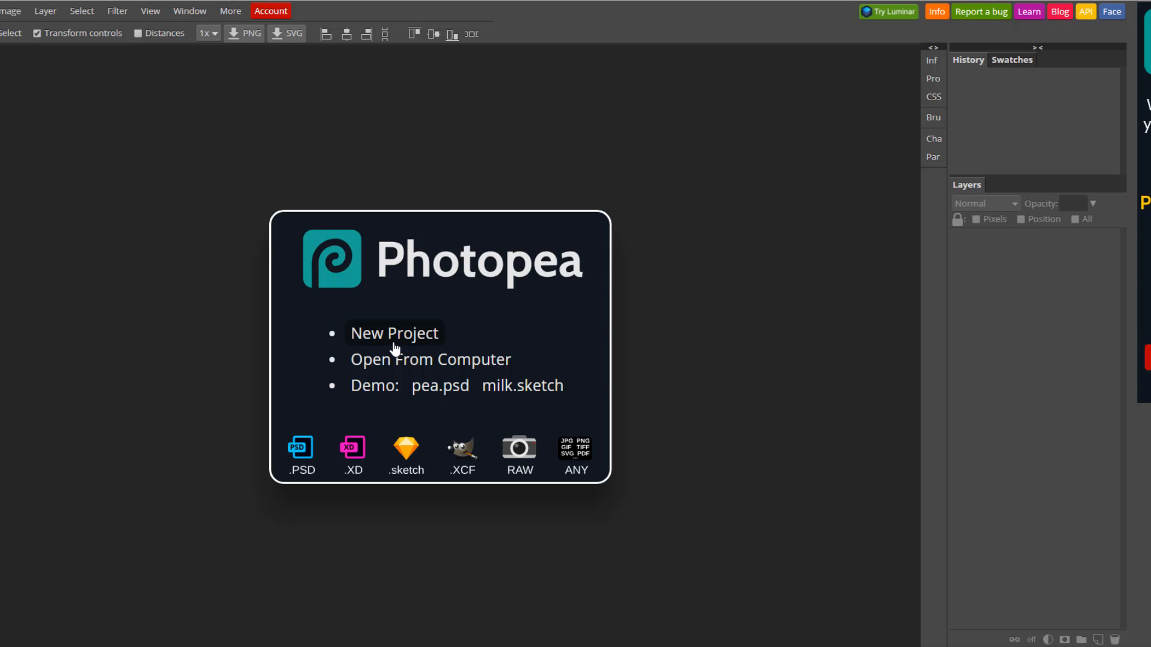
mouse_move(436, 156)
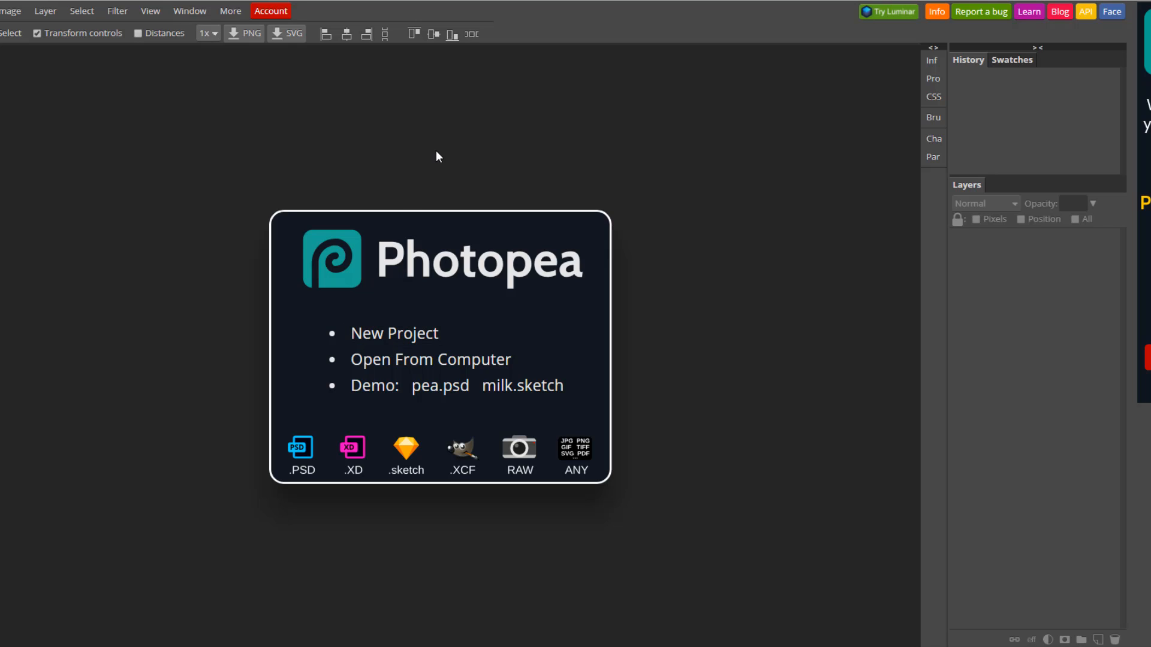
mouse_move(347, 180)
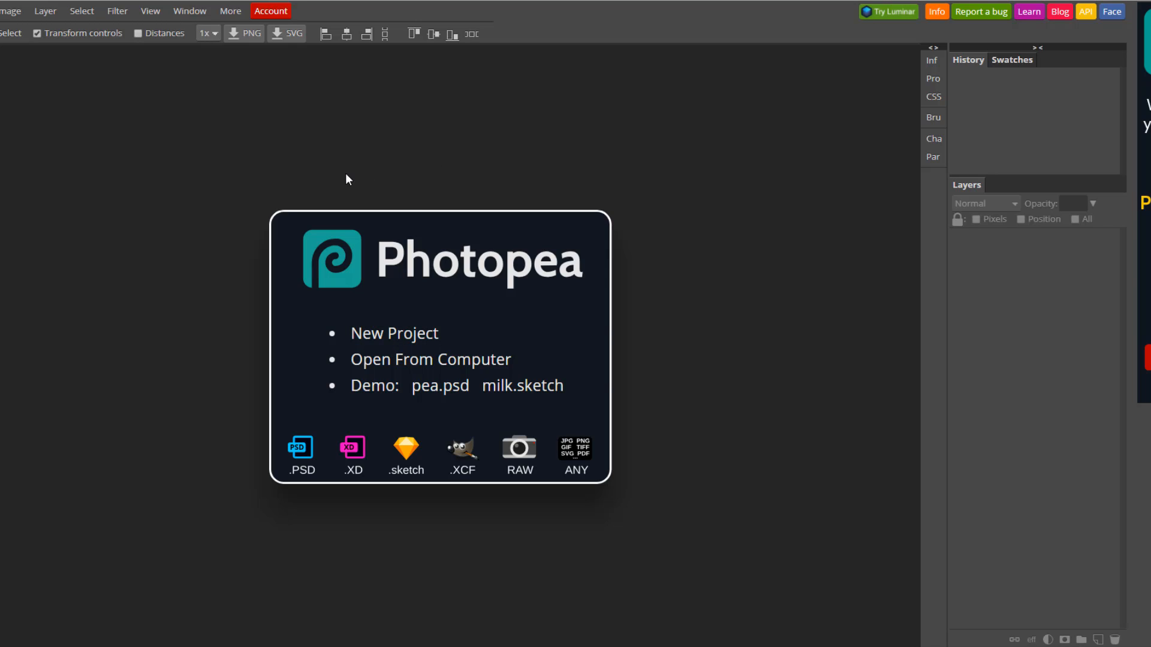
mouse_move(212, 158)
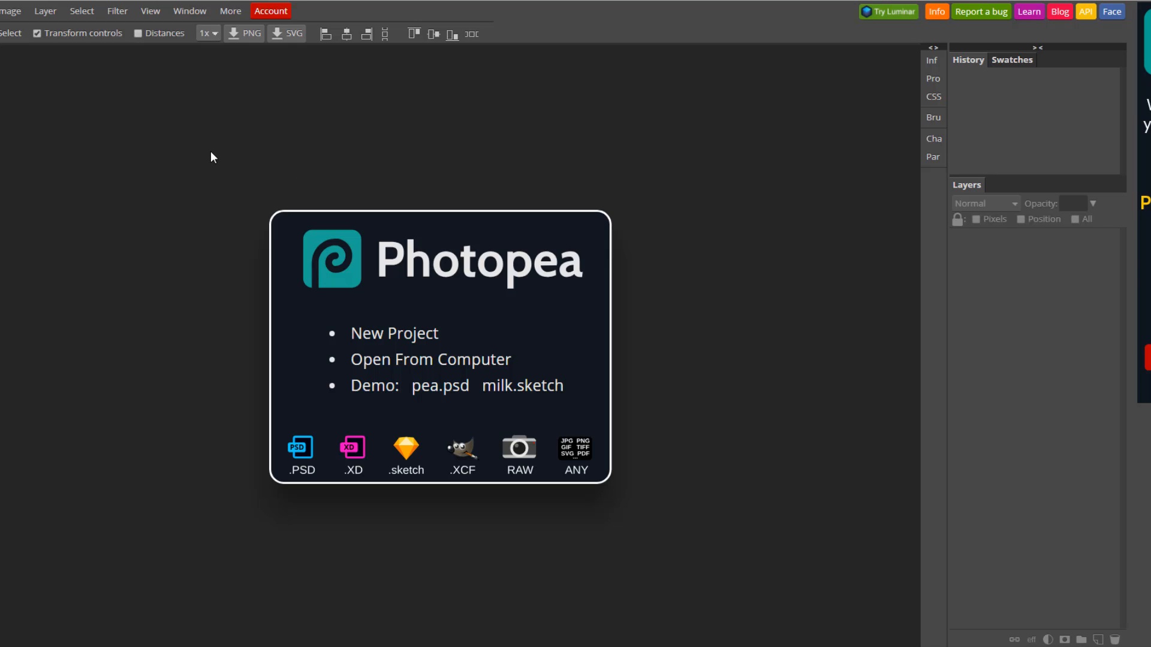
mouse_move(314, 156)
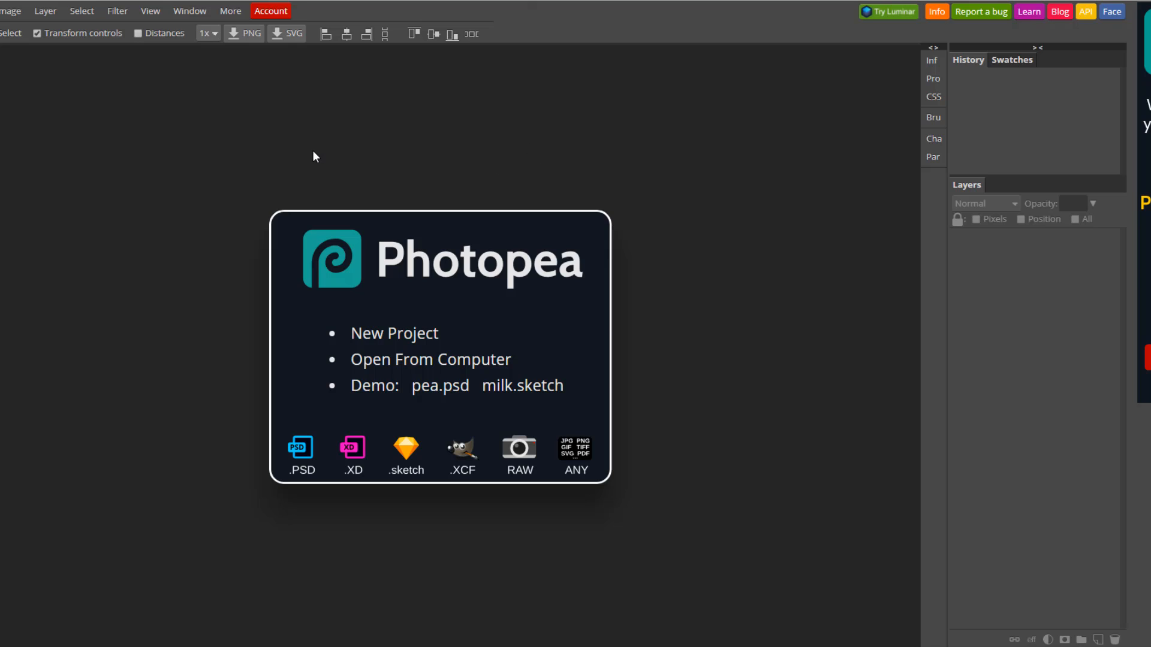
mouse_move(314, 176)
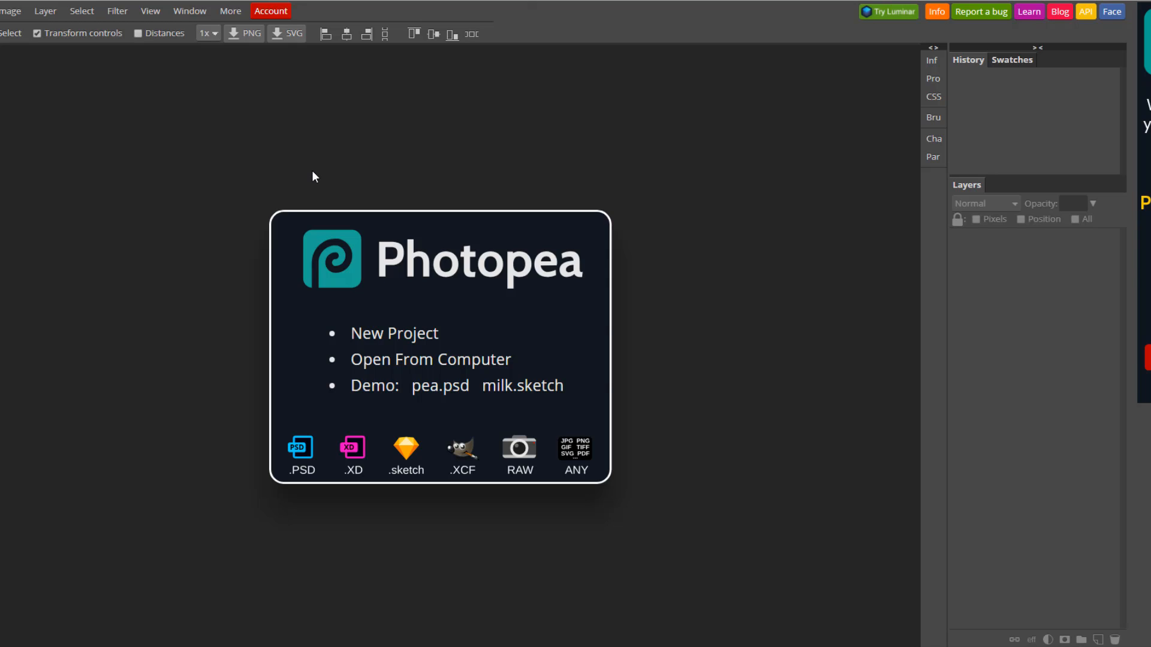
mouse_move(245, 468)
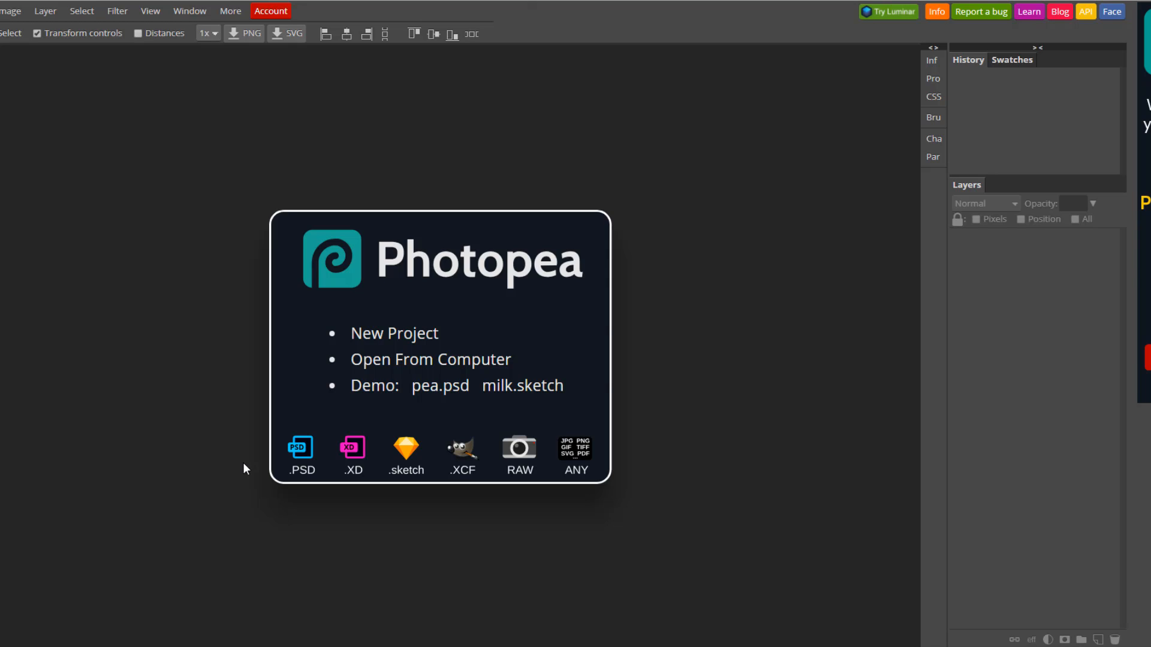
mouse_move(203, 497)
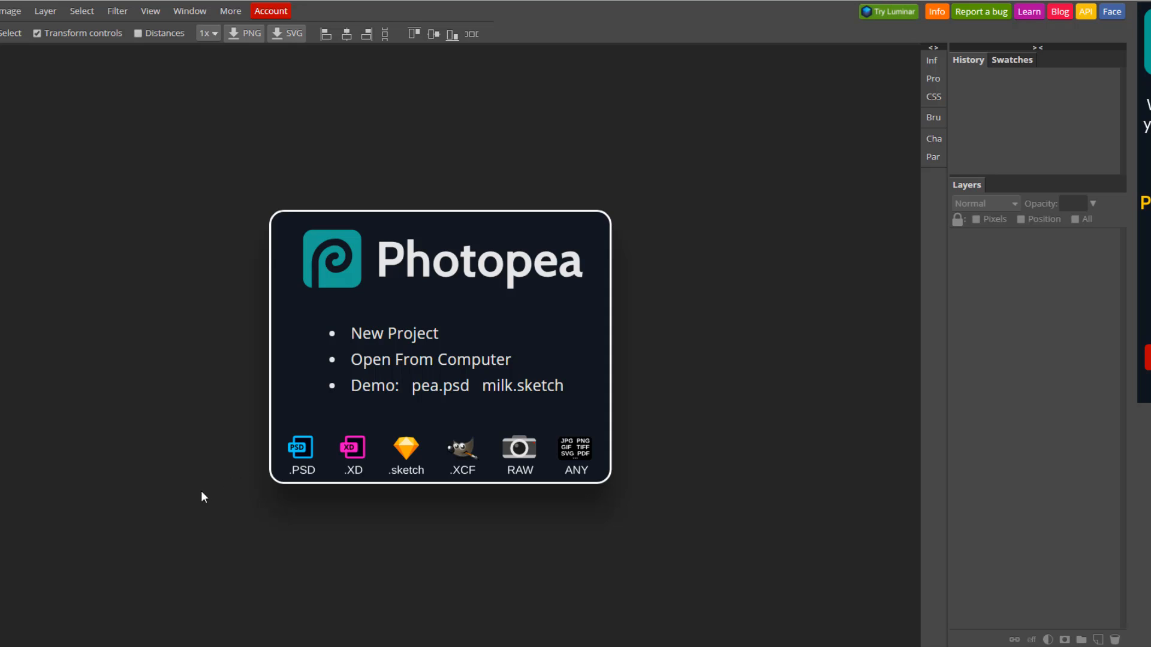
mouse_move(153, 529)
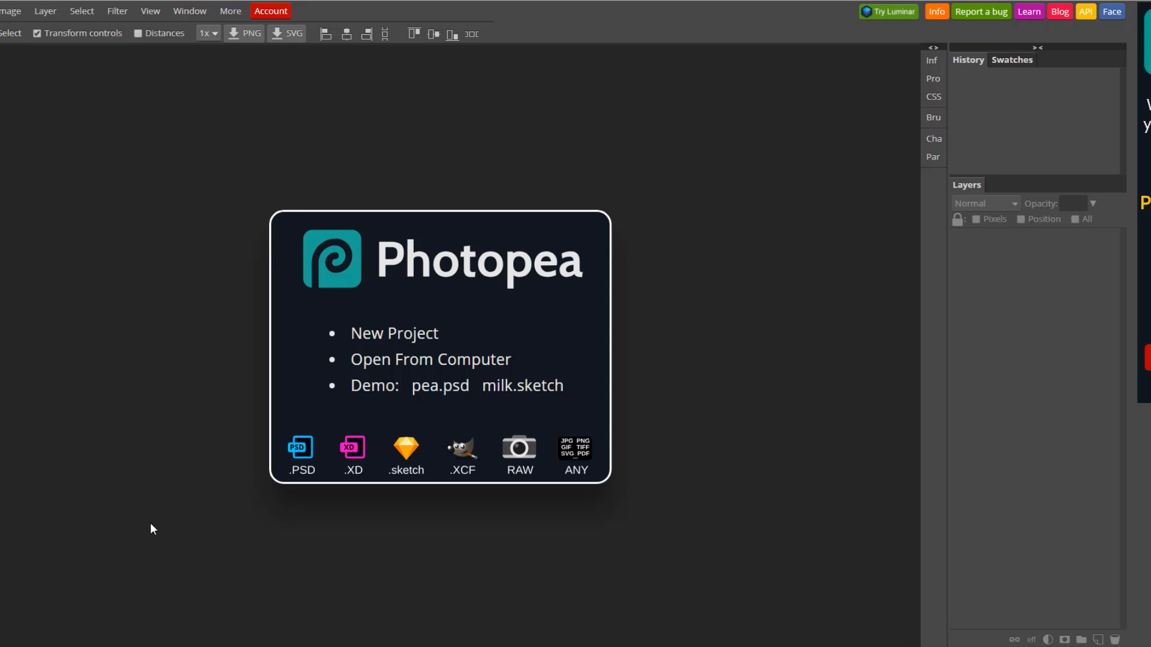
Drag Photoshop Thumbnail Template 2 from the Thumbnail Templates folder onto Photopea.
click(430, 359)
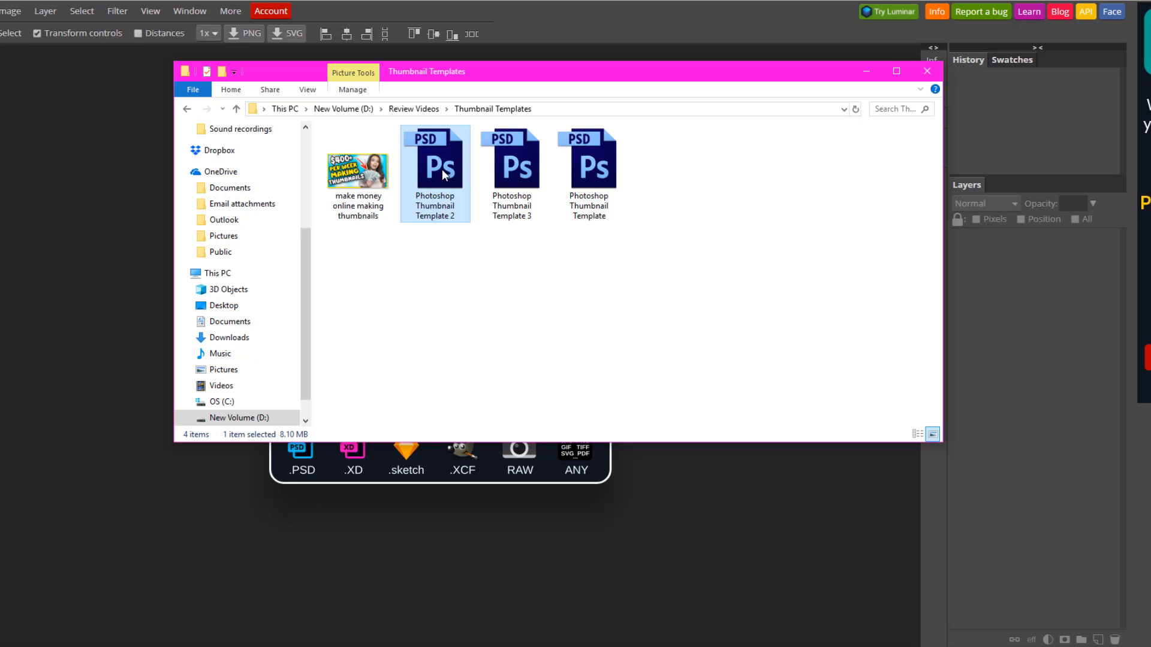
drag(434, 157, 134, 283)
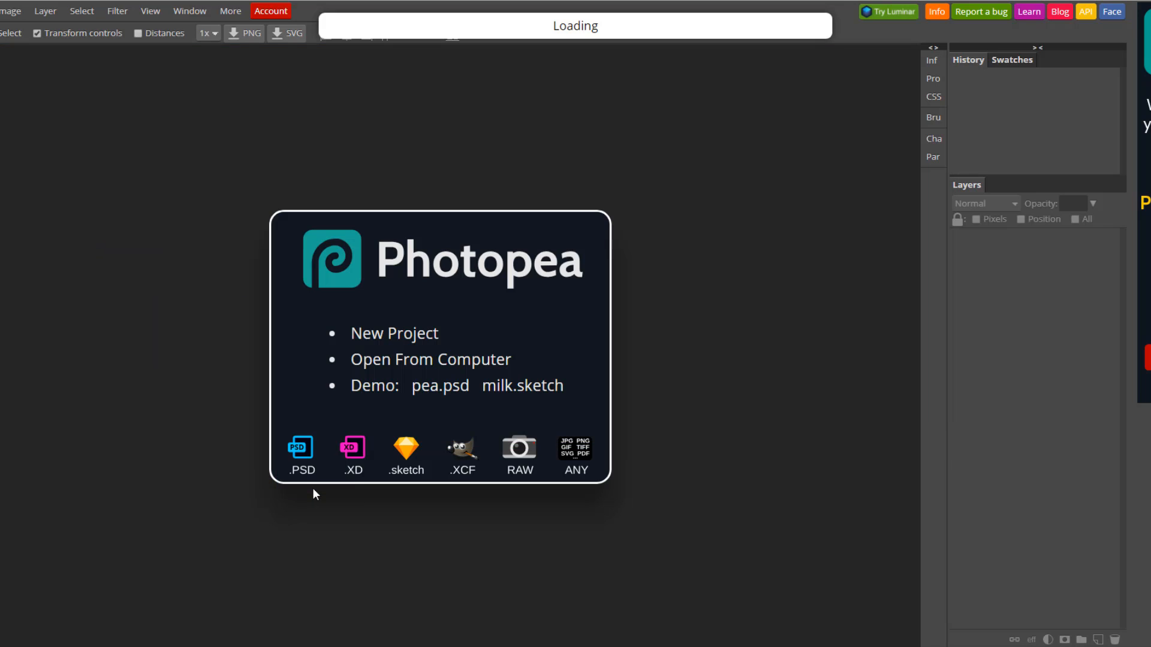
mouse_move(379, 270)
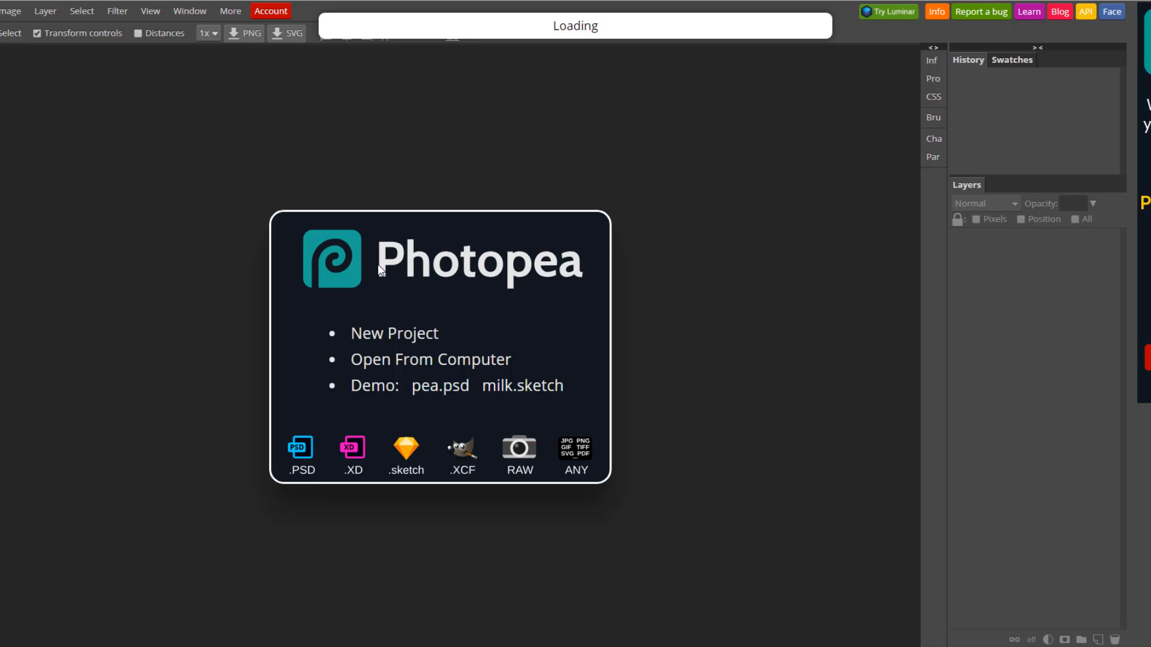
mouse_move(520, 48)
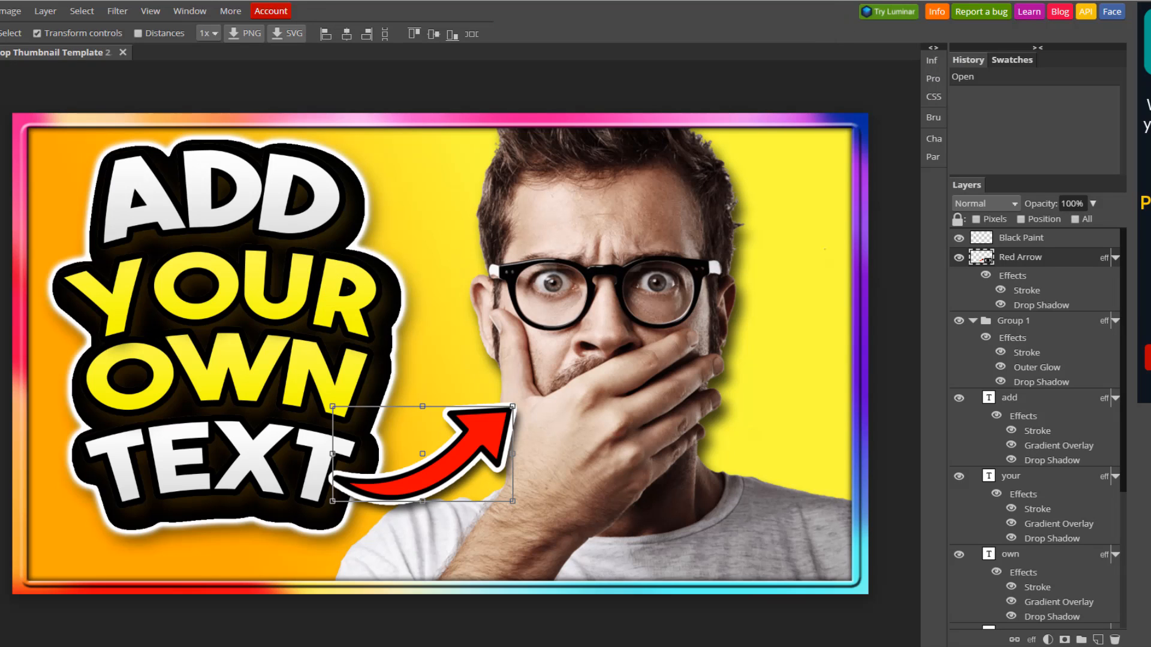
mouse_move(596, 284)
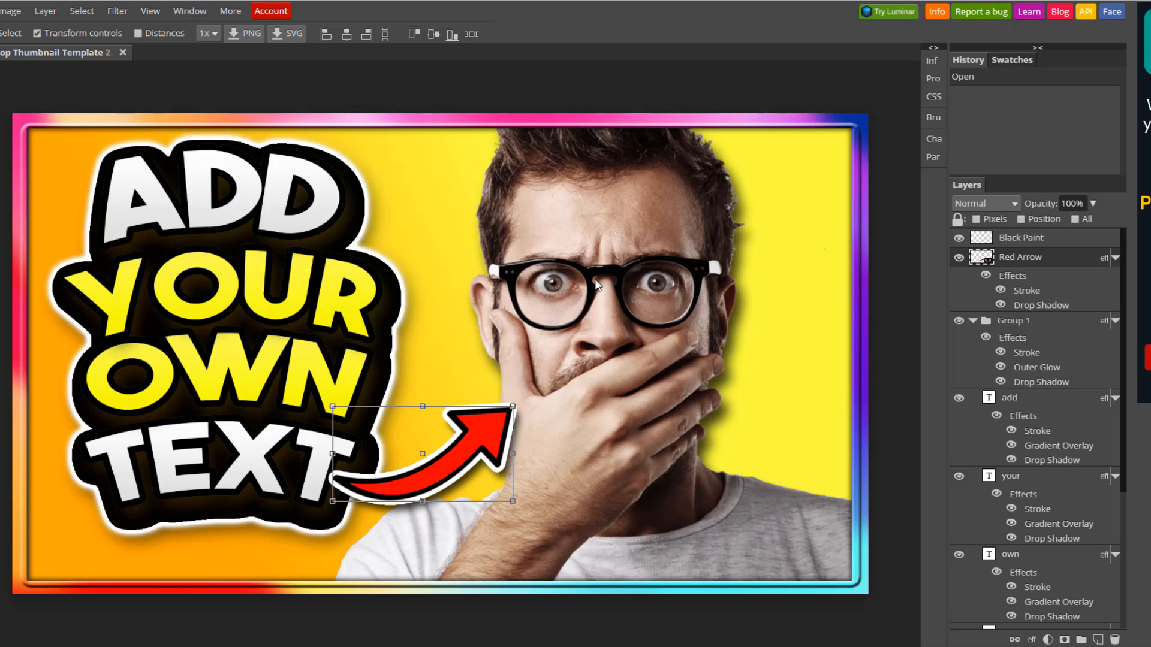
mouse_move(602, 413)
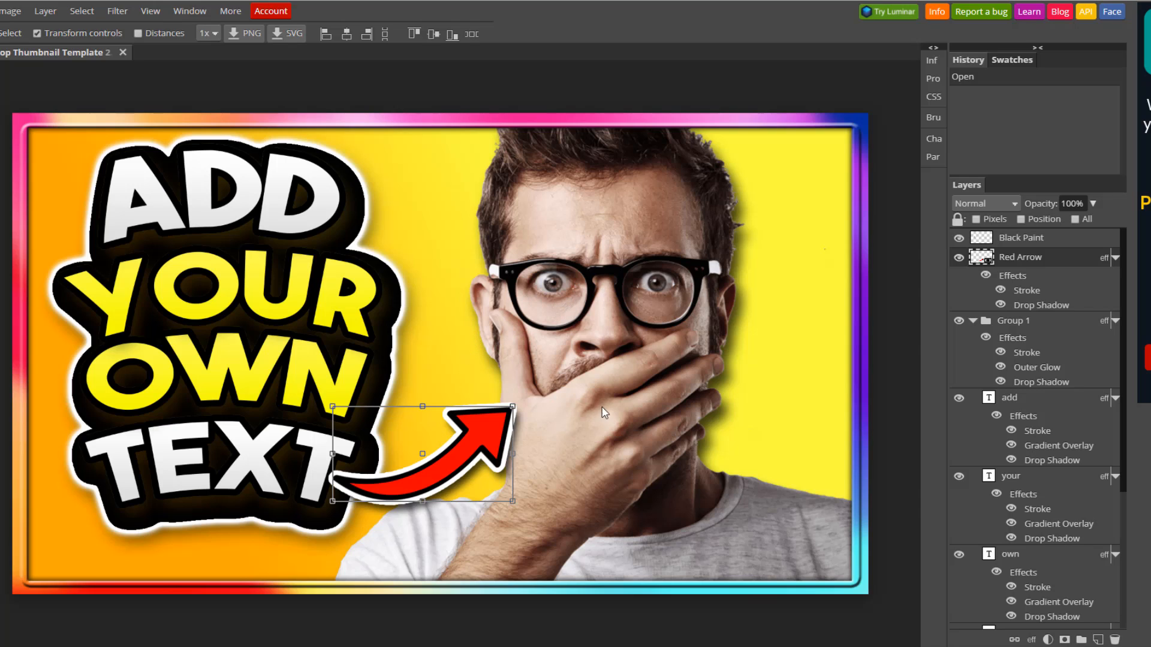
mouse_move(602, 336)
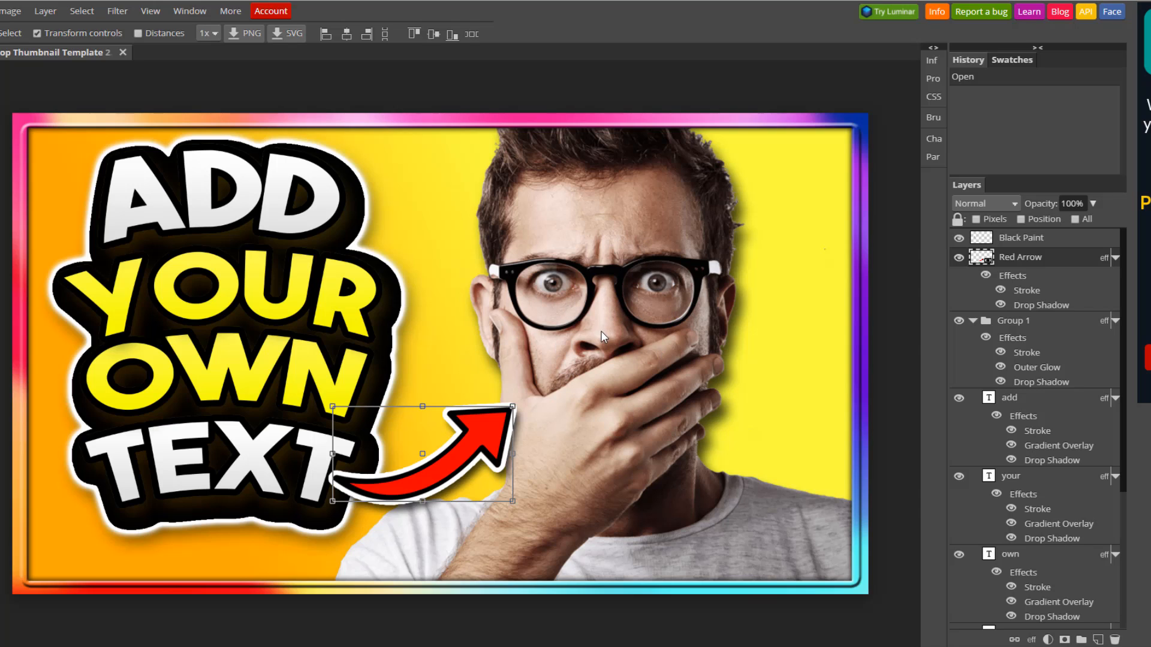
mouse_move(451, 438)
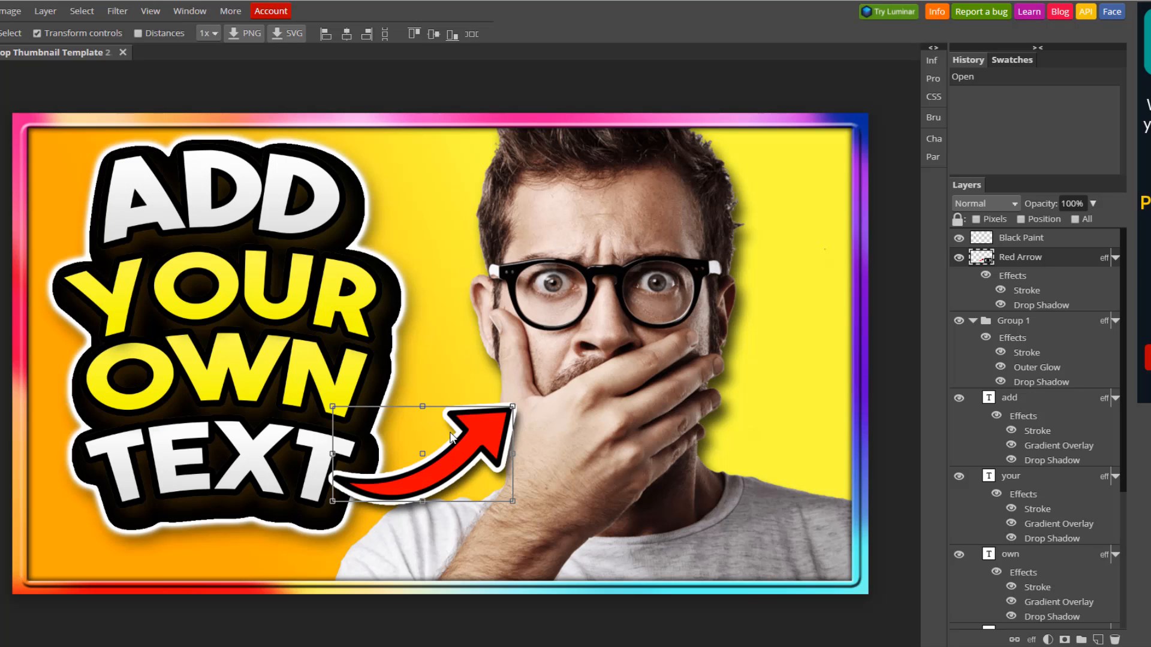
mouse_move(161, 193)
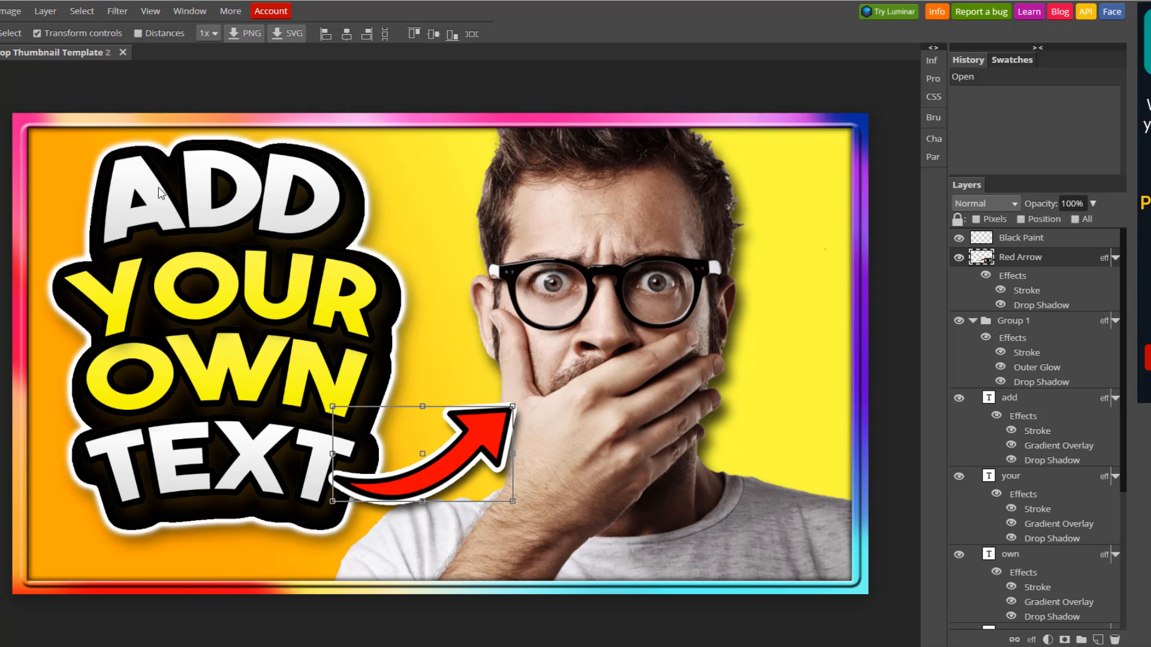
mouse_move(161, 297)
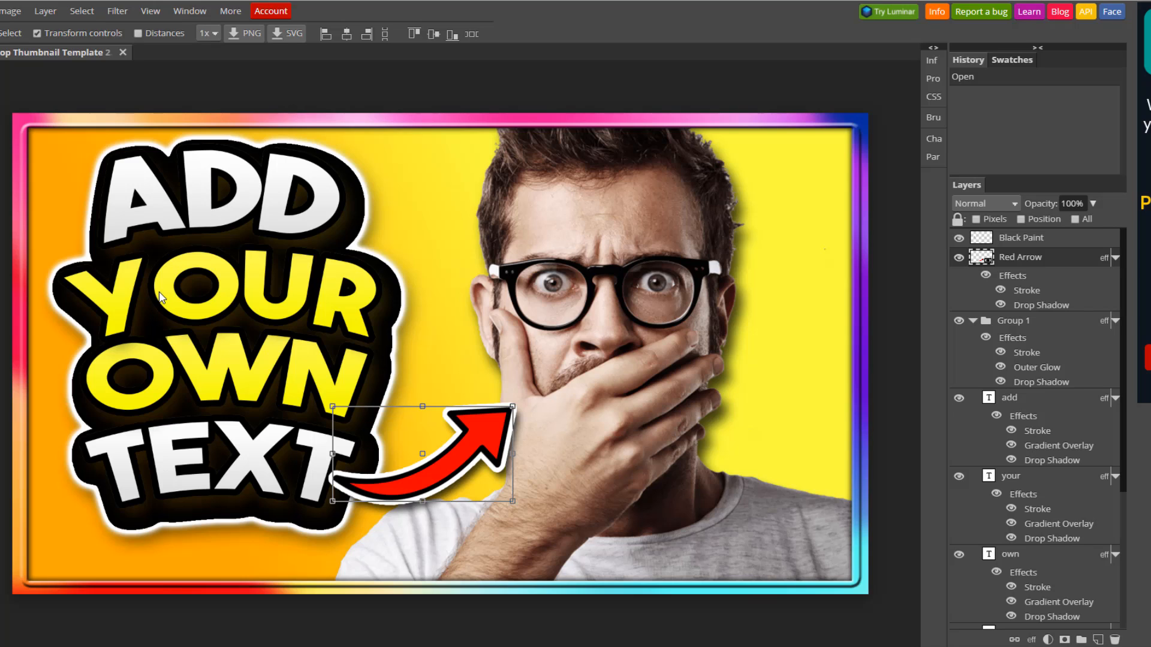
mouse_move(191, 248)
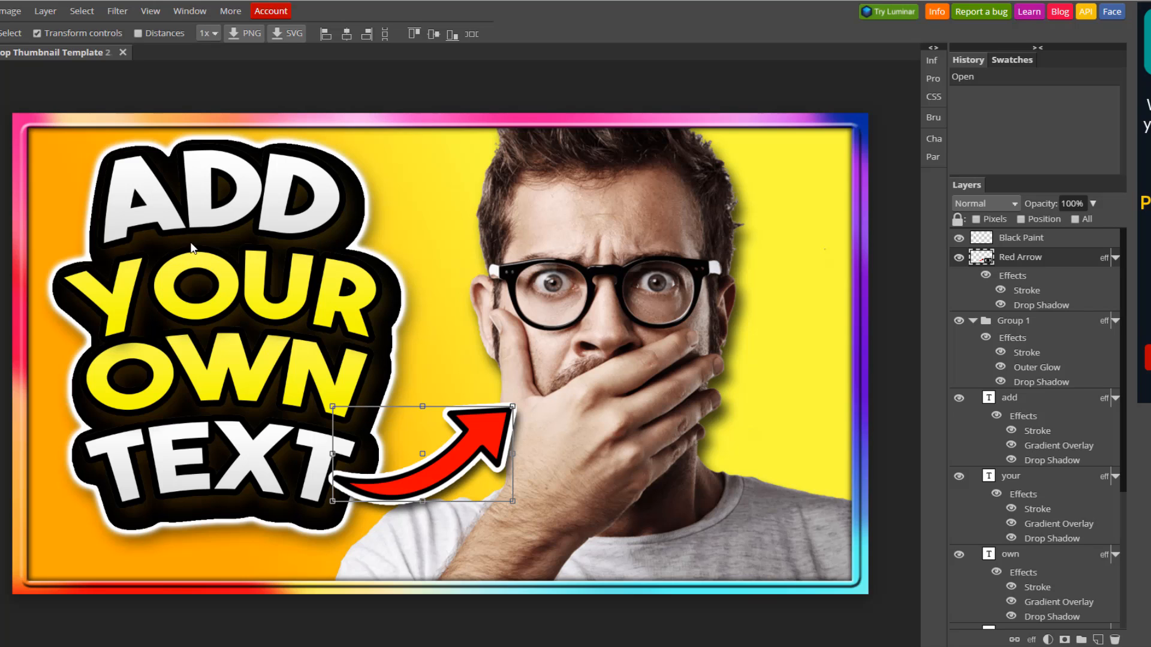
mouse_move(120, 323)
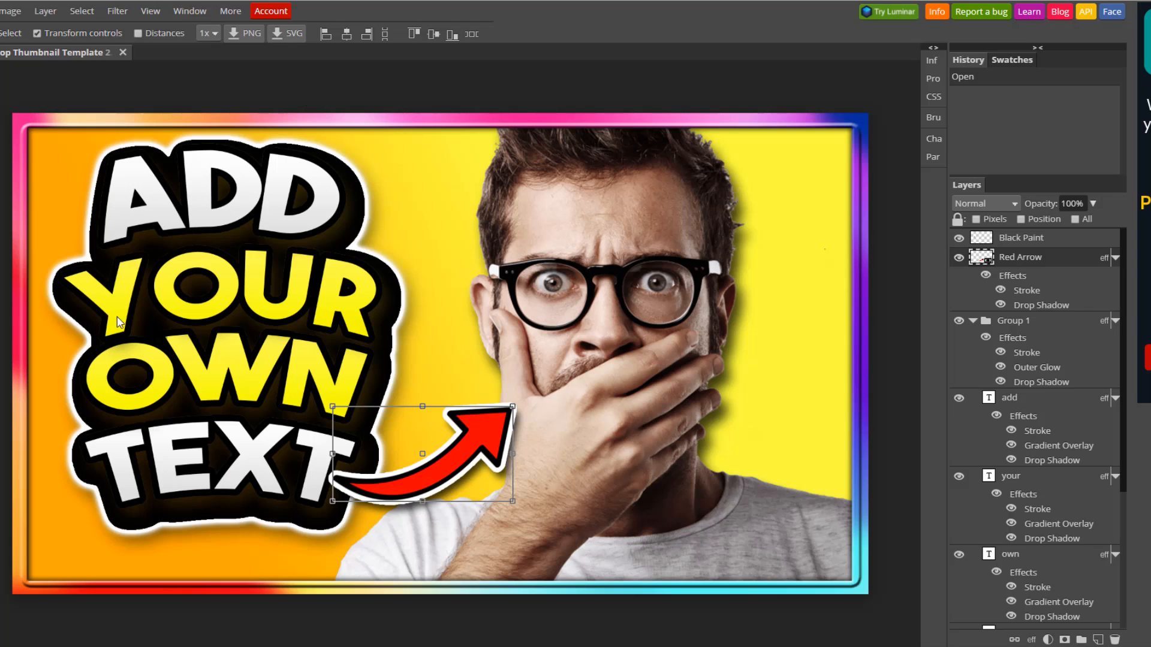
mouse_move(167, 154)
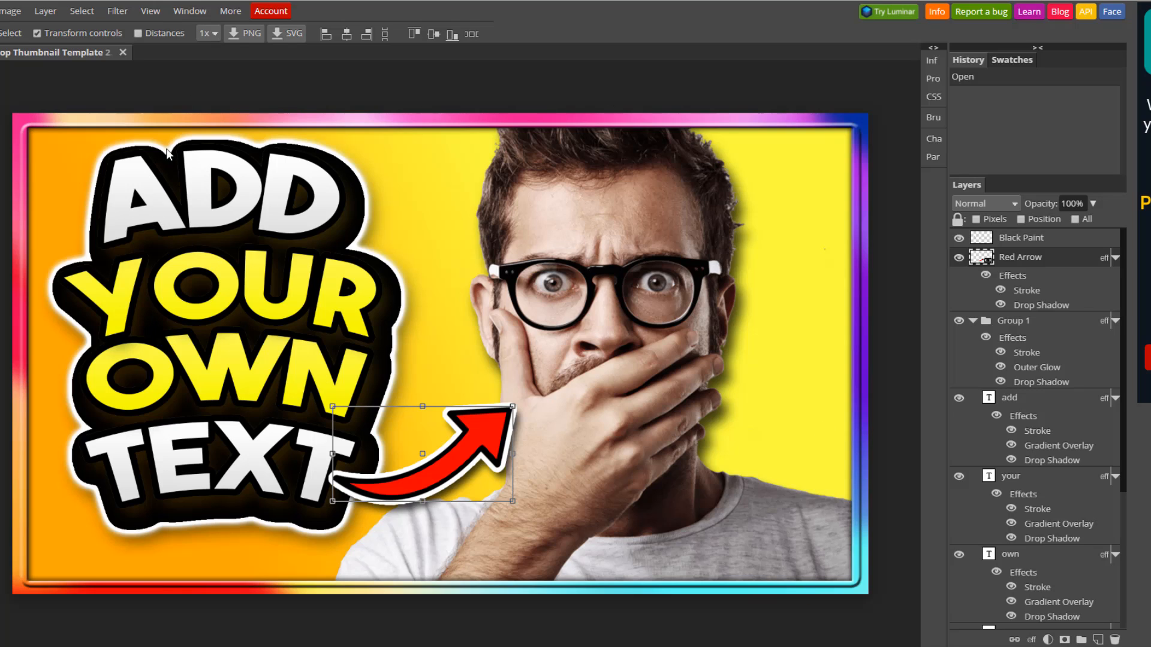
mouse_move(454, 268)
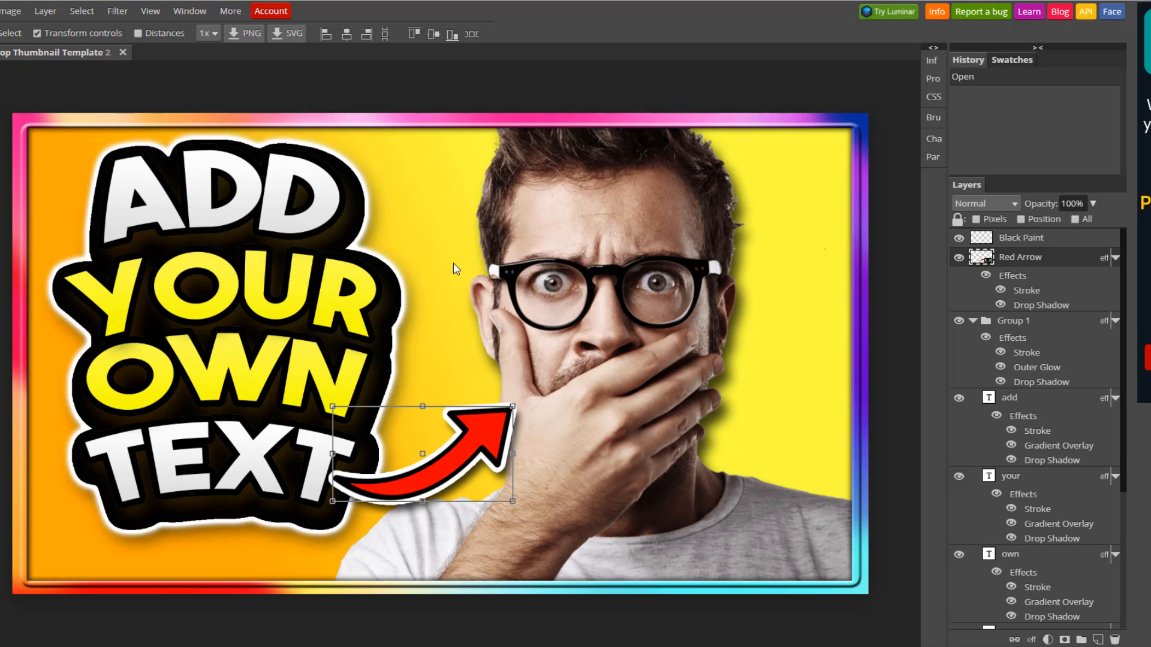
mouse_move(336, 215)
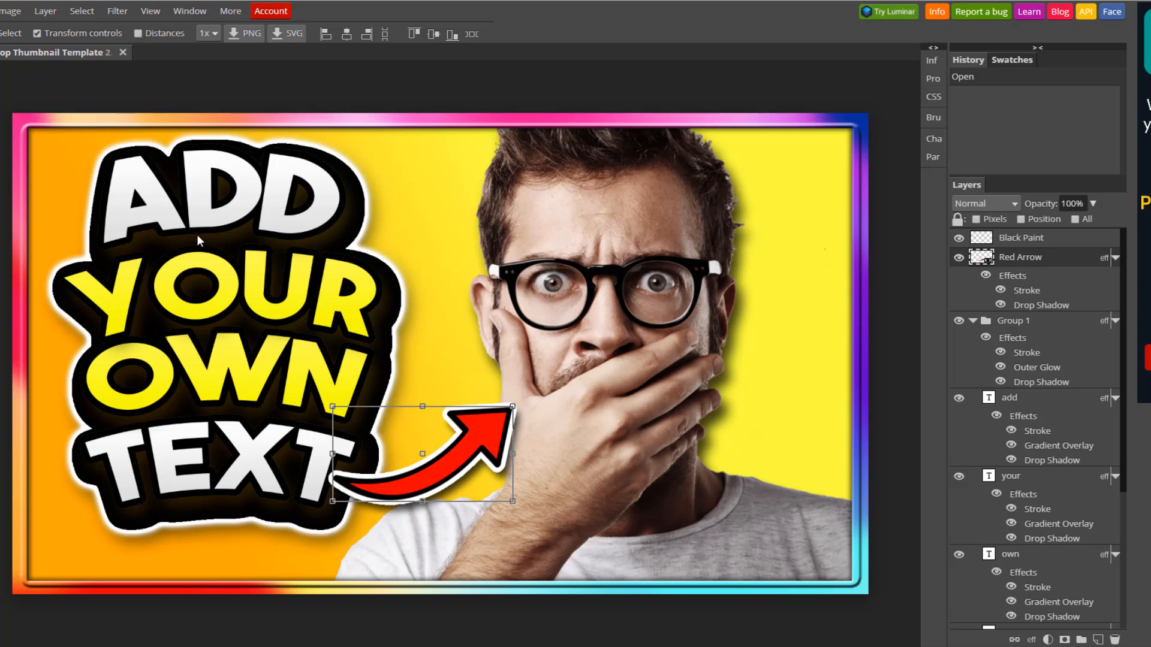
mouse_move(594, 39)
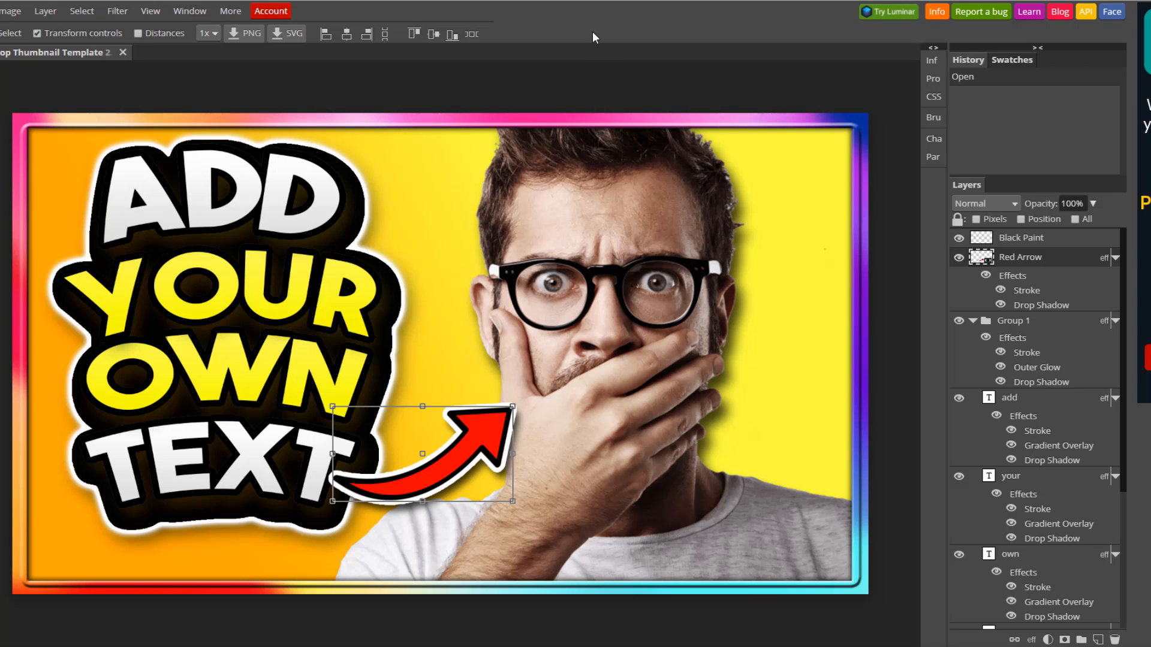
mouse_move(591, 36)
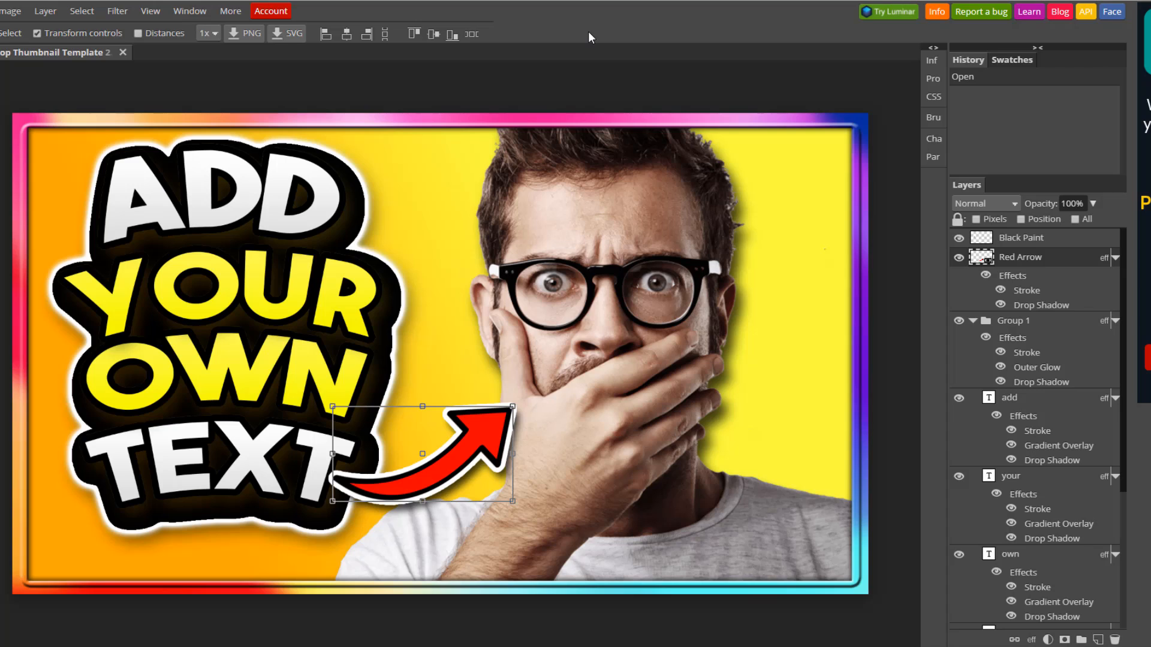
mouse_move(472, 79)
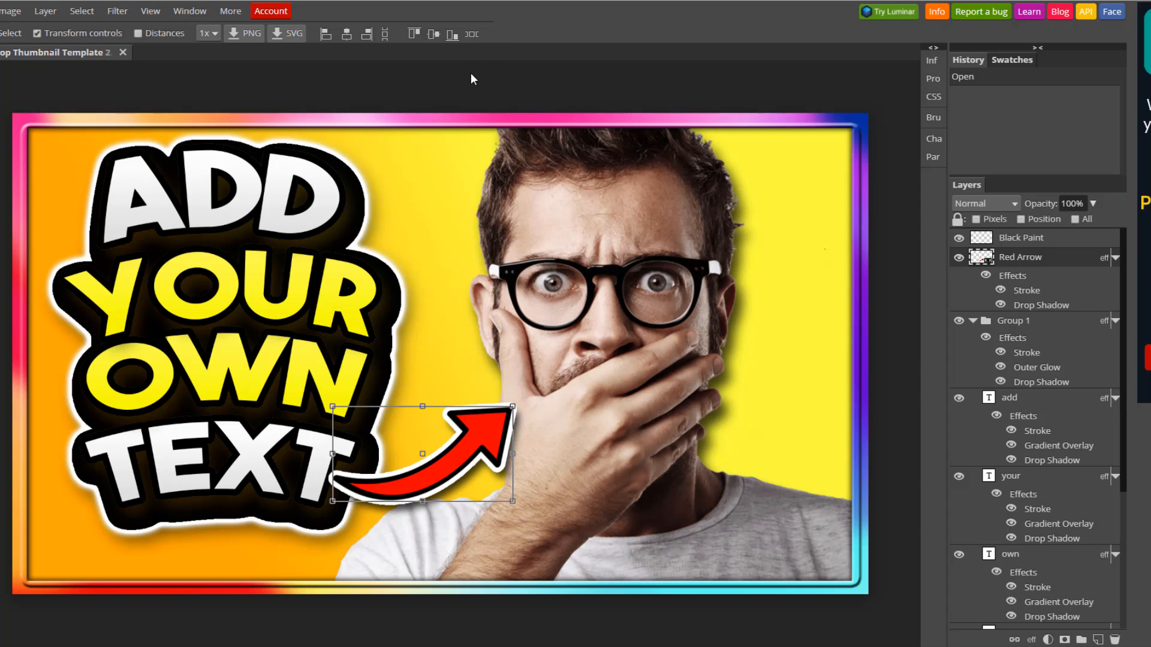
mouse_move(408, 85)
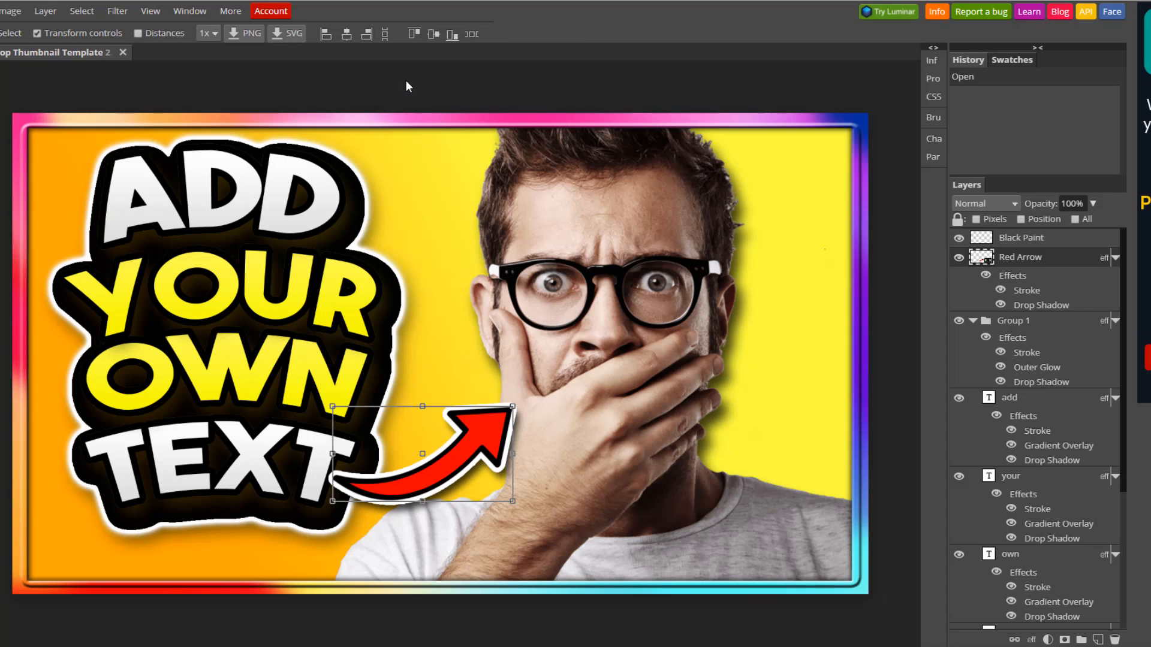
mouse_move(366, 88)
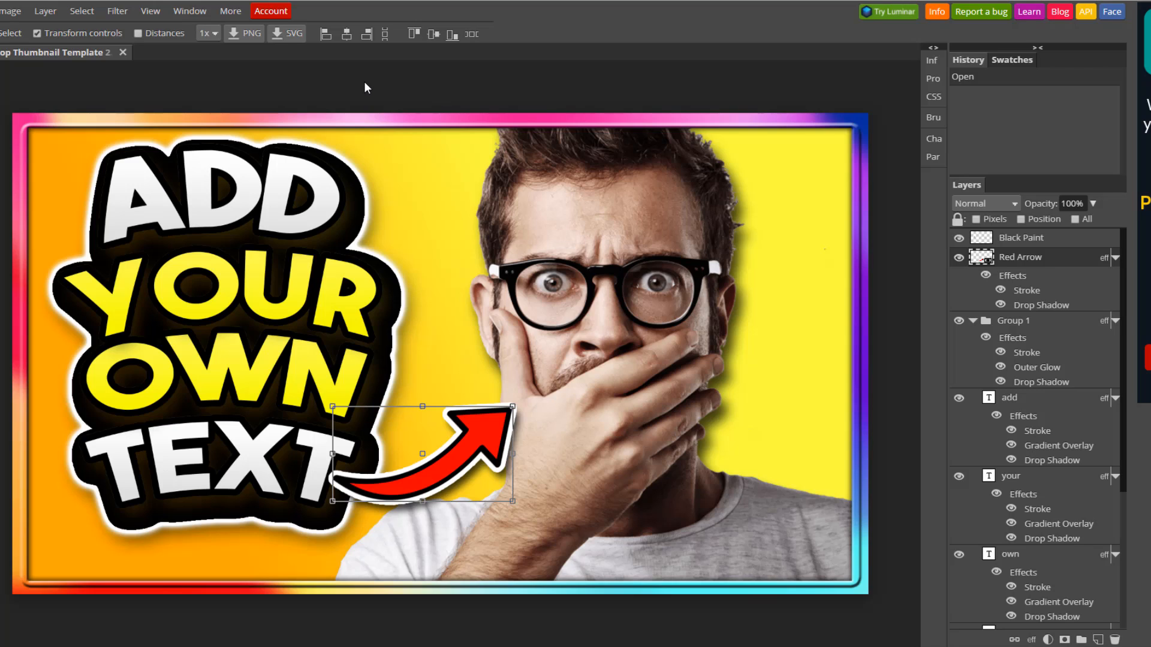
mouse_move(576, 40)
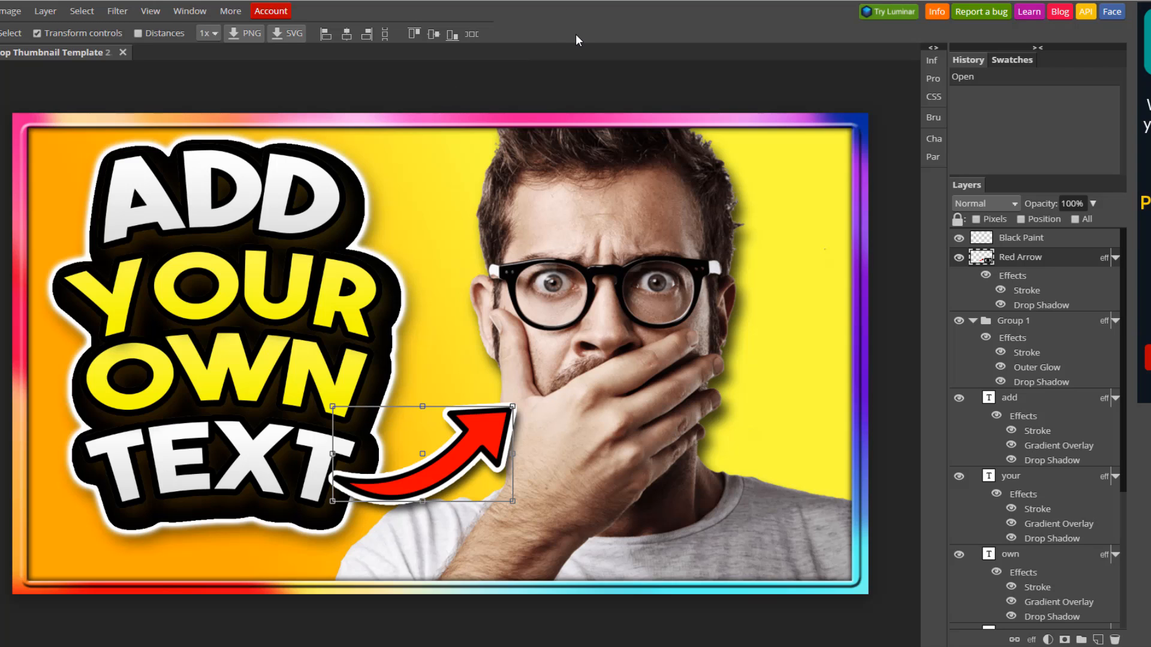
mouse_move(1046, 435)
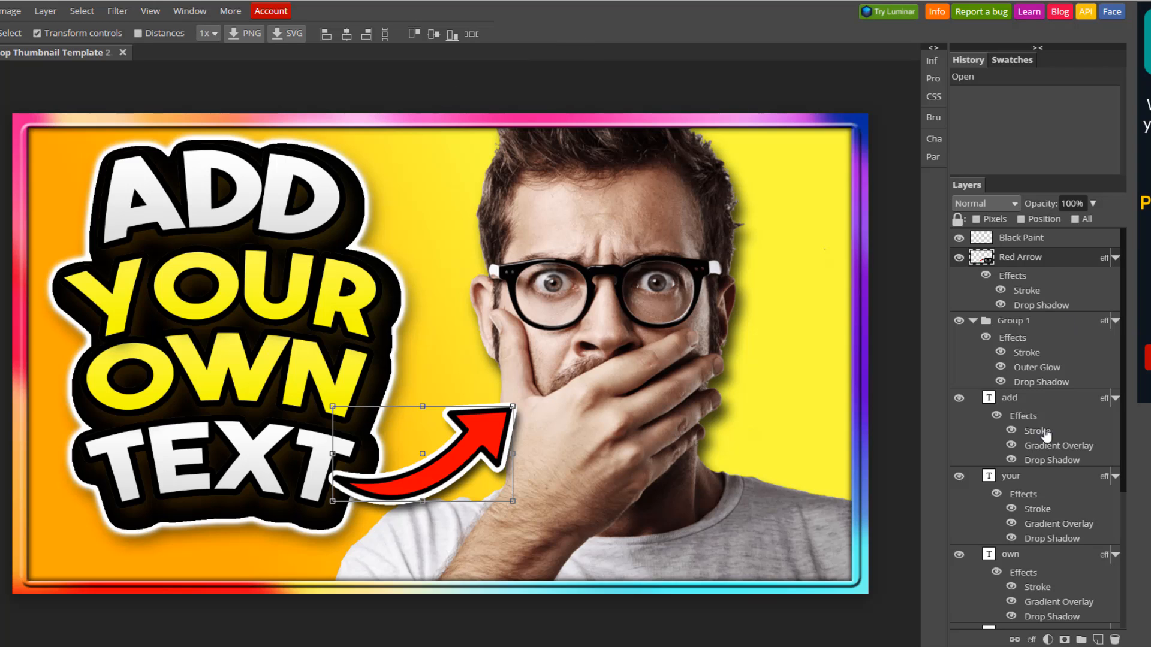
mouse_move(1053, 640)
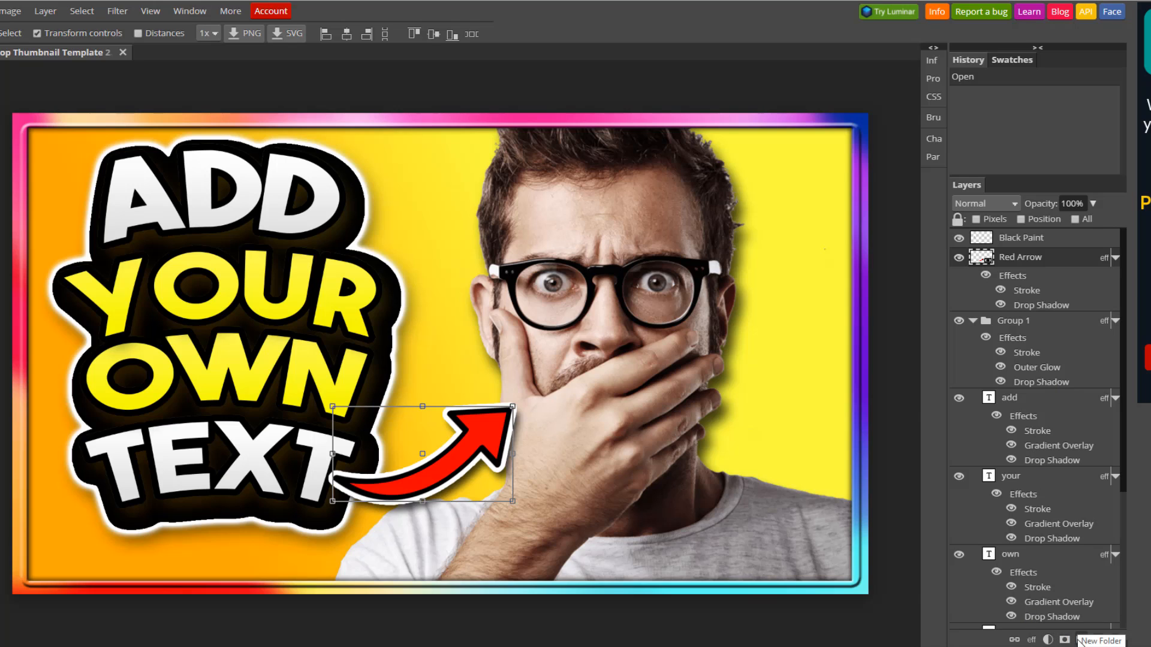
mouse_move(141, 24)
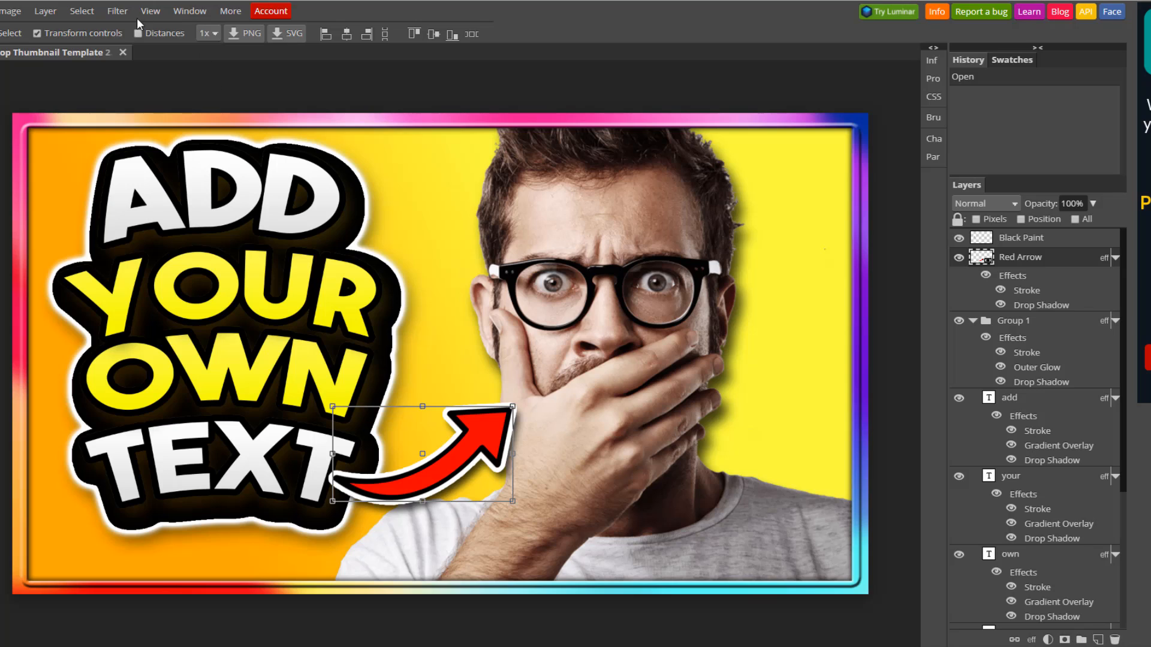
mouse_move(298, 181)
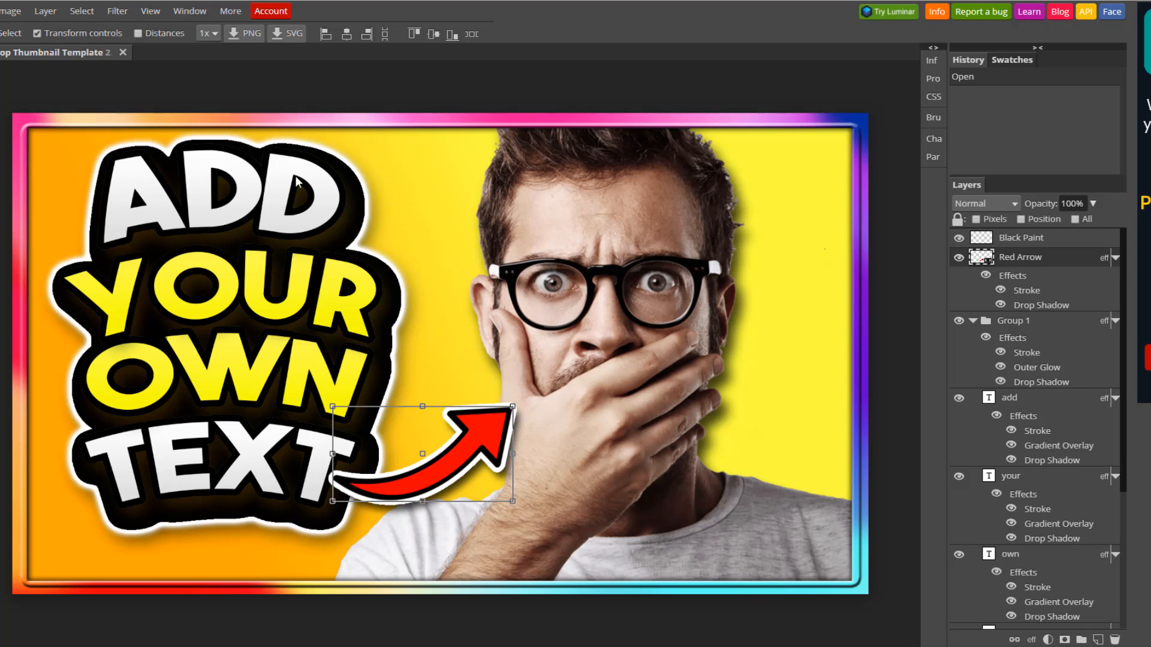
mouse_move(552, 107)
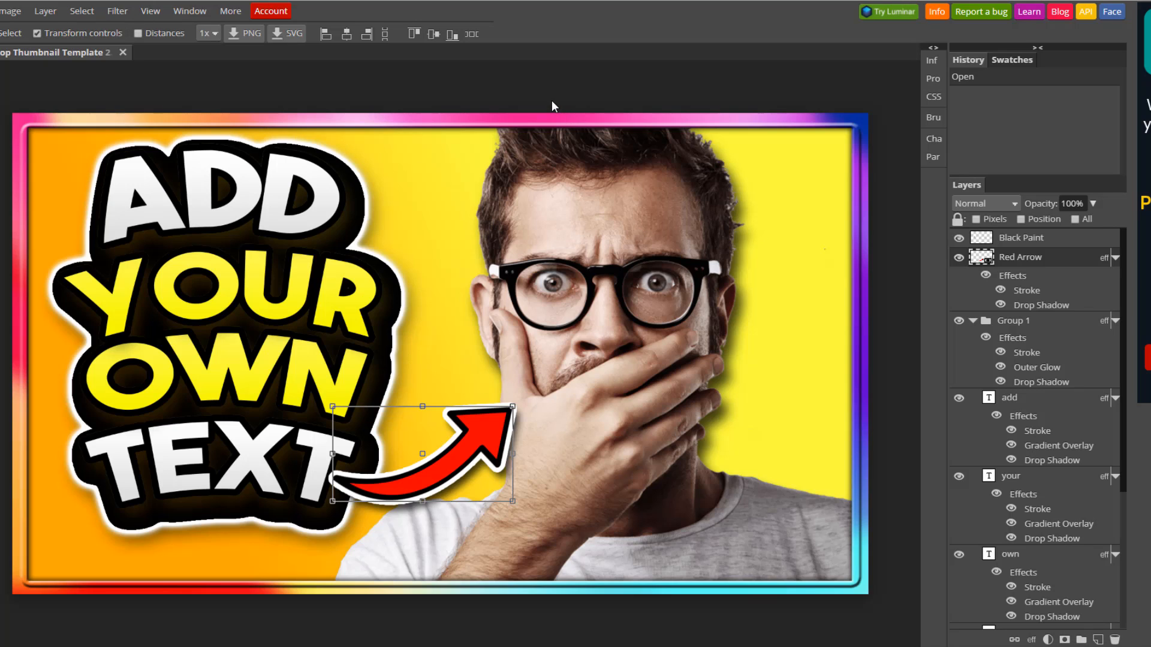
mouse_move(292, 99)
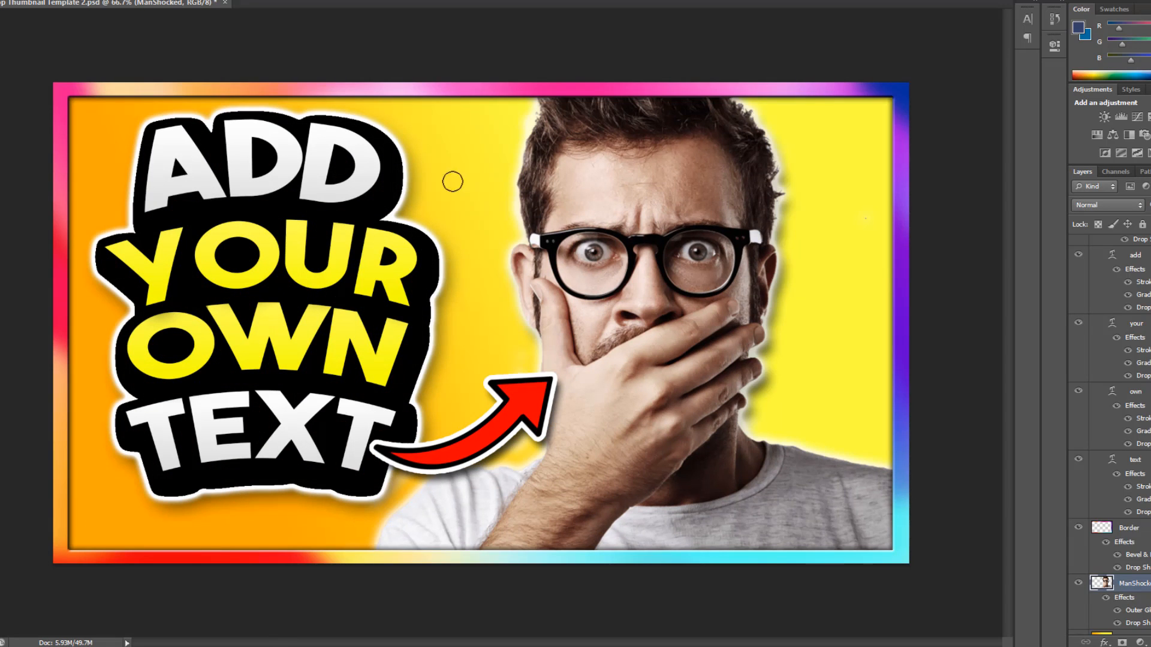
mouse_move(367, 205)
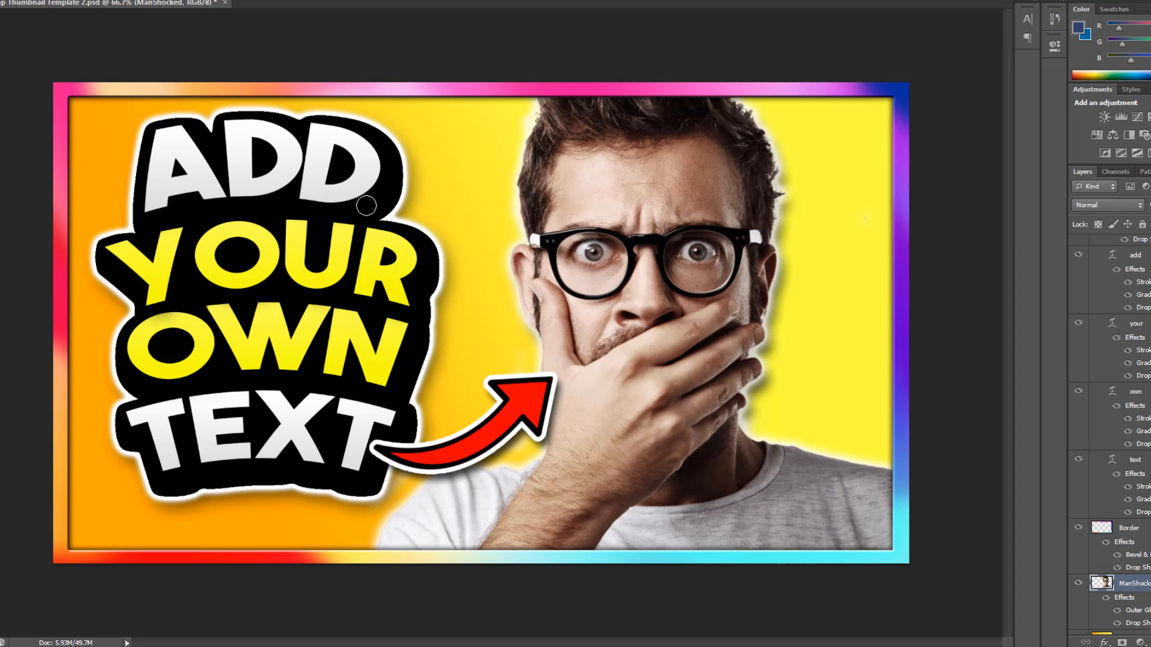
mouse_move(396, 159)
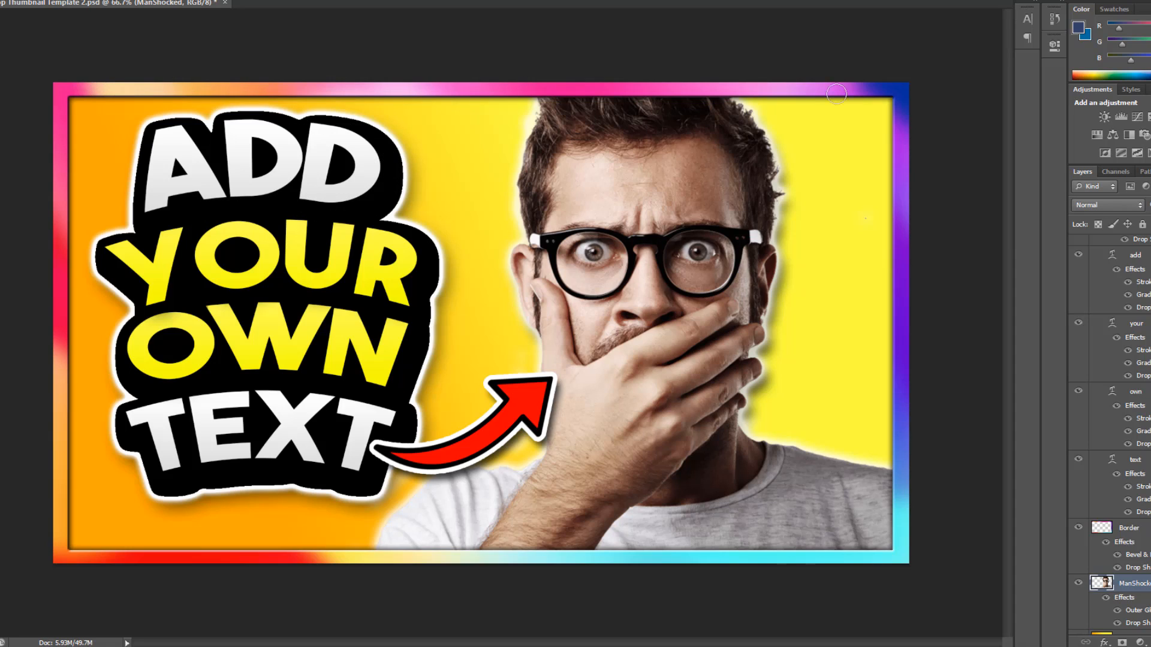
mouse_move(100, 183)
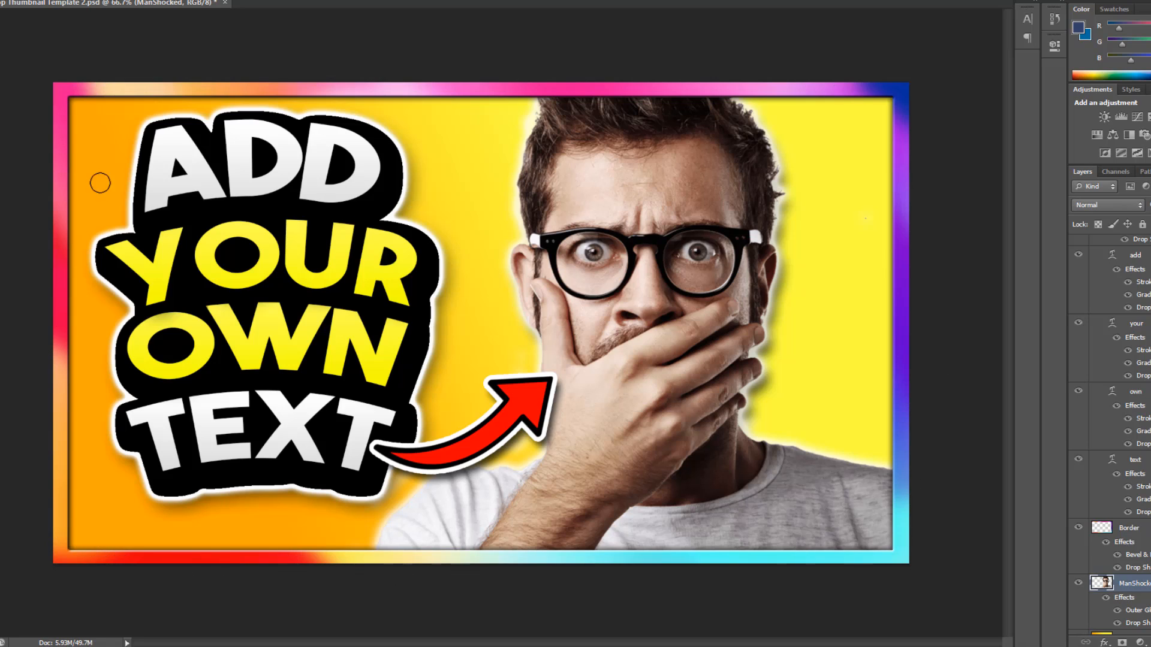
mouse_move(520, 242)
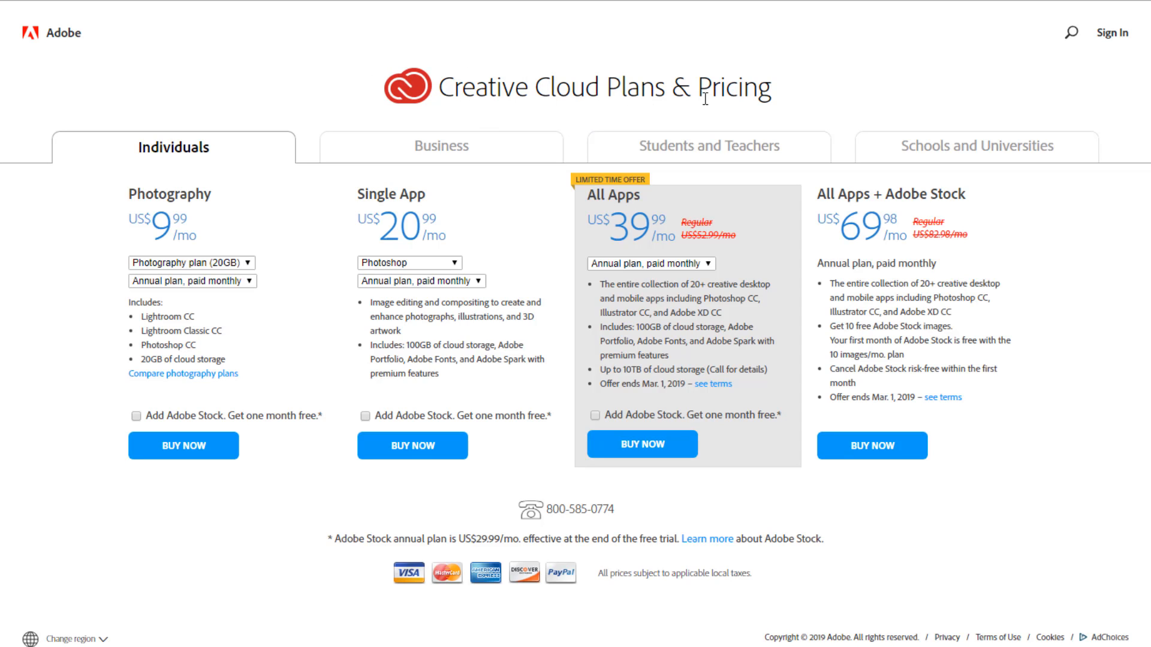
mouse_move(146, 66)
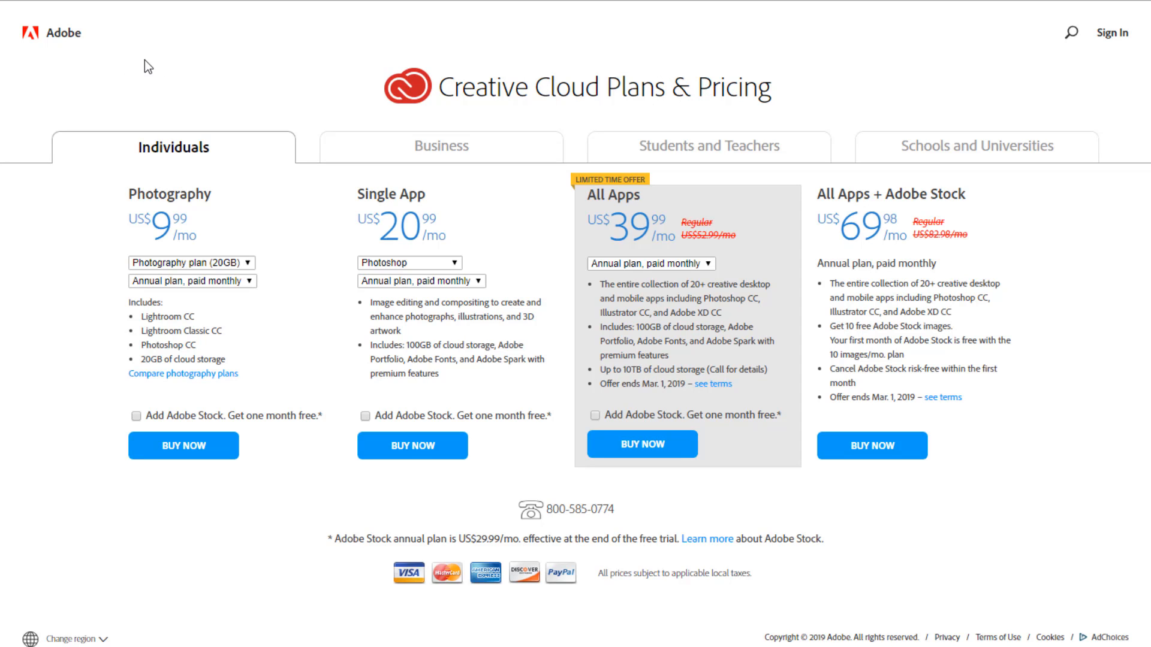
mouse_move(167, 150)
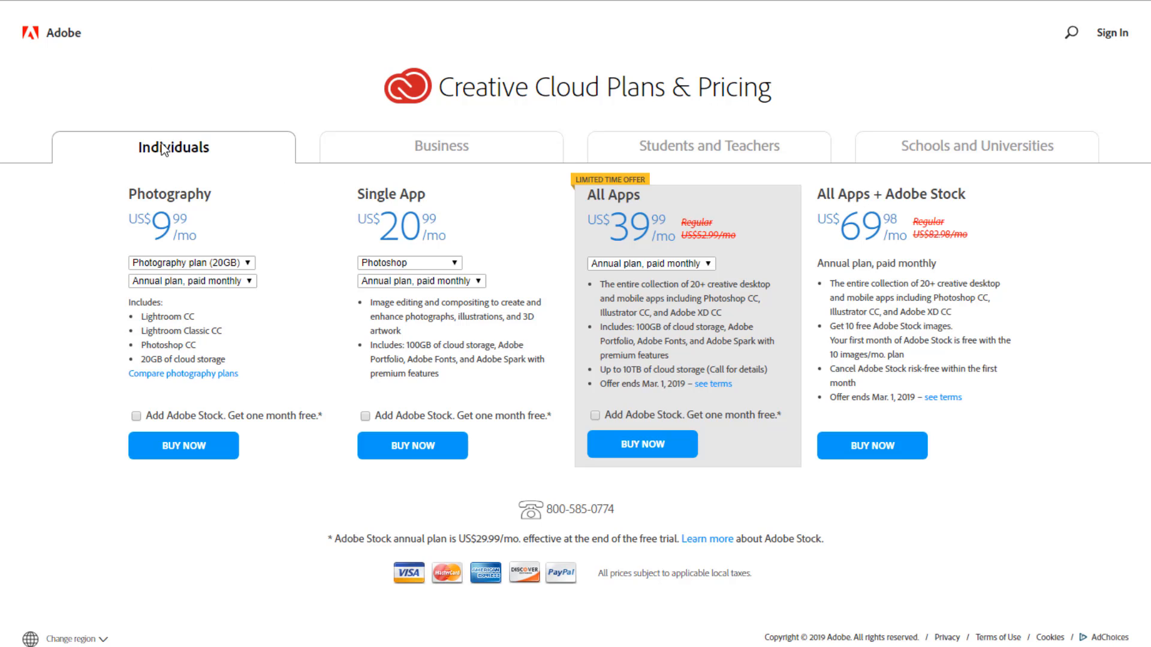
mouse_move(217, 213)
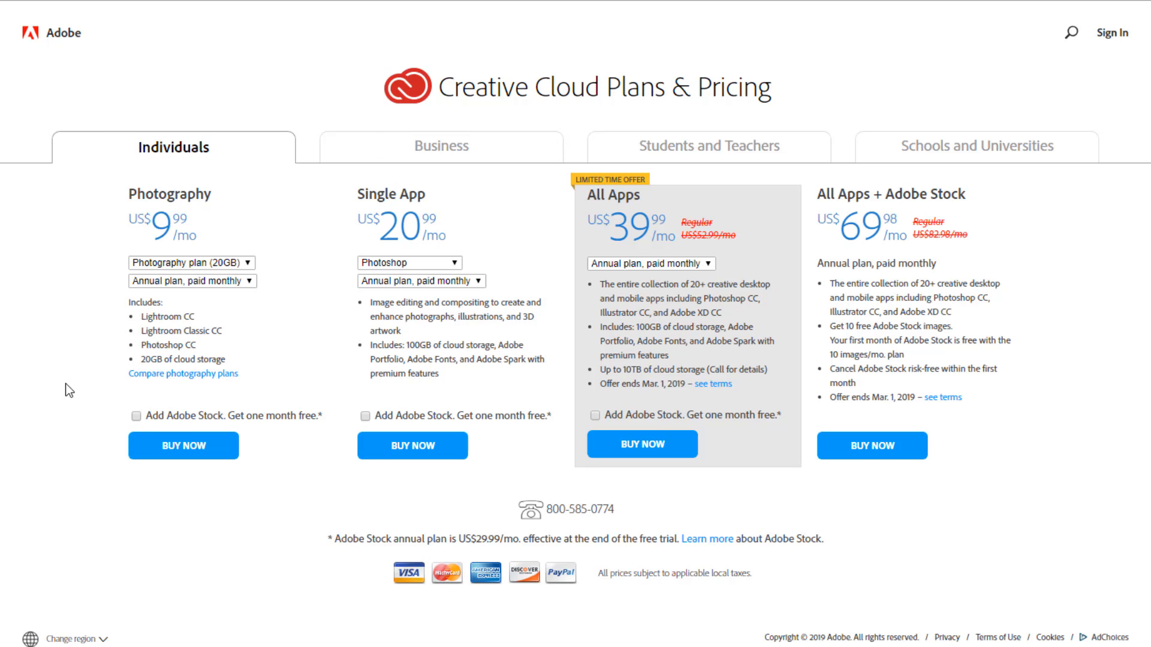
mouse_move(150, 154)
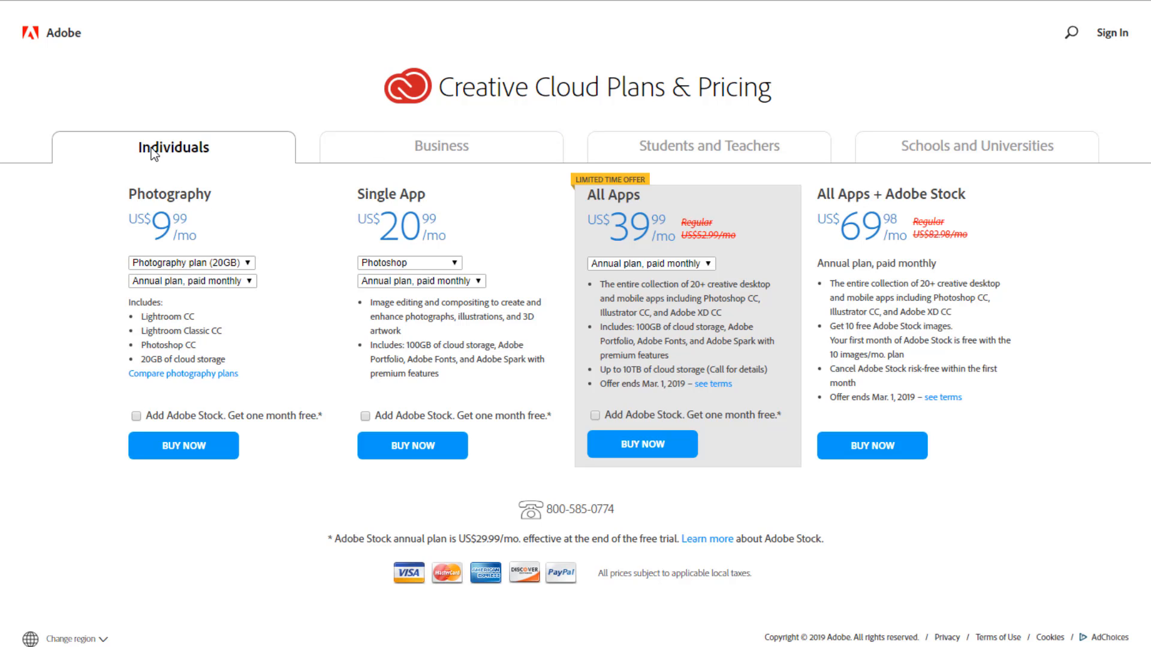
mouse_move(156, 228)
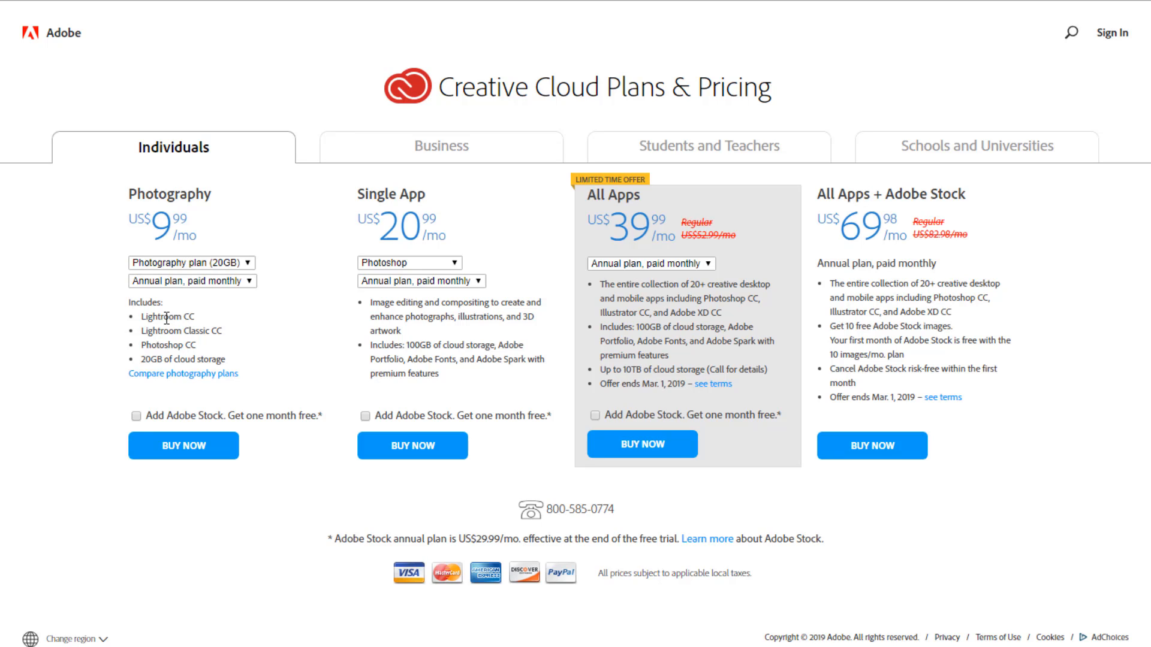
mouse_move(160, 346)
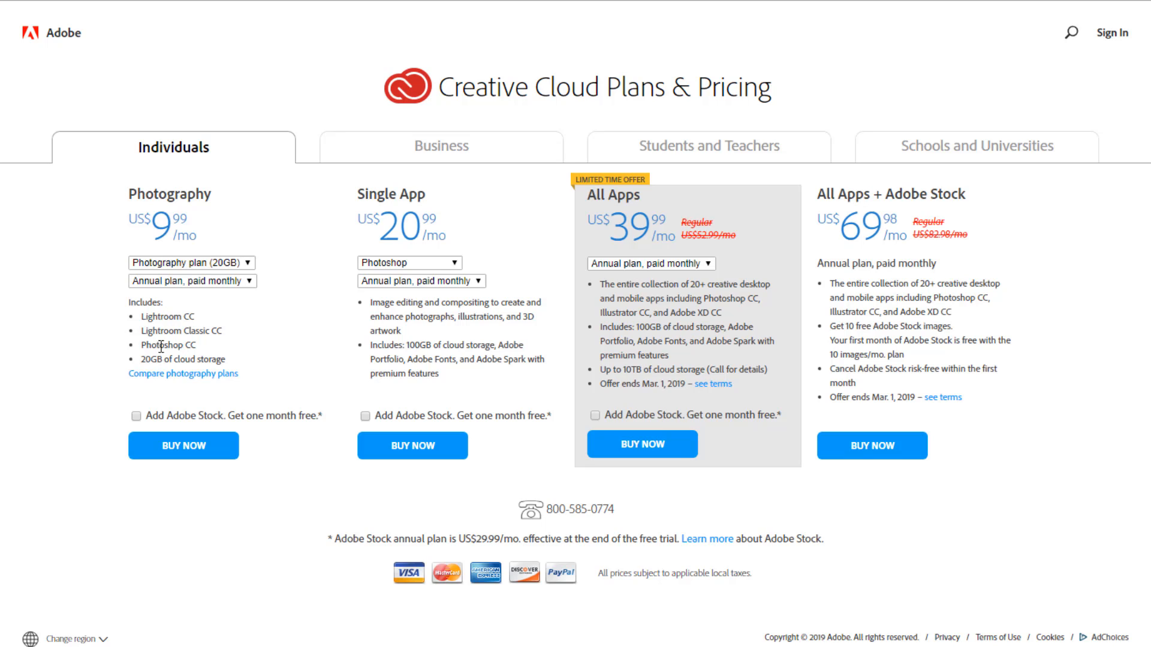
mouse_move(161, 361)
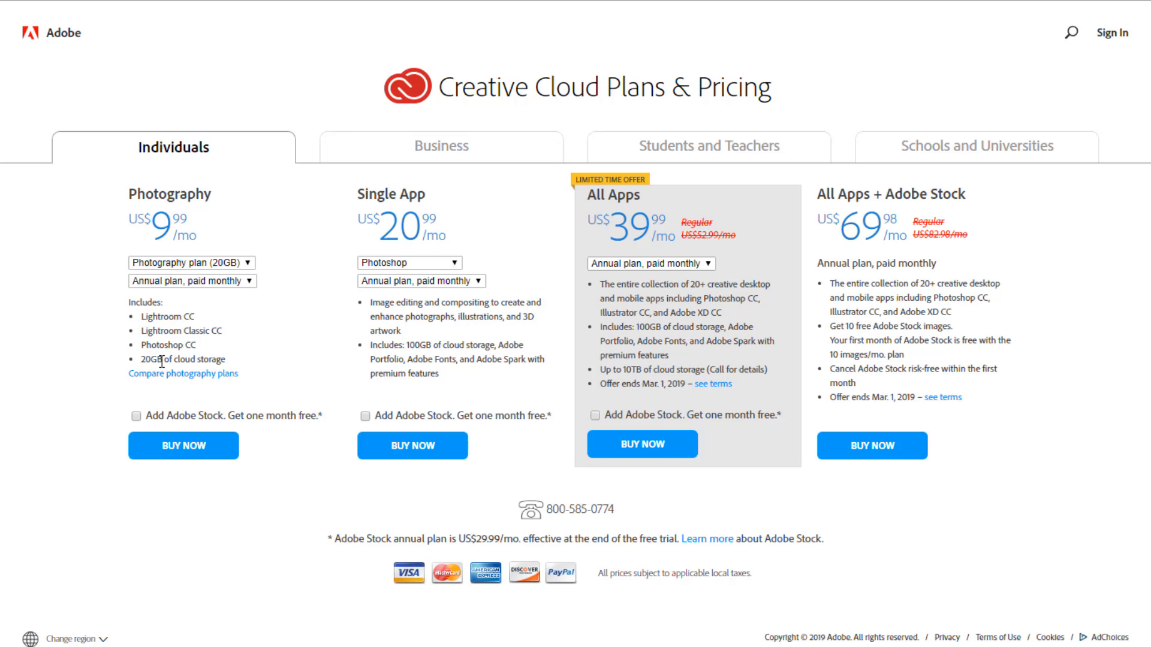
mouse_move(46, 328)
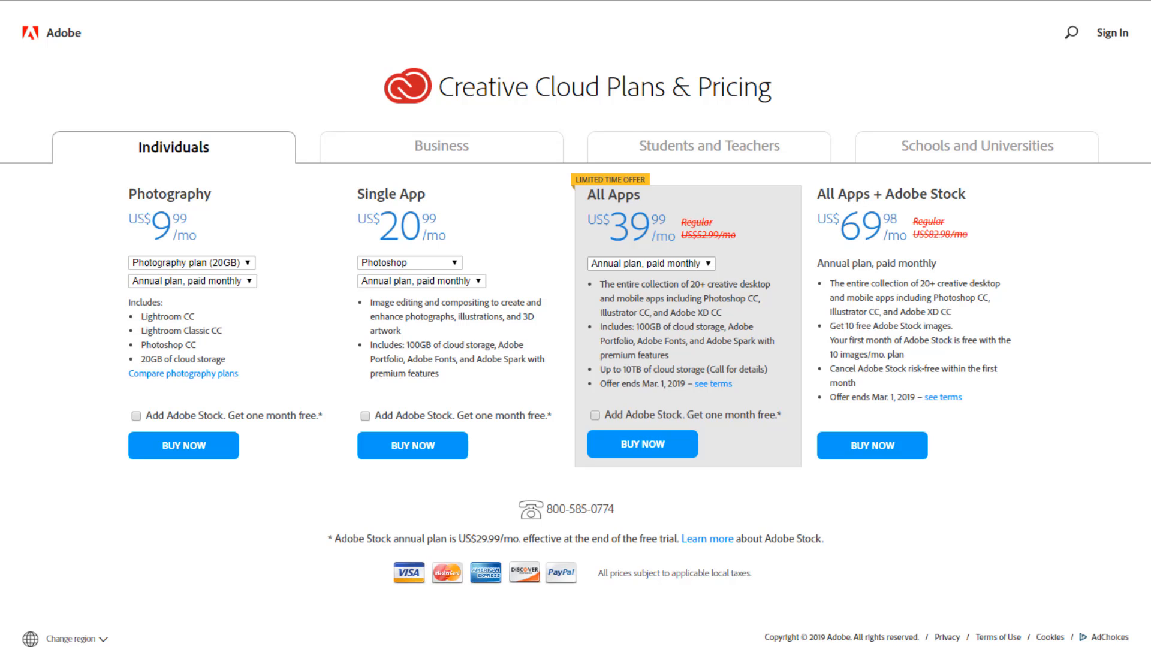
mouse_move(144, 220)
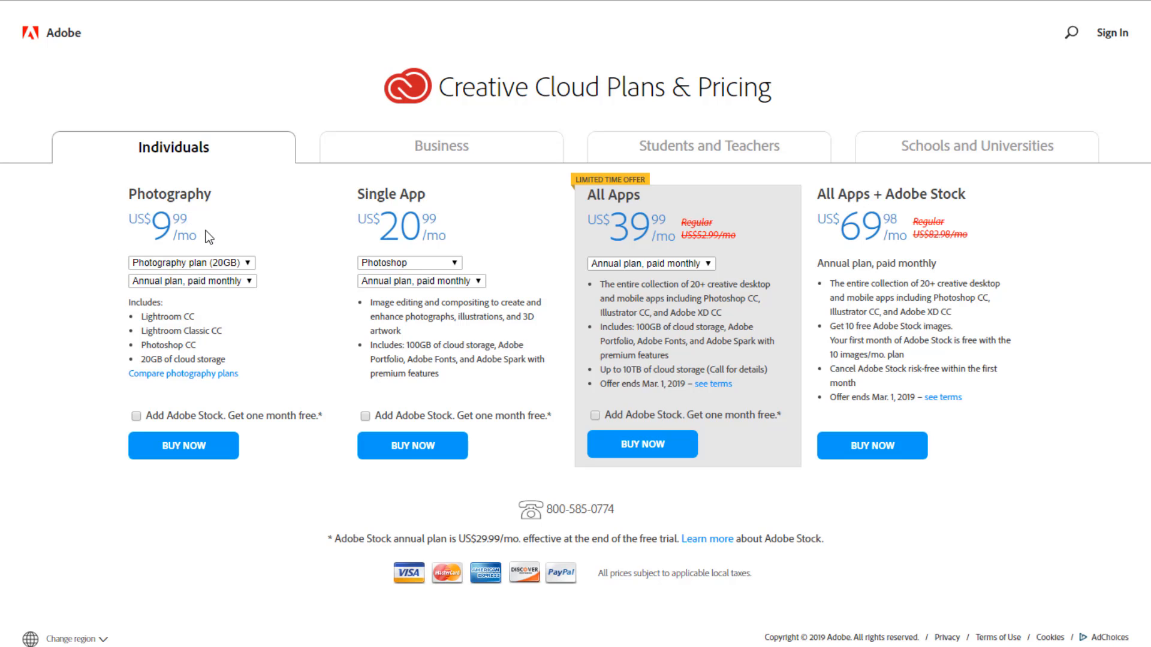
mouse_move(1006, 225)
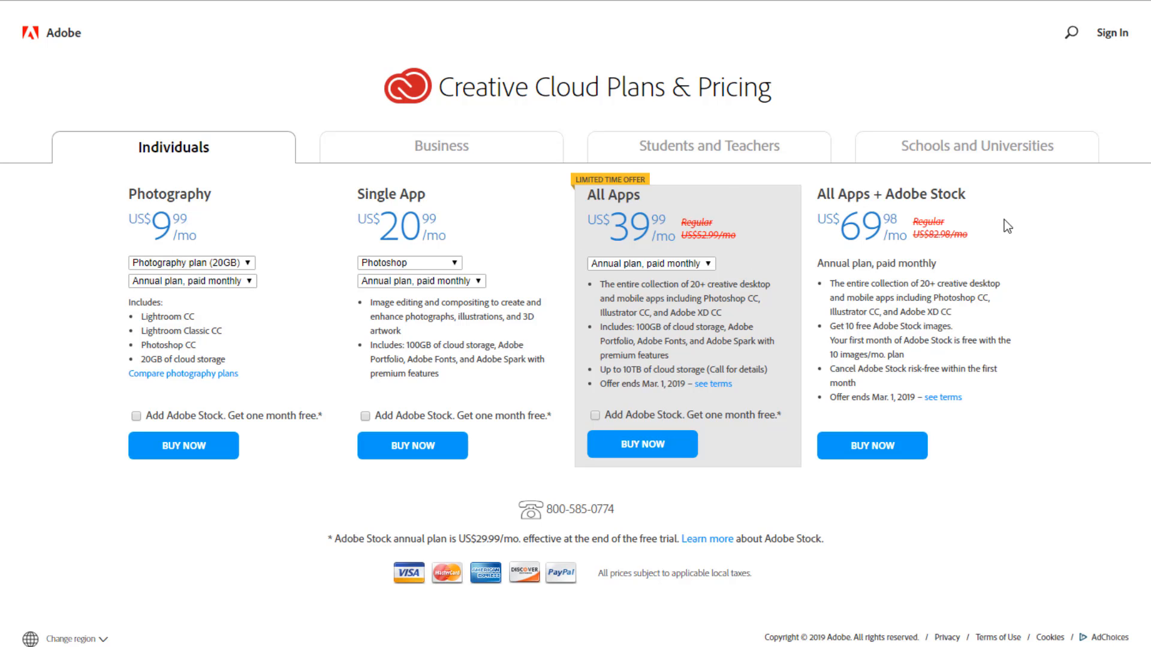
mouse_move(662, 398)
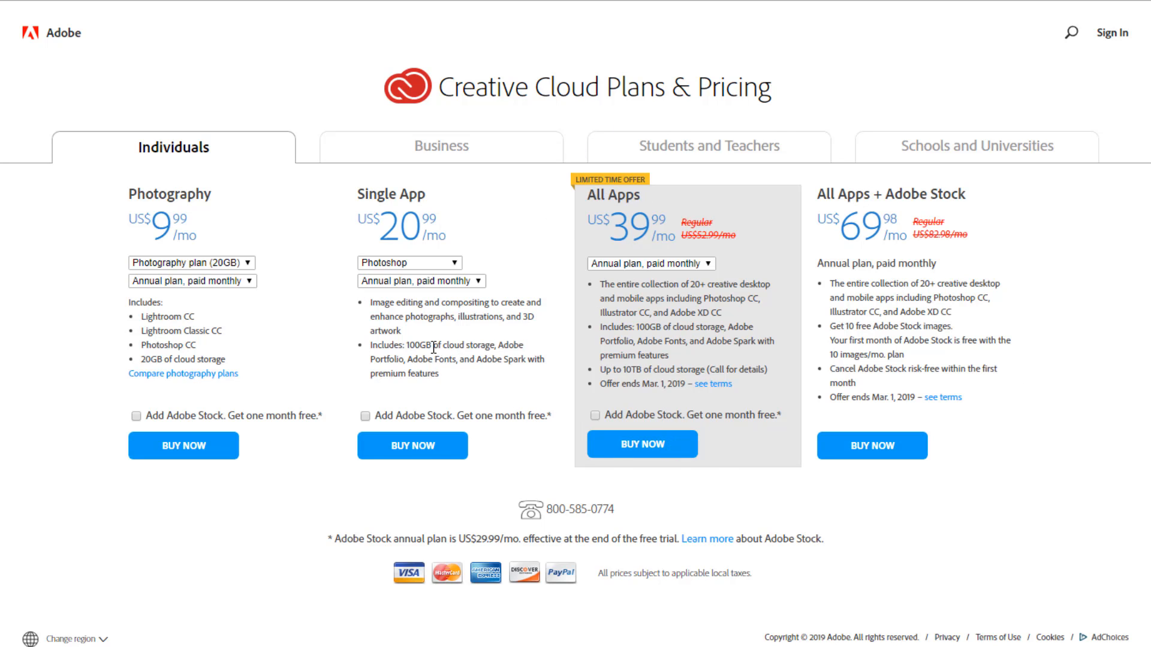
mouse_move(621, 387)
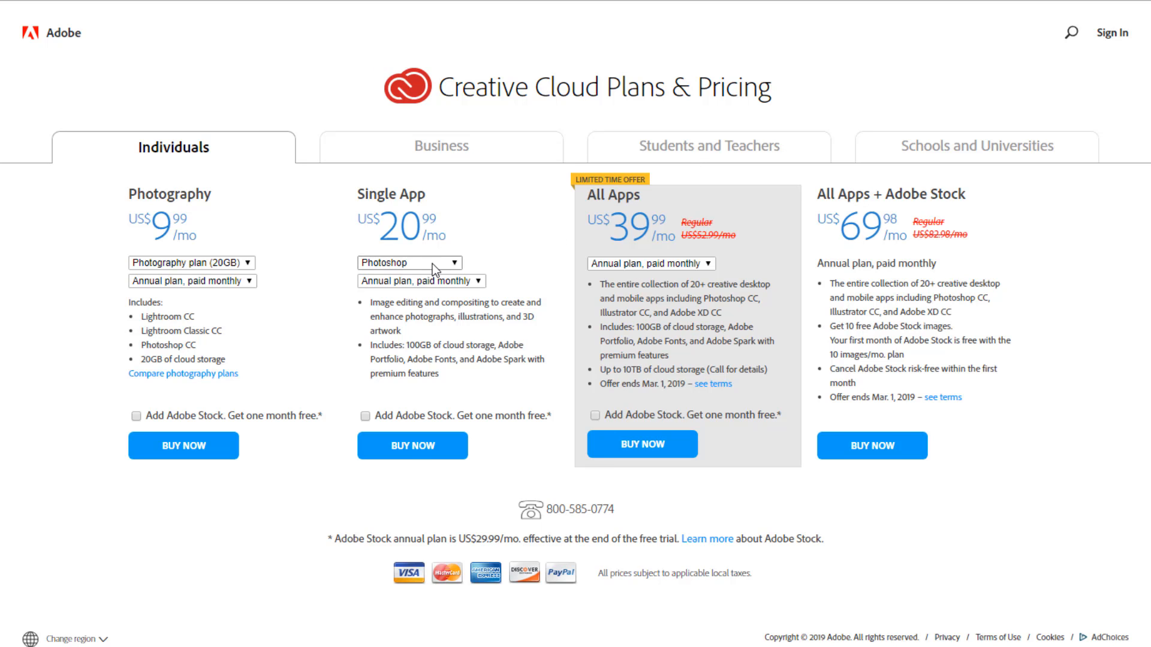
Review the Creative Cloud Individuals plans on Adobe's pricing page.
click(407, 263)
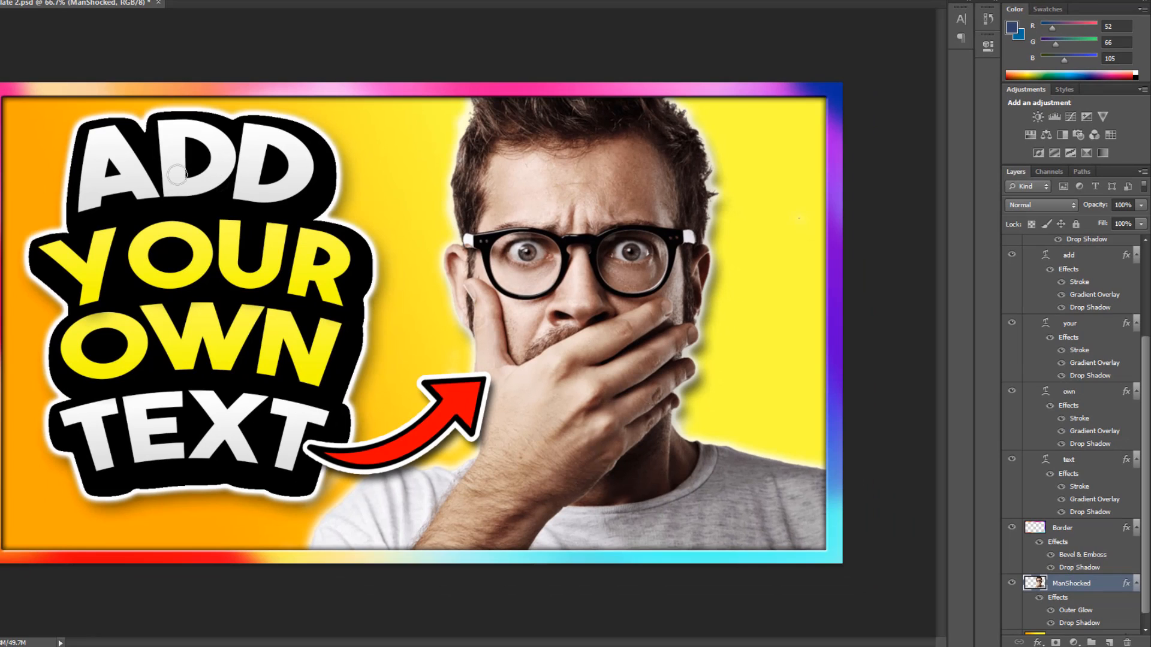
mouse_move(176, 174)
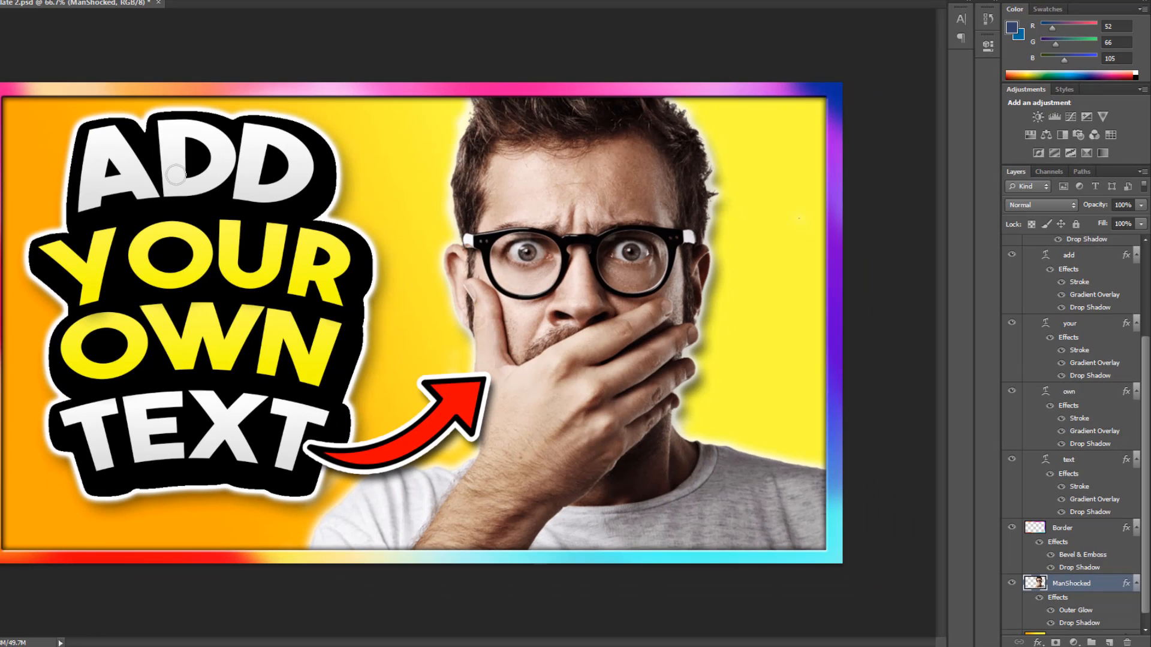
mouse_move(847, 137)
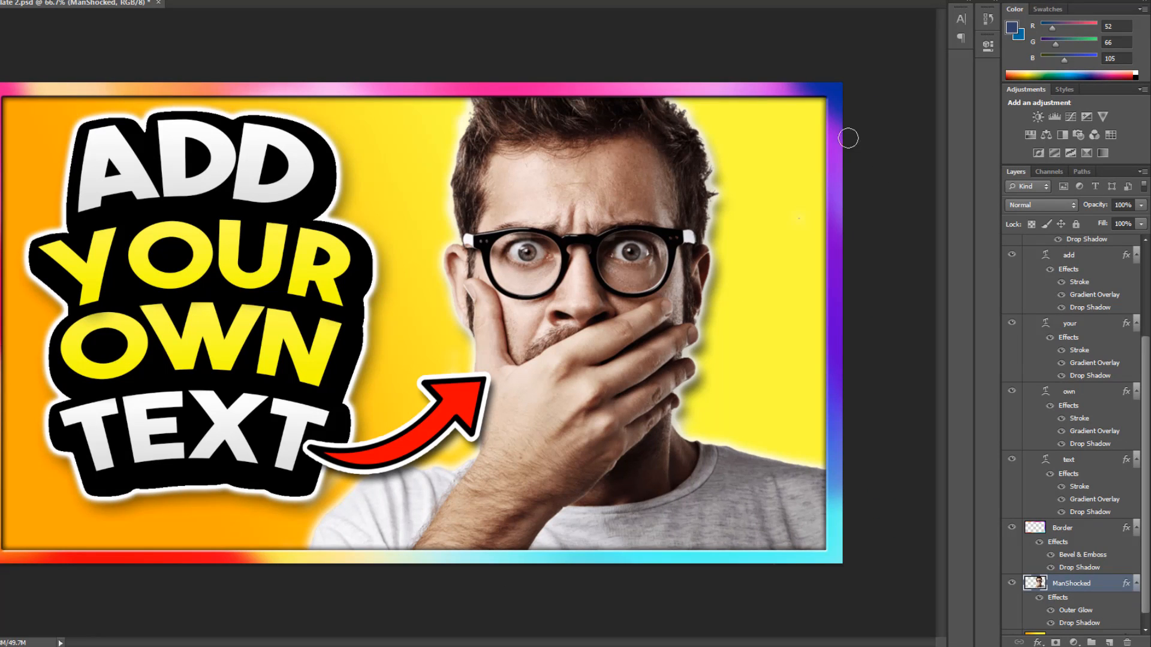
mouse_move(316, 285)
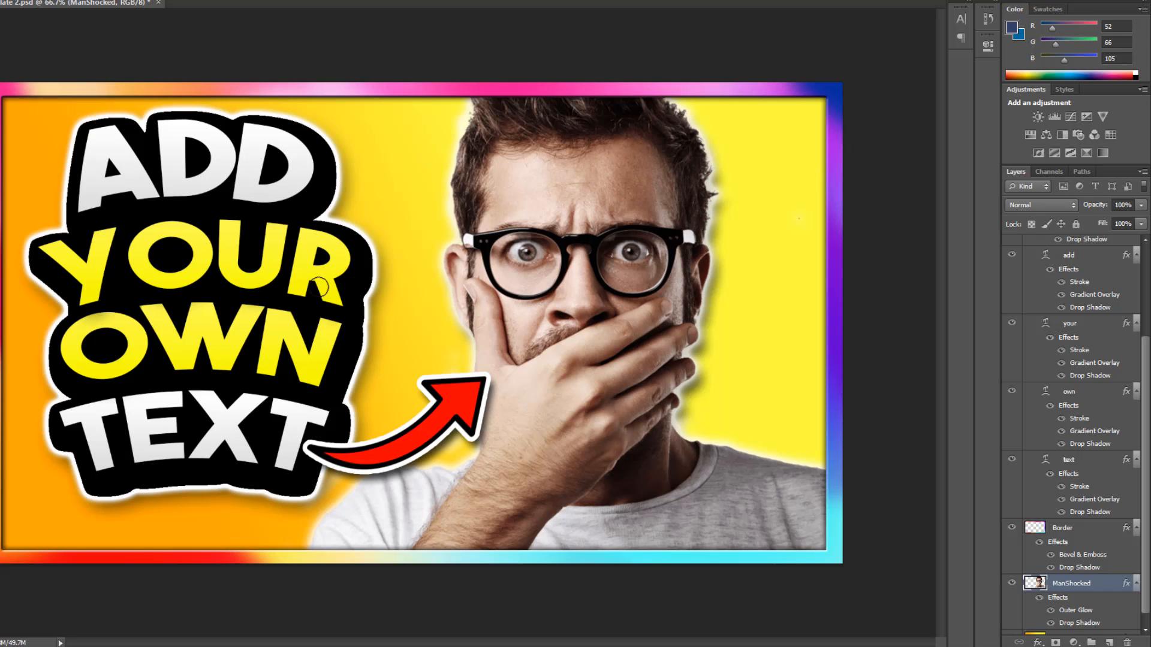
mouse_move(147, 101)
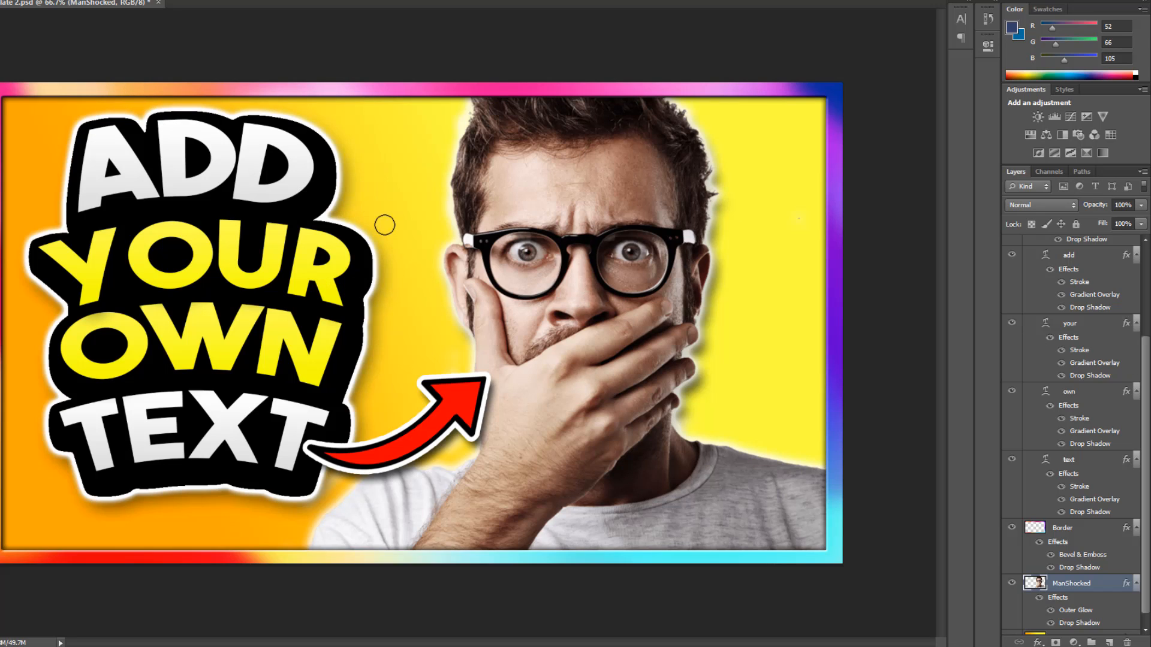
mouse_move(92, 196)
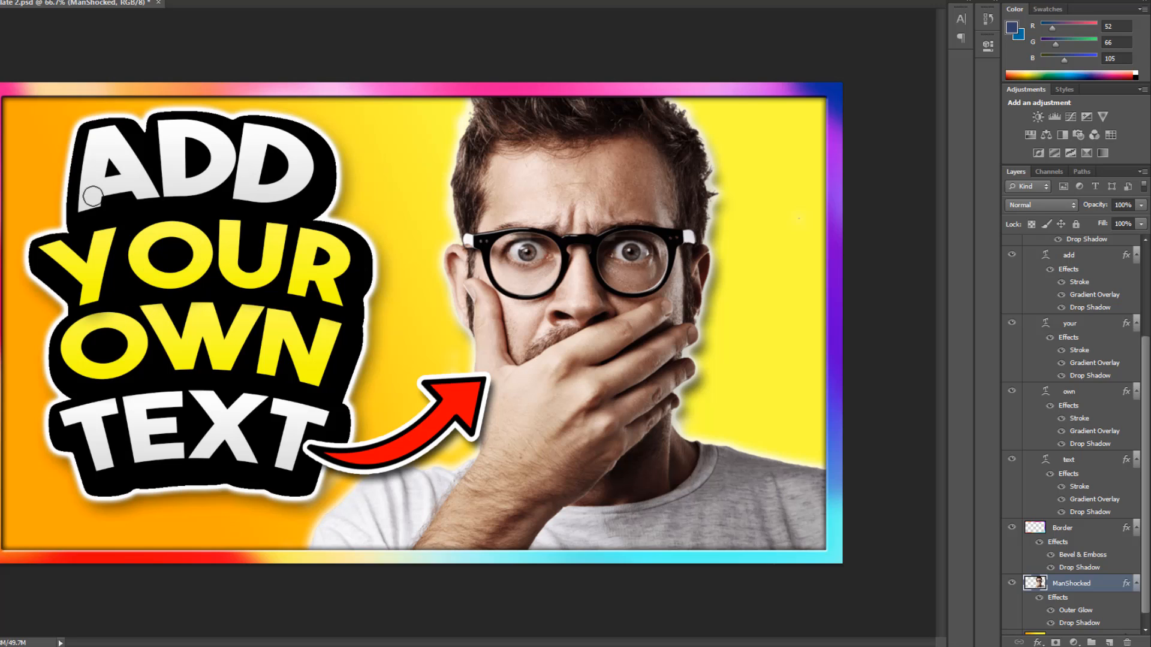
mouse_move(176, 205)
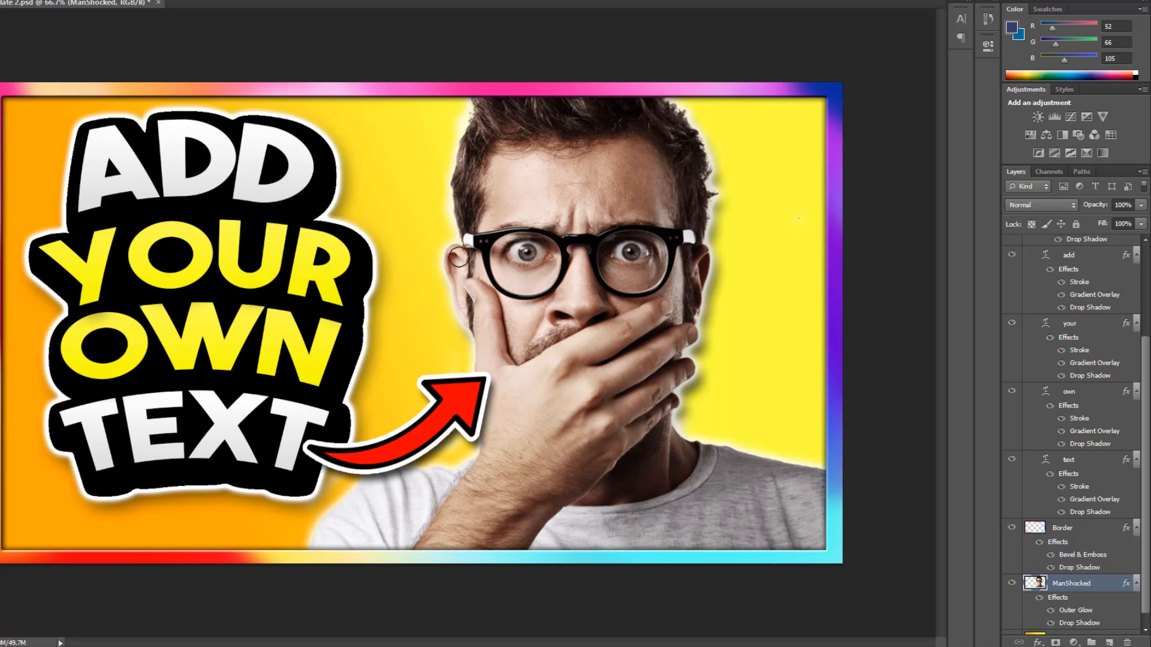
mouse_move(615, 327)
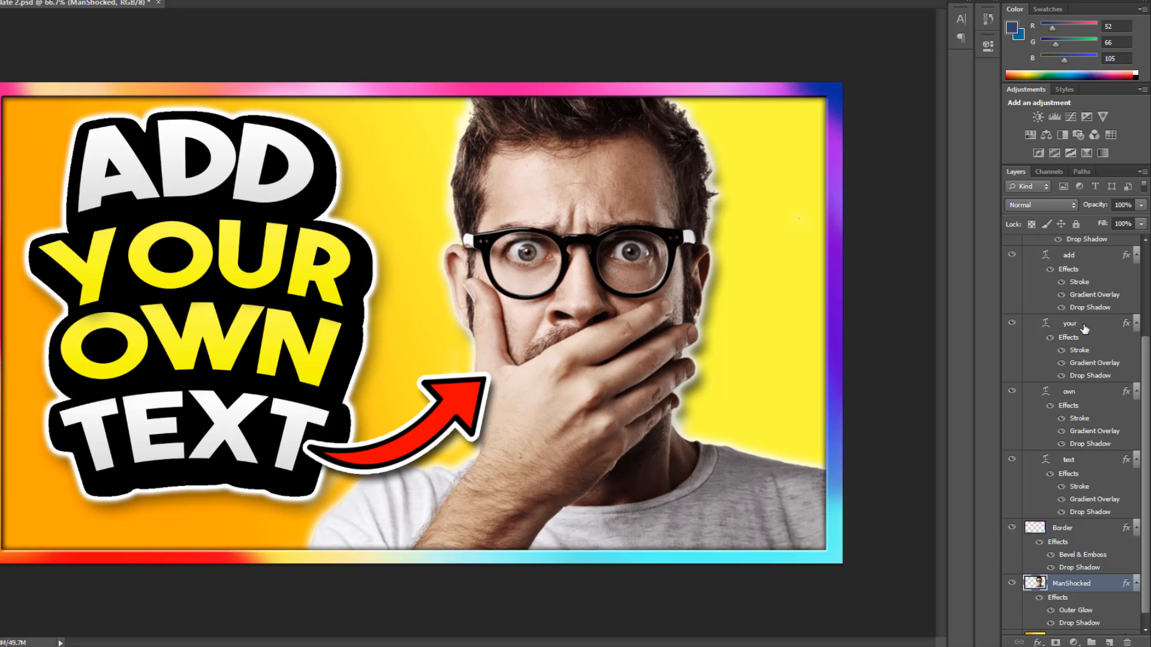
double_click(1070, 323)
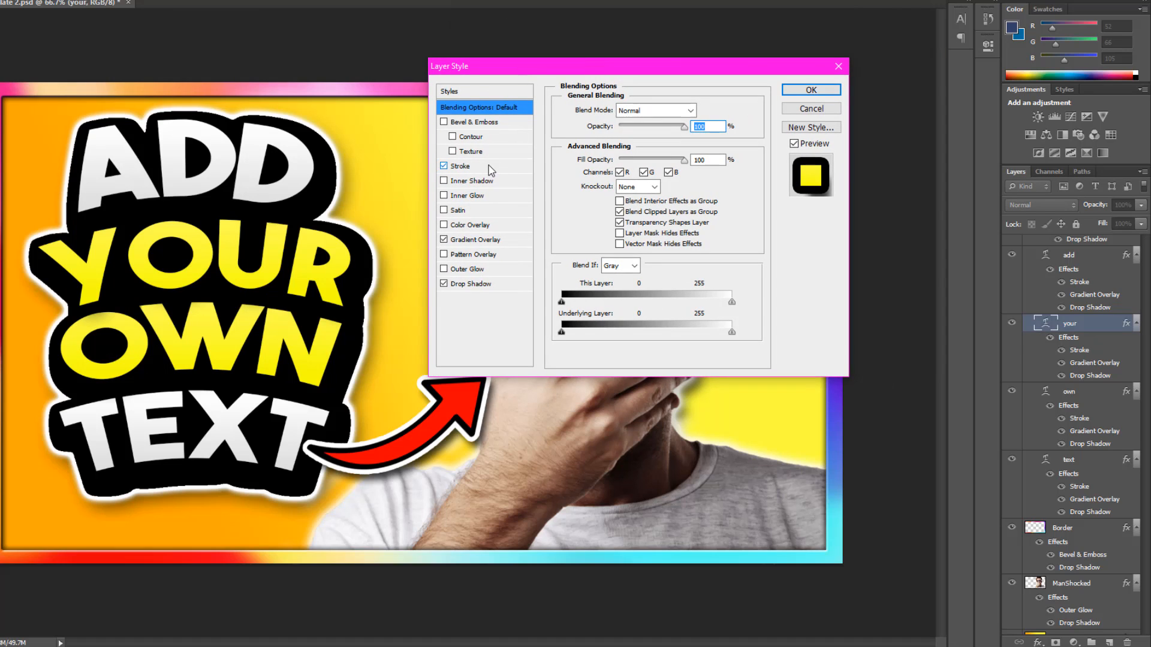
click(460, 165)
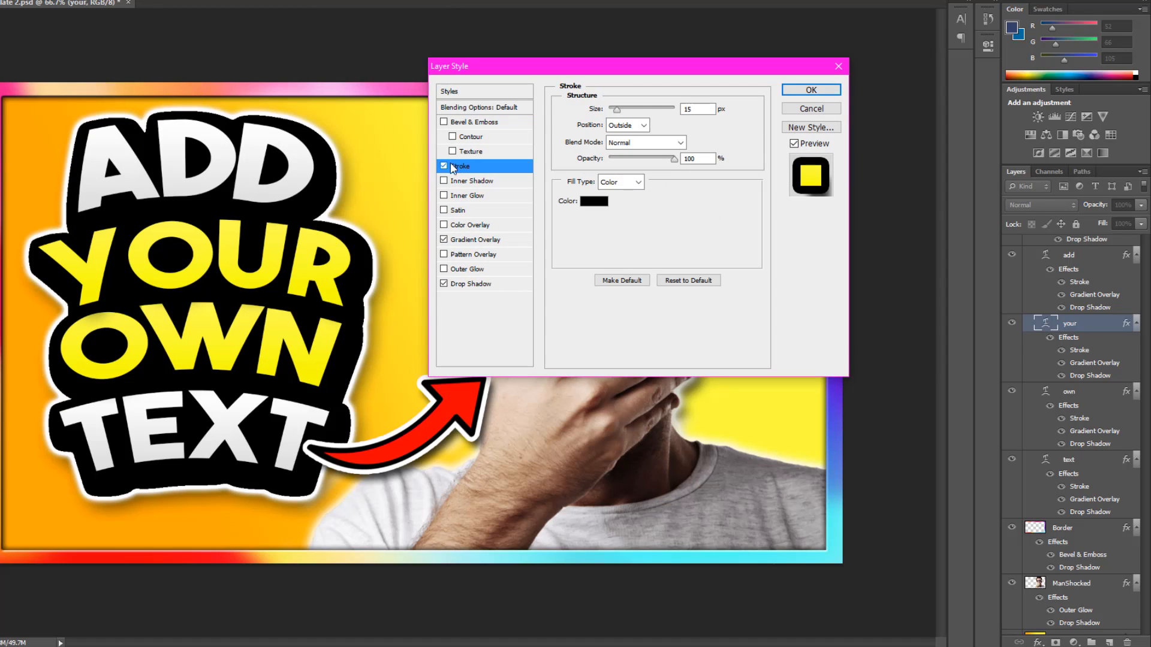
click(444, 166)
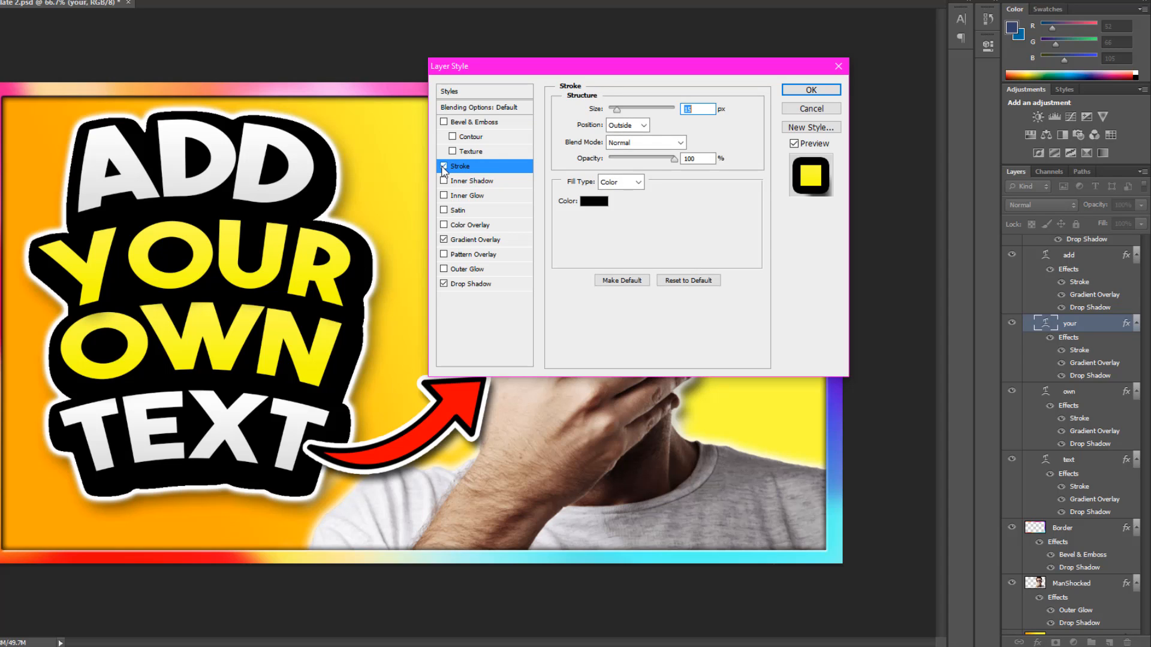
click(443, 166)
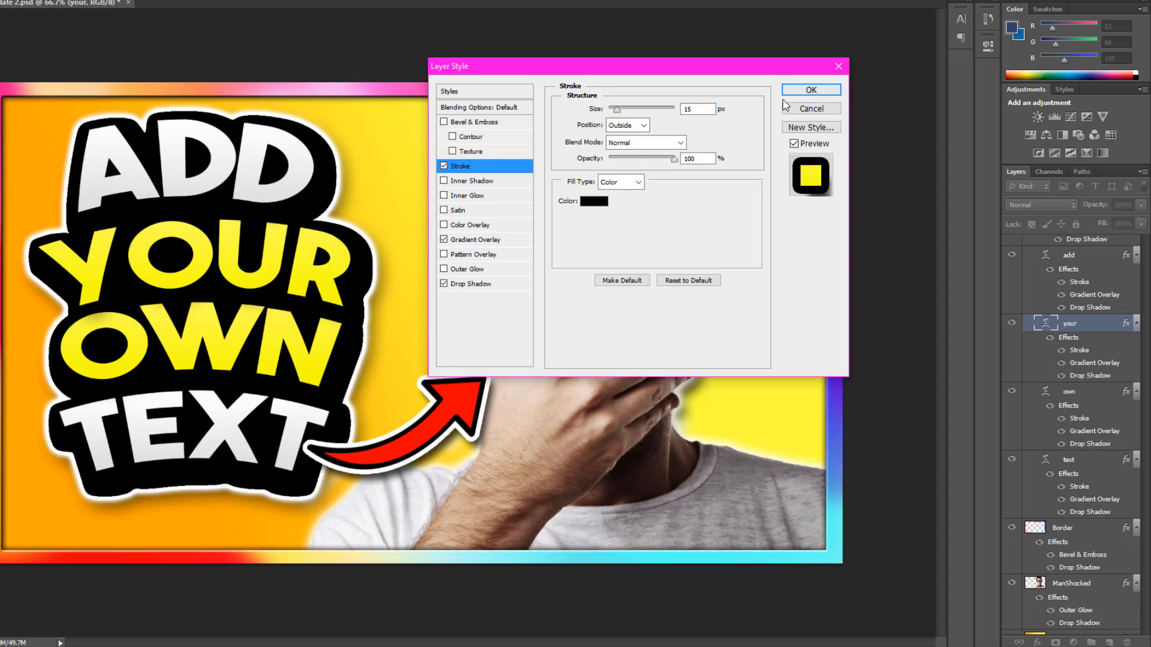
click(444, 284)
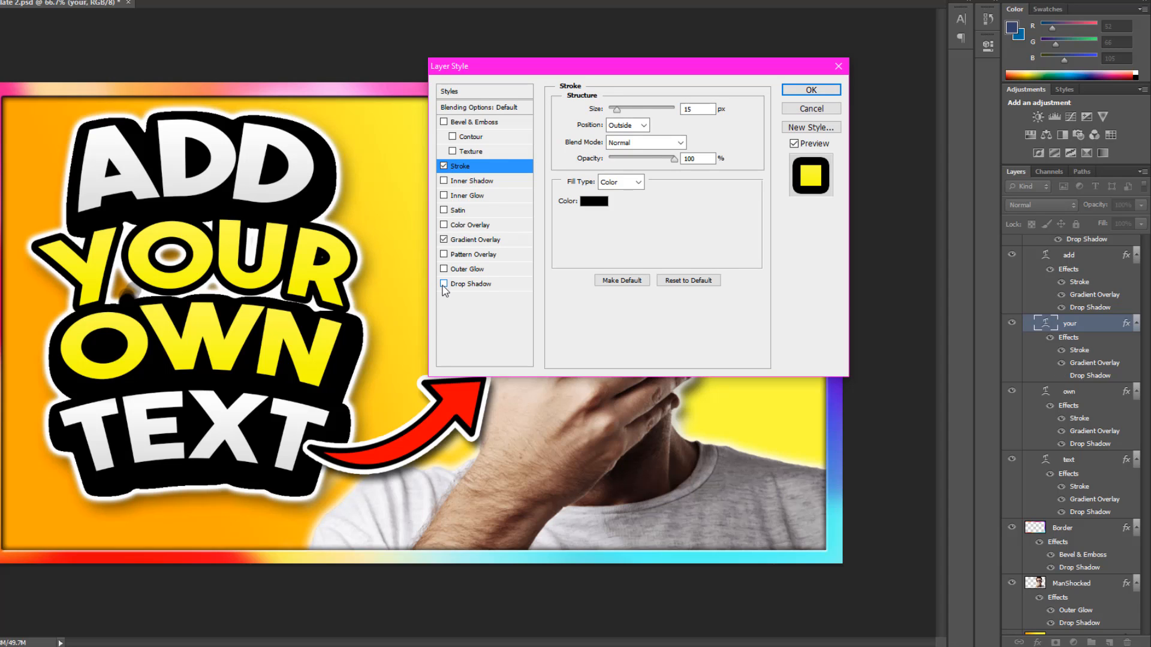
click(444, 284)
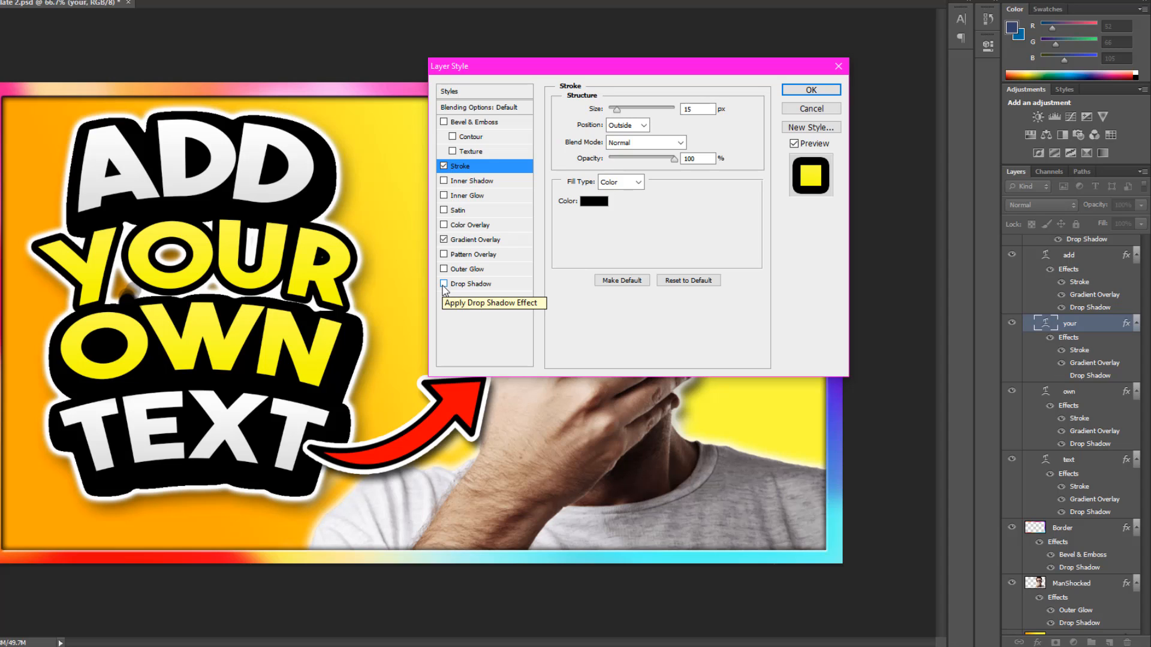
mouse_move(445, 284)
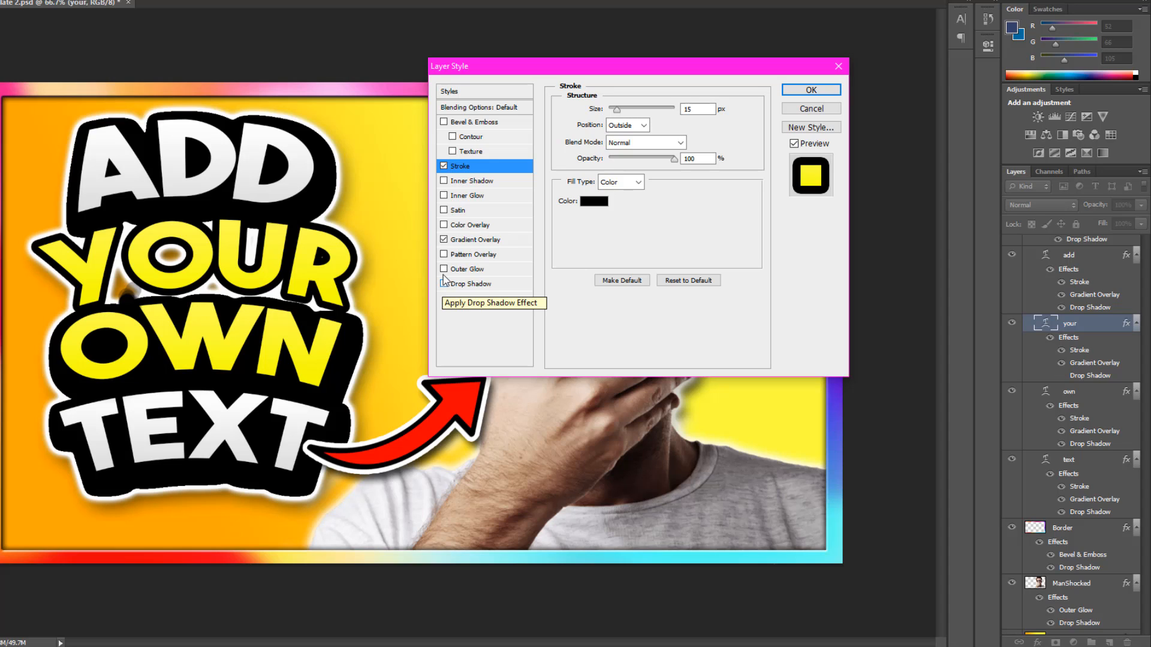
click(443, 239)
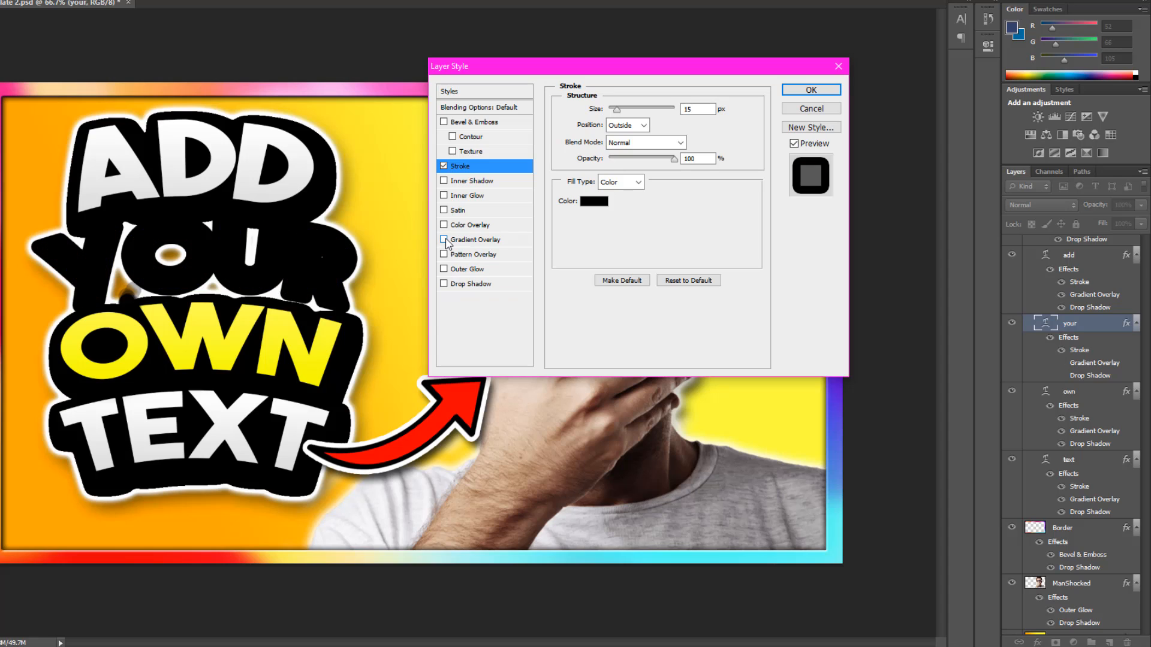
click(444, 166)
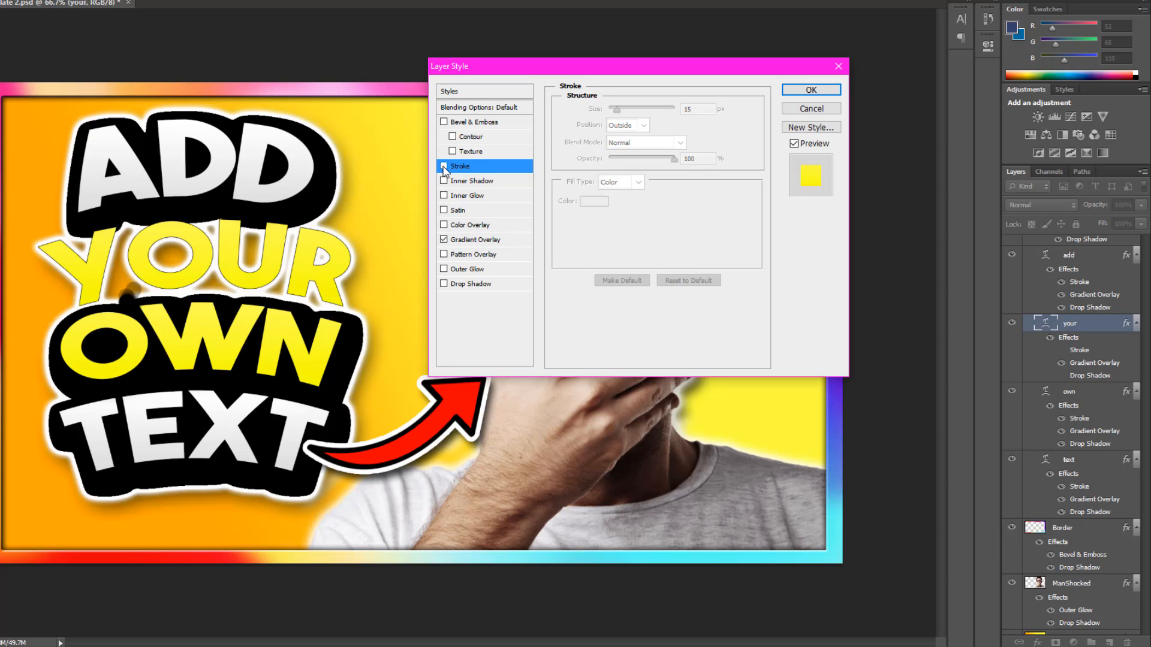
click(444, 166)
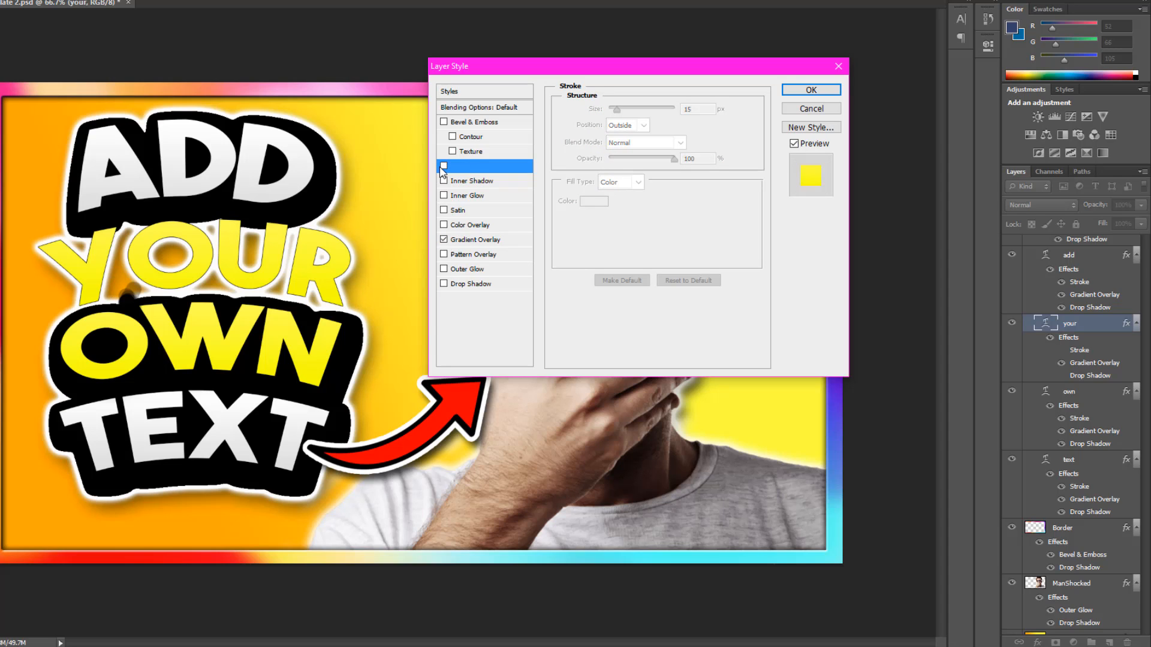
click(444, 166)
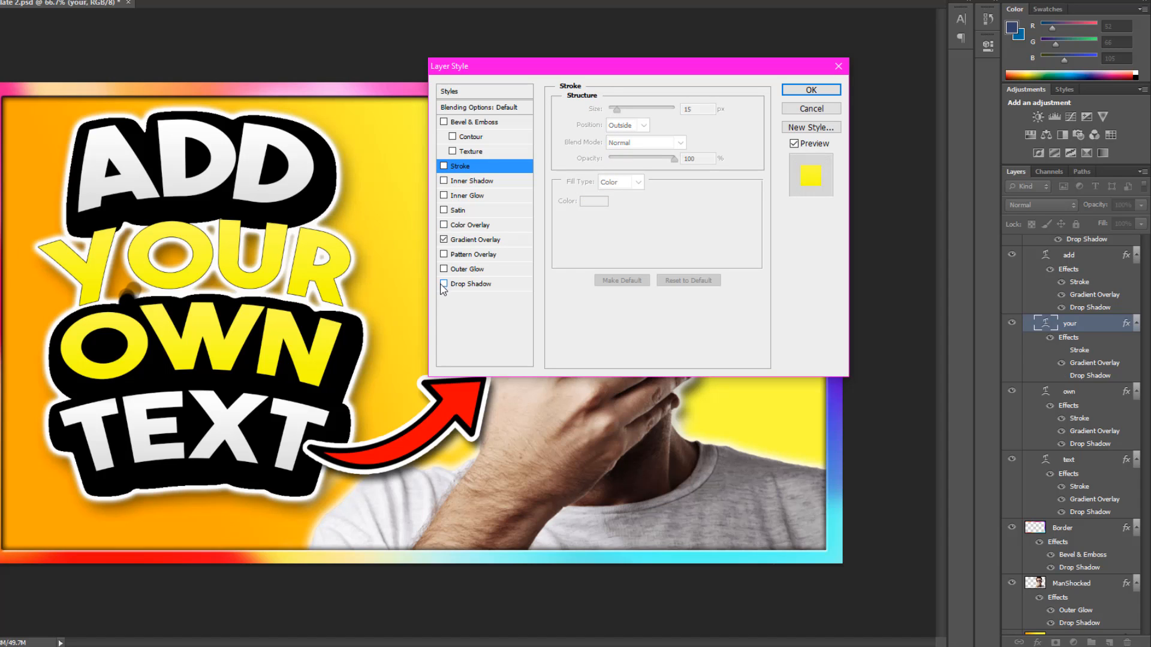
click(444, 284)
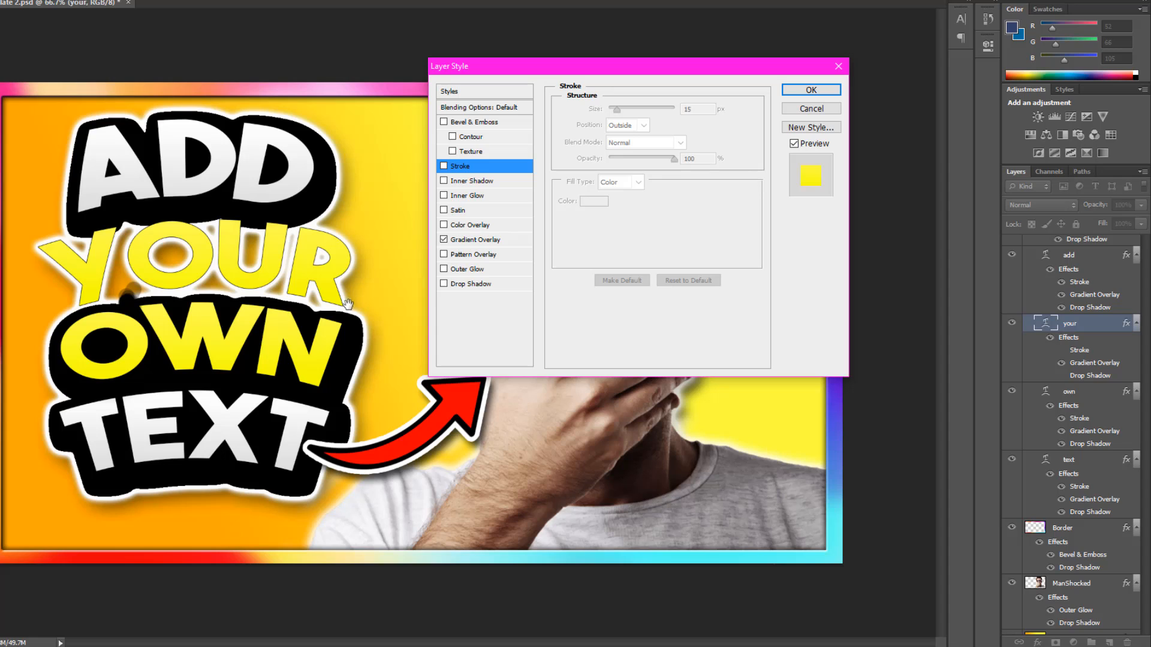
click(444, 283)
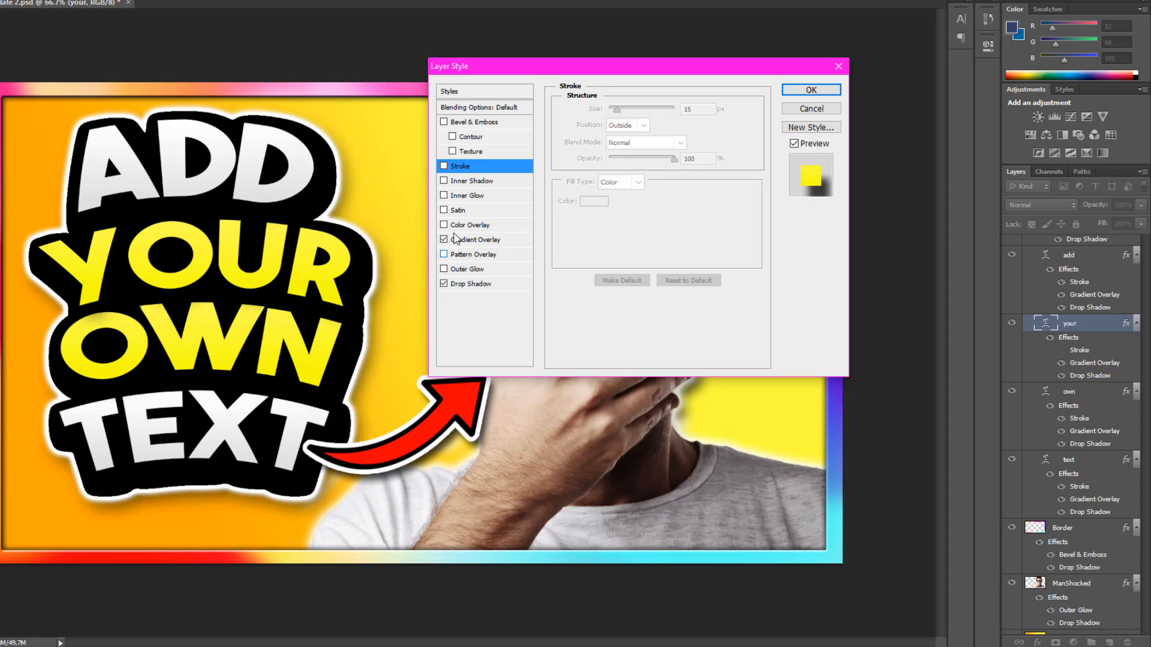
mouse_move(443, 181)
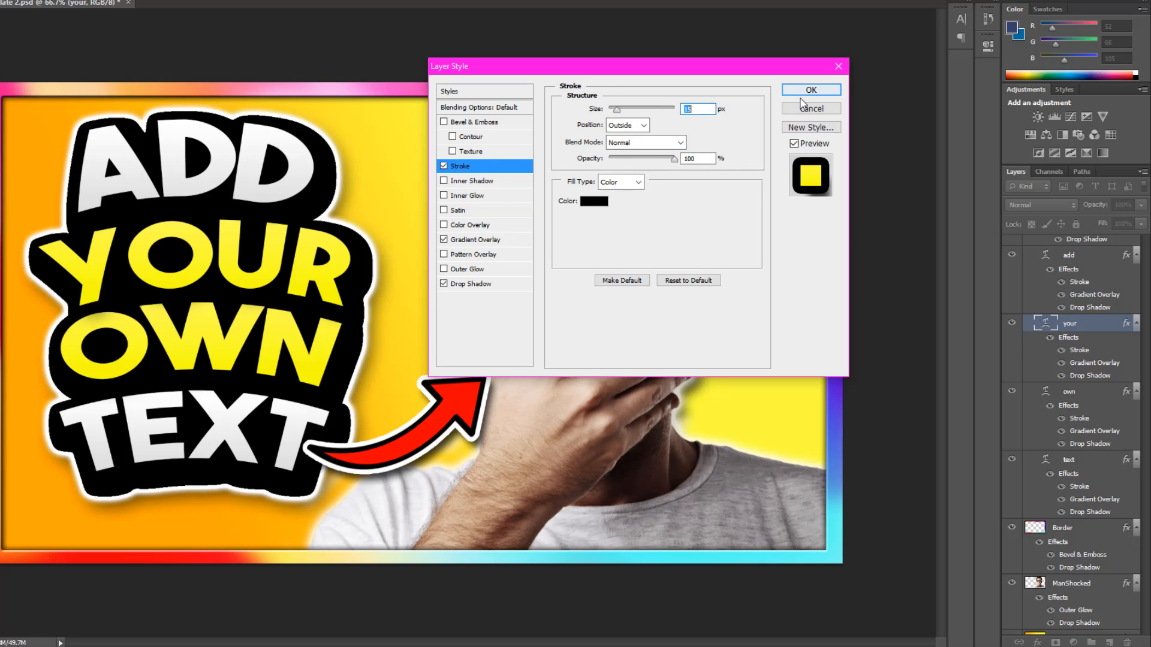
click(810, 90)
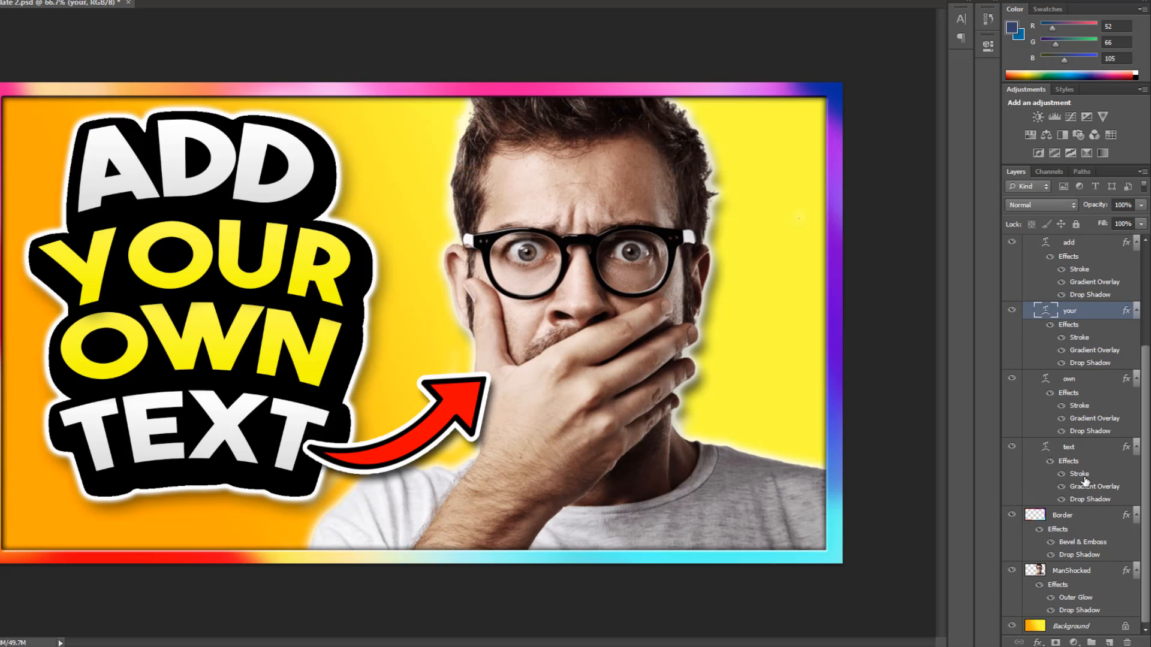
click(1072, 570)
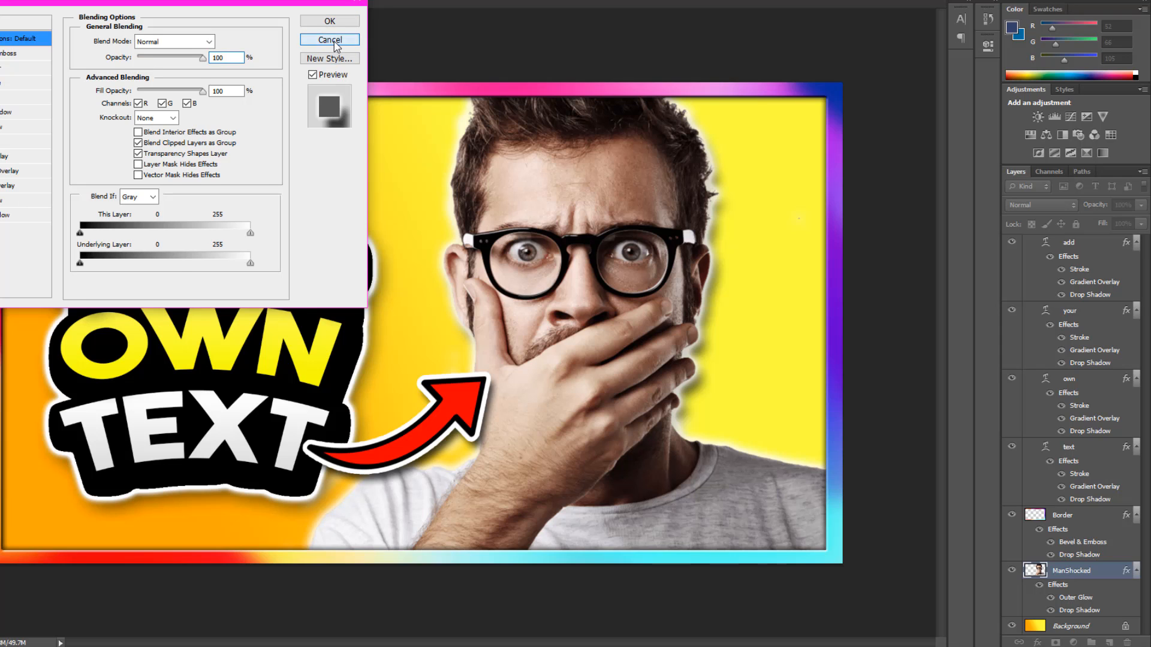
click(329, 40)
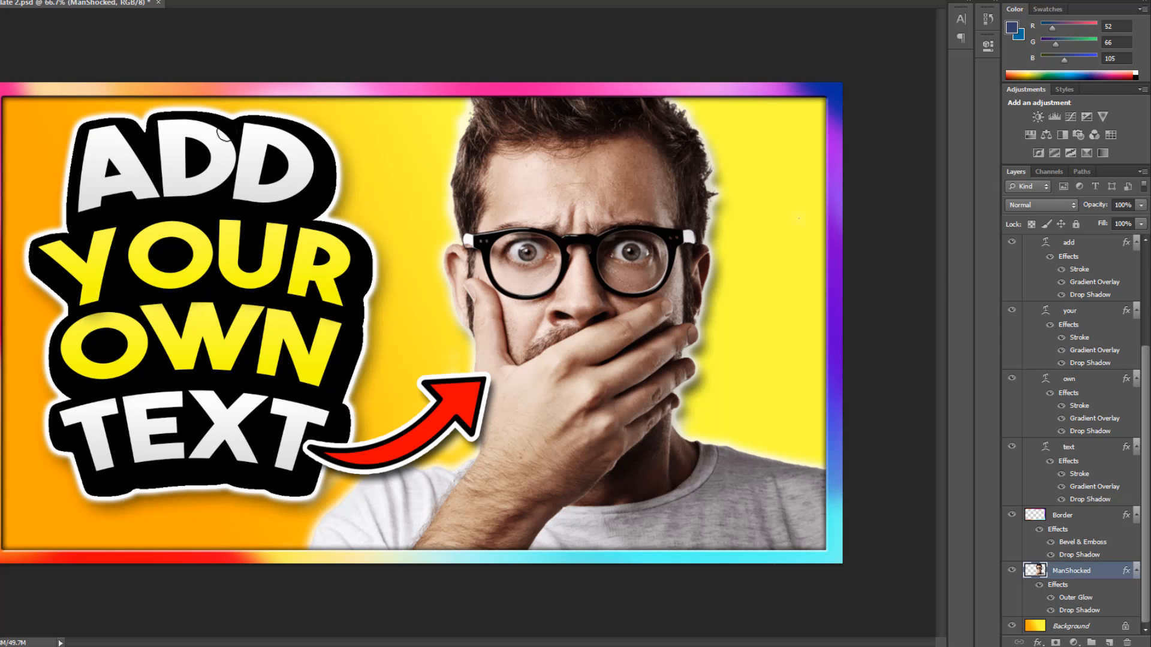
mouse_move(433, 422)
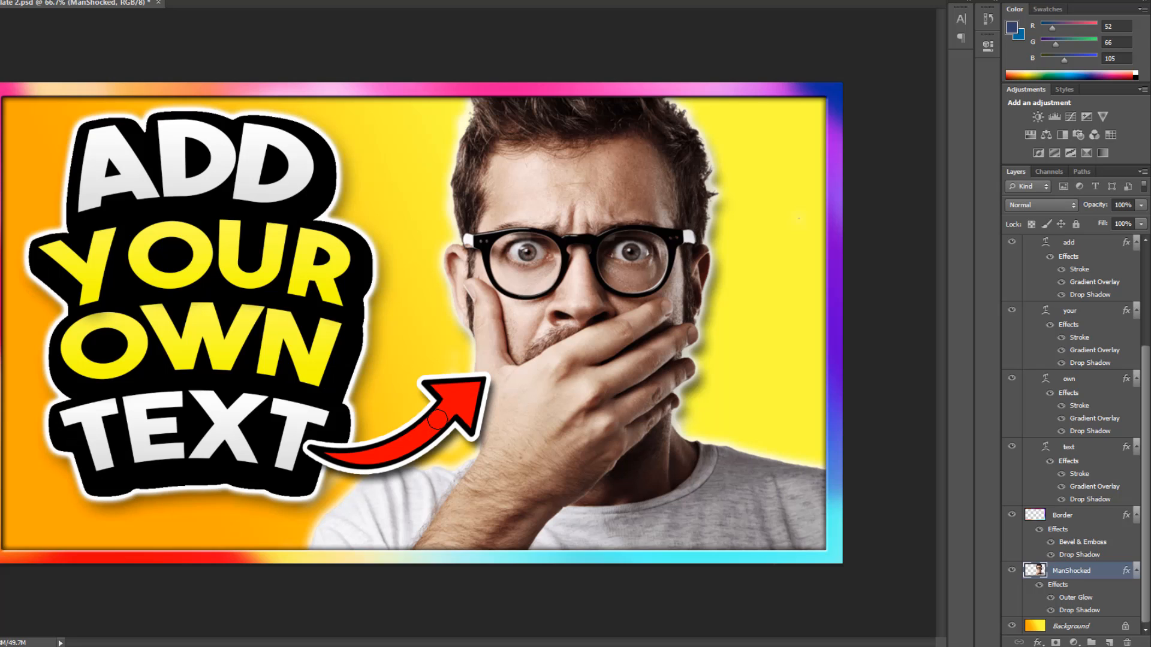
mouse_move(488, 186)
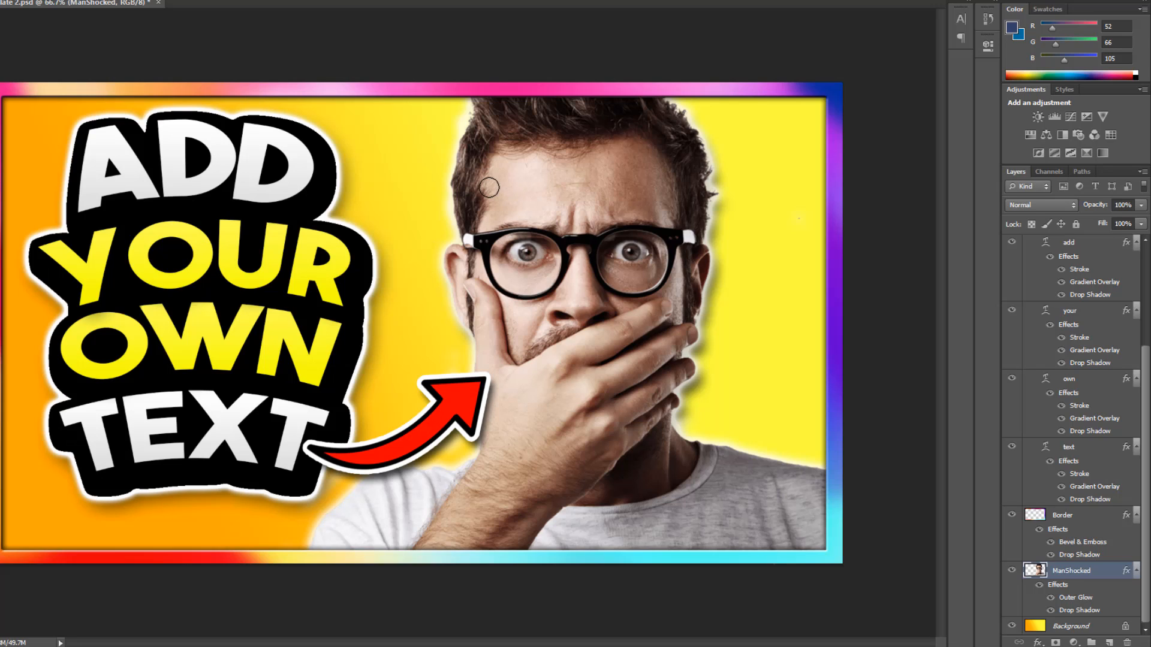
mouse_move(549, 256)
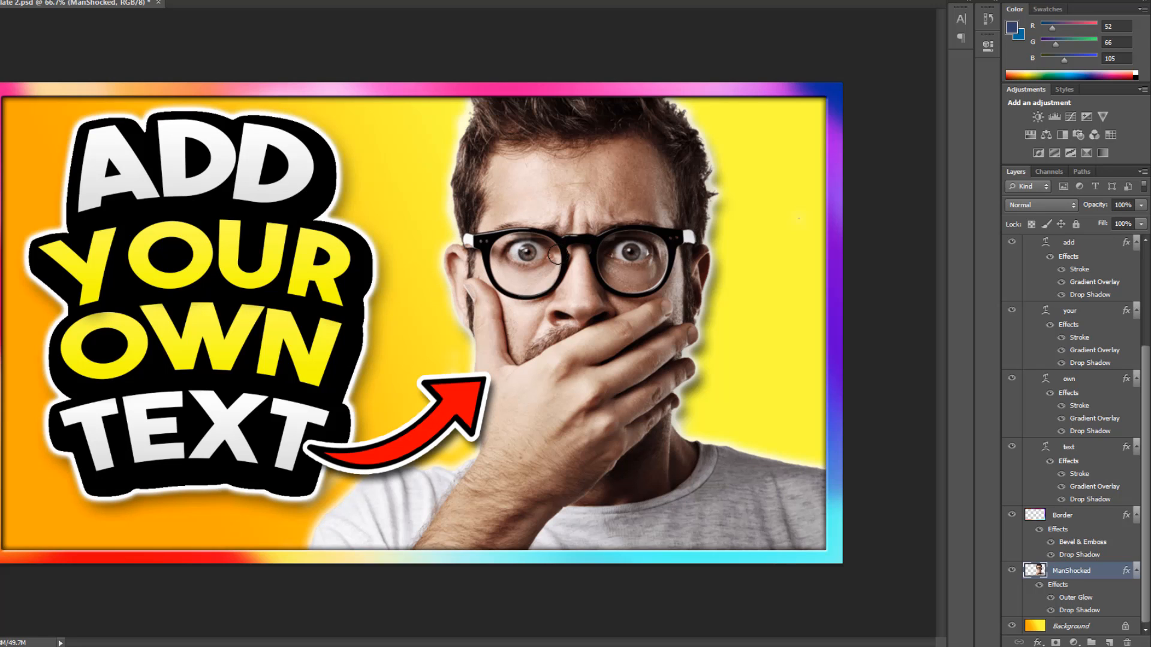
mouse_move(550, 287)
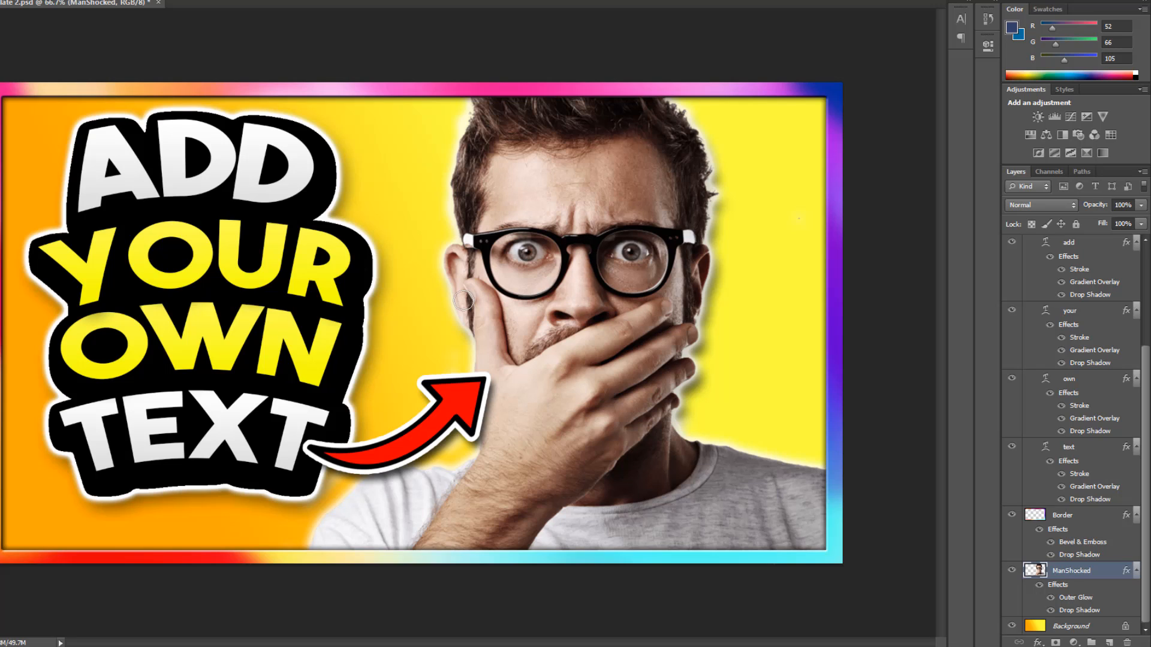
mouse_move(470, 253)
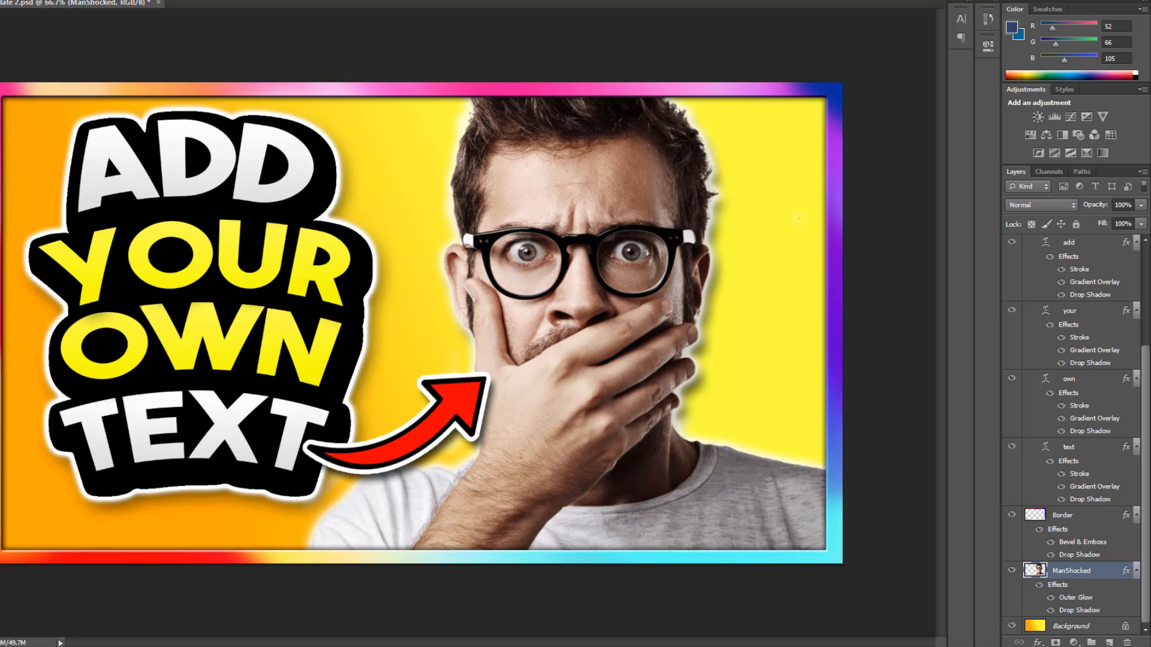
mouse_move(1075, 451)
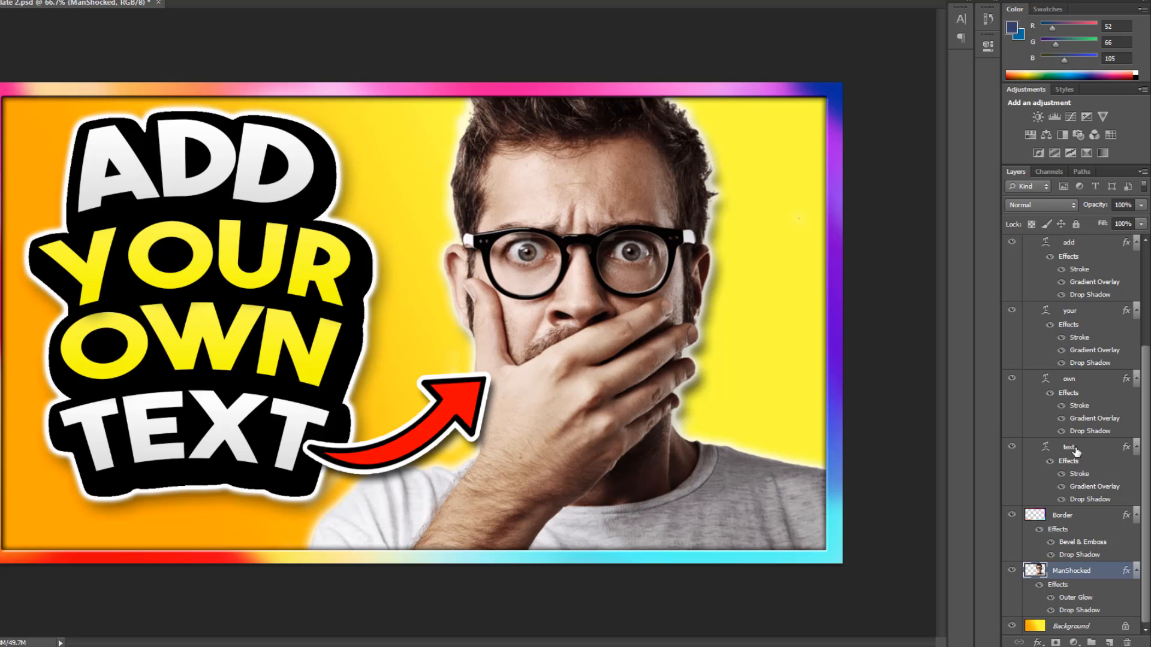
Retype the bottom 'text' layer word as CHANGE and nudge it upward.
click(1068, 447)
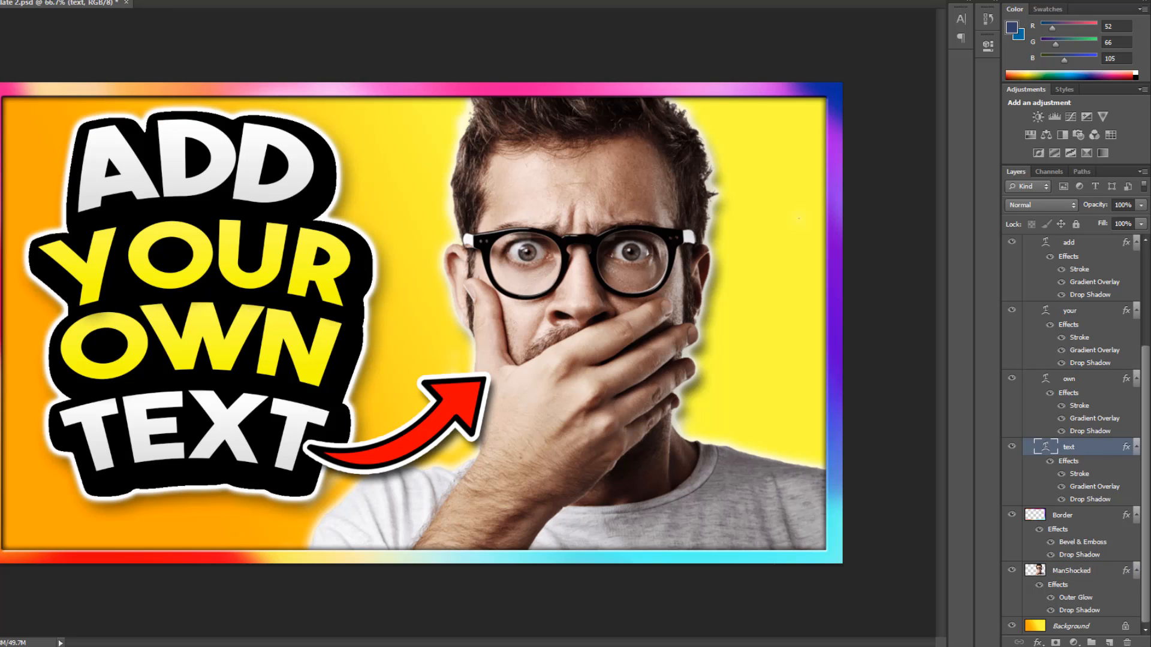
mouse_move(1112, 389)
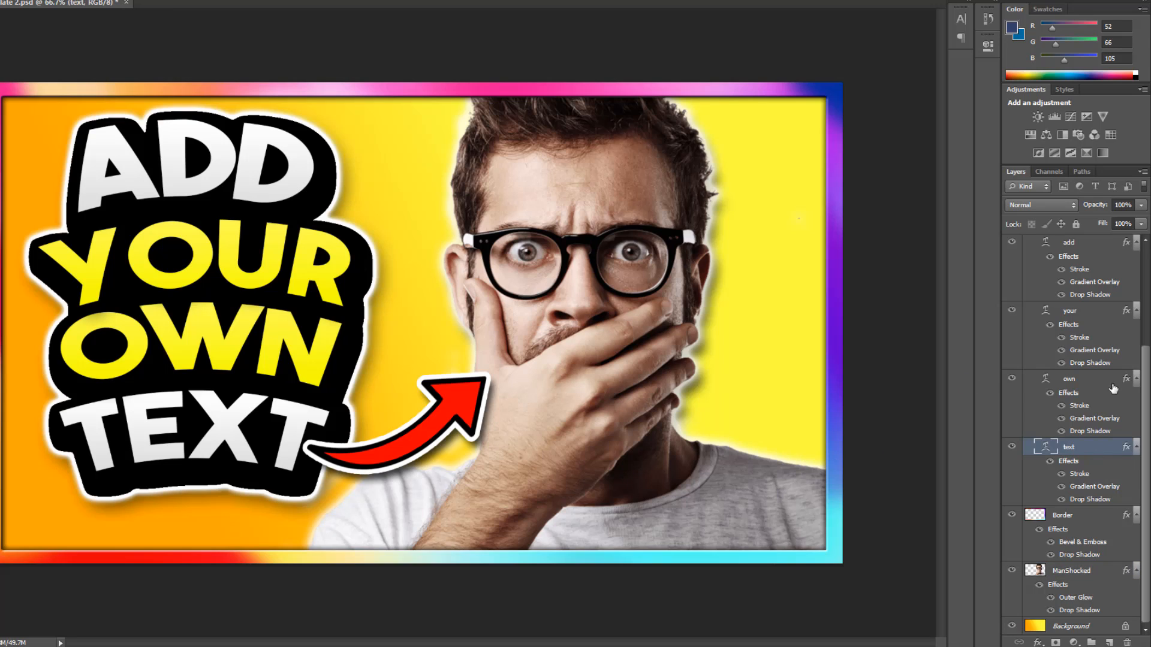
mouse_move(965, 448)
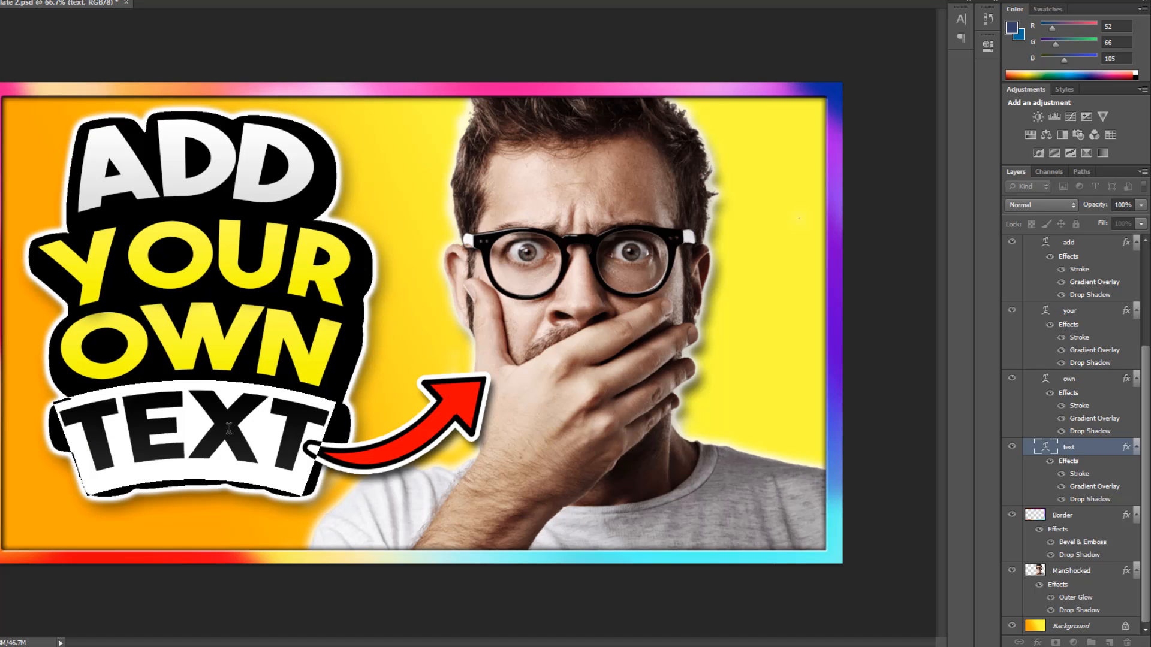
text(CHANGE)
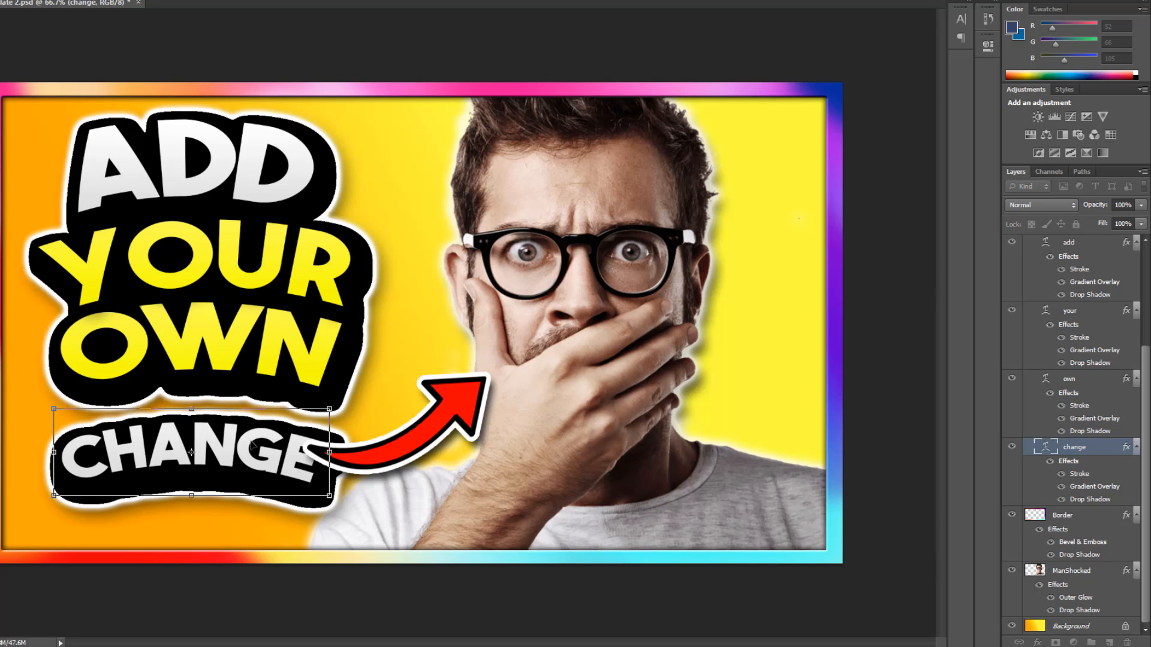
drag(189, 453, 189, 418)
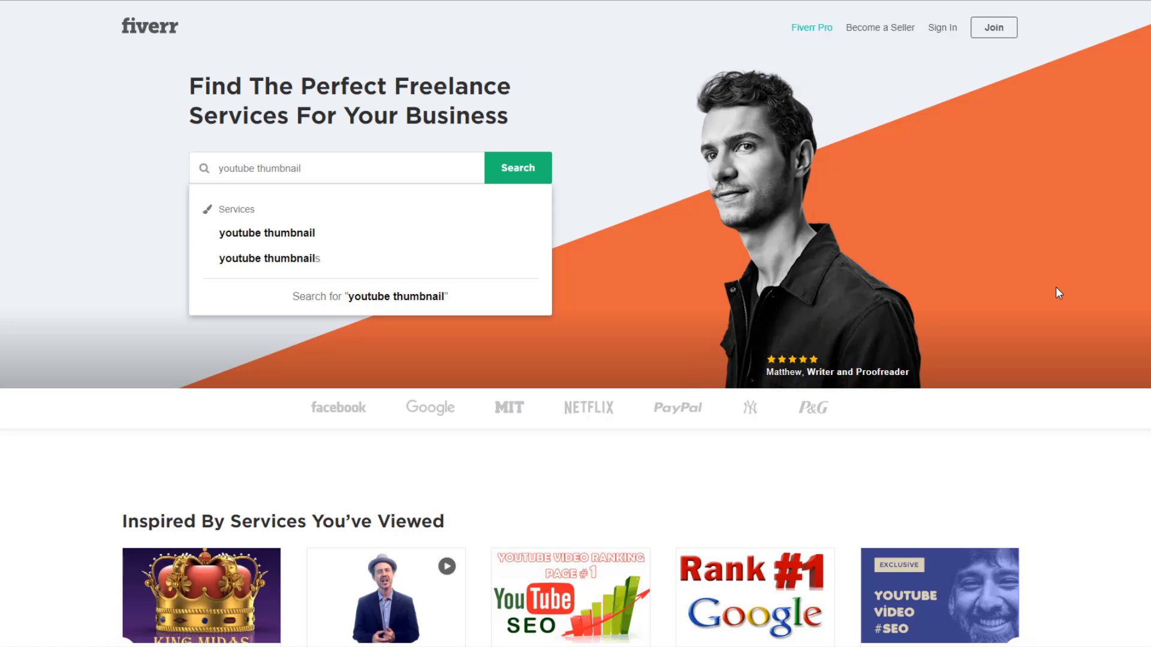
mouse_move(1024, 295)
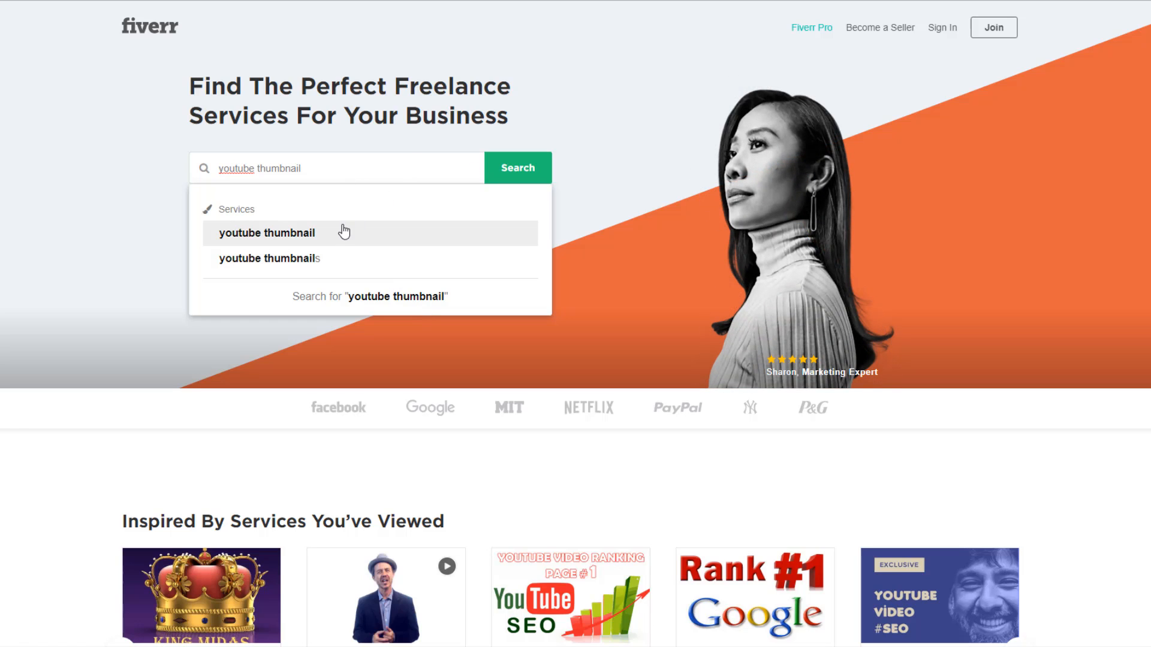
Pick the 'youtube thumbnail' suggestion in Fiverr's search.
click(266, 233)
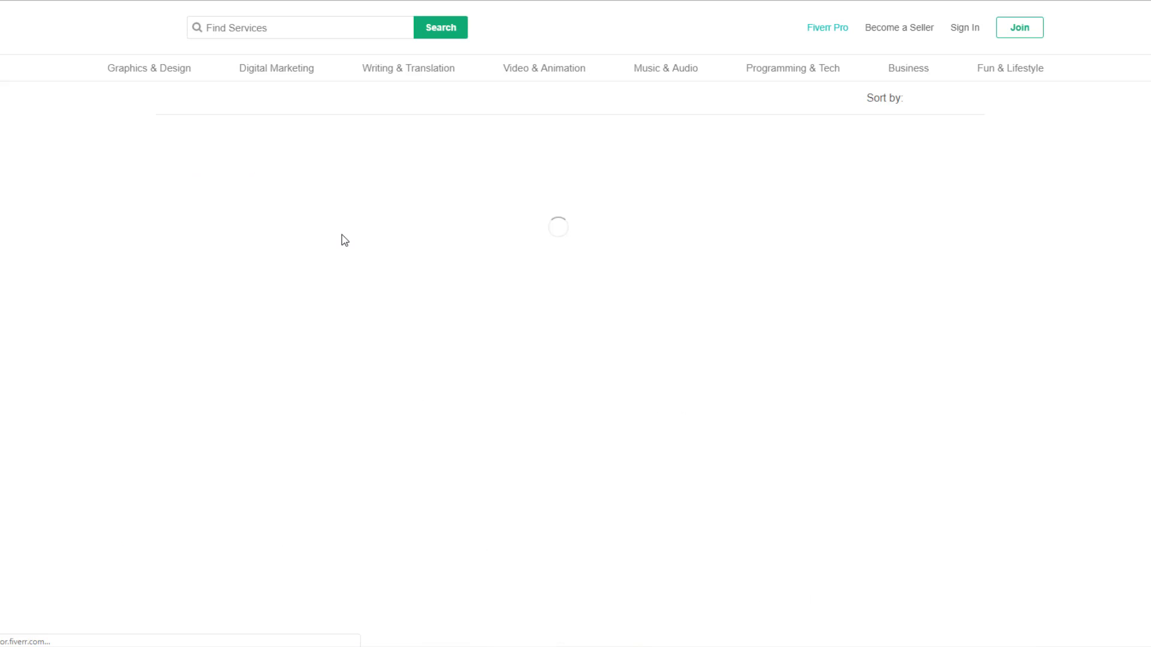
Submit 'youtube thumbnail' and scroll through the 1,159 gig listings and back up.
text(youtube thumbnail)
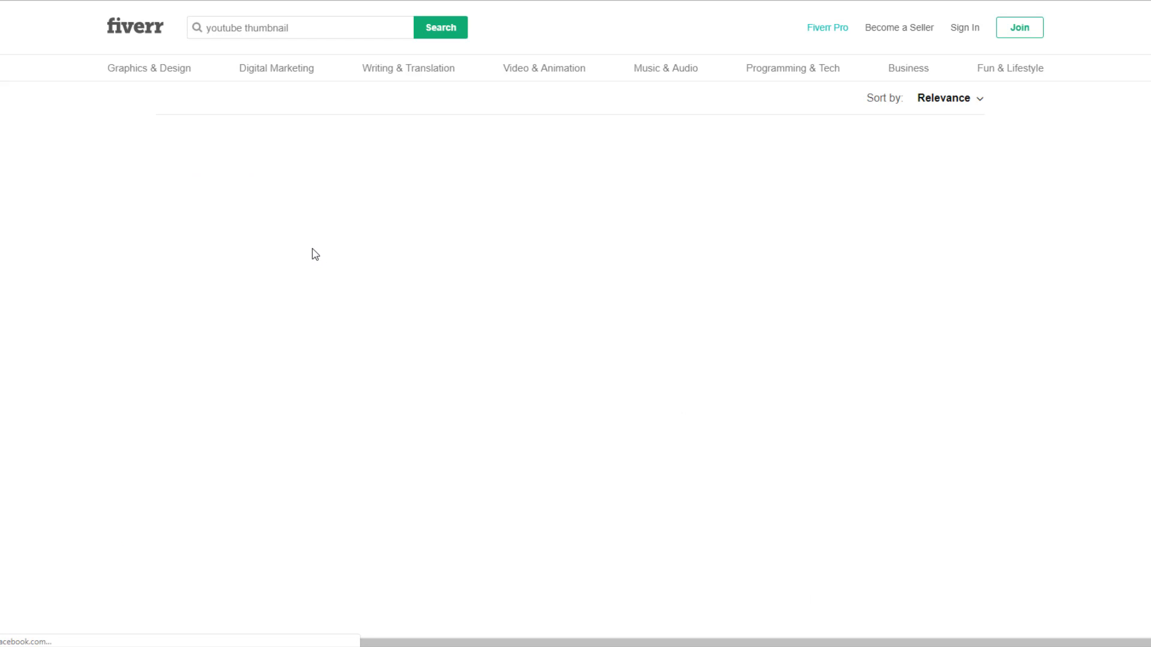
click(440, 27)
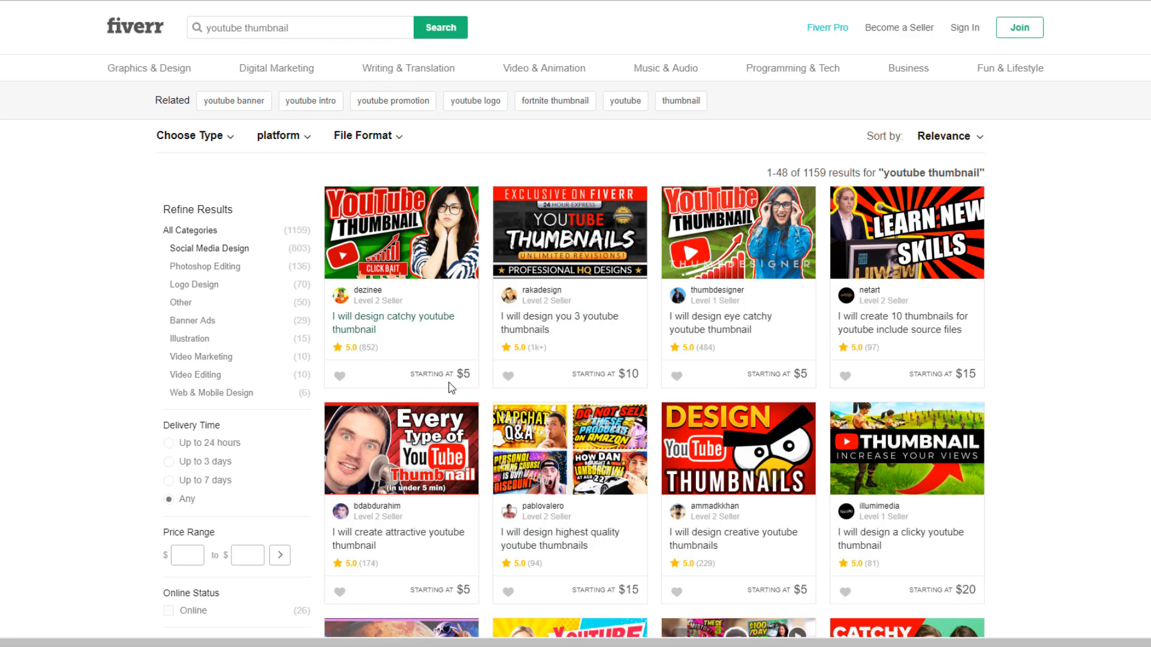
mouse_move(881, 527)
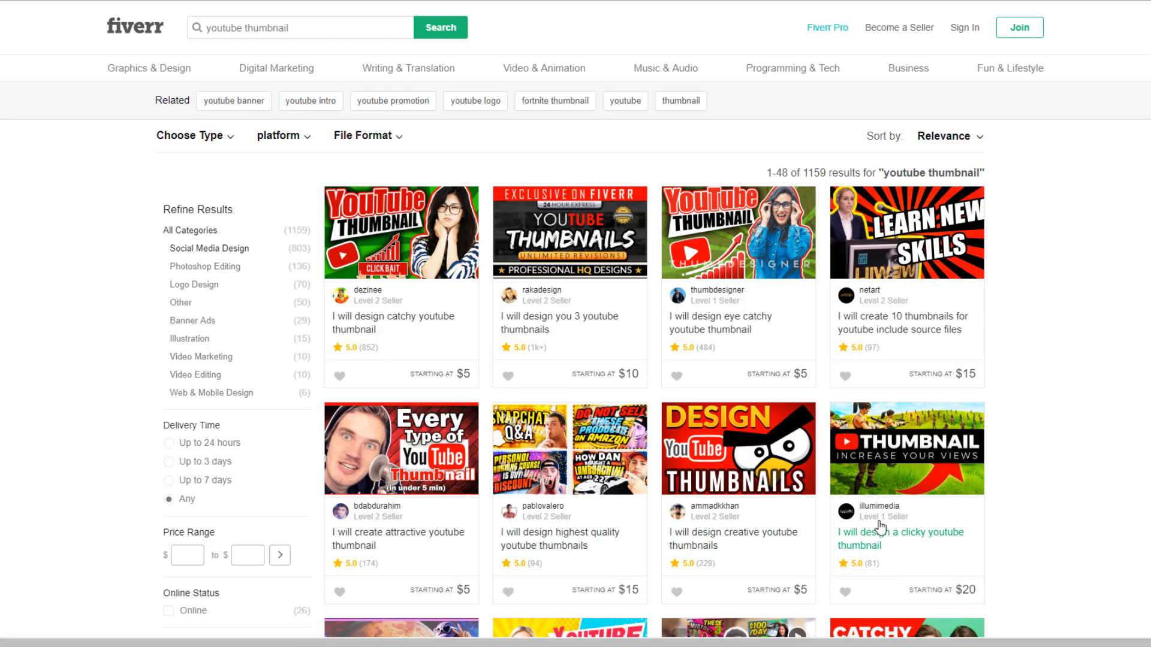
scroll(down, 3)
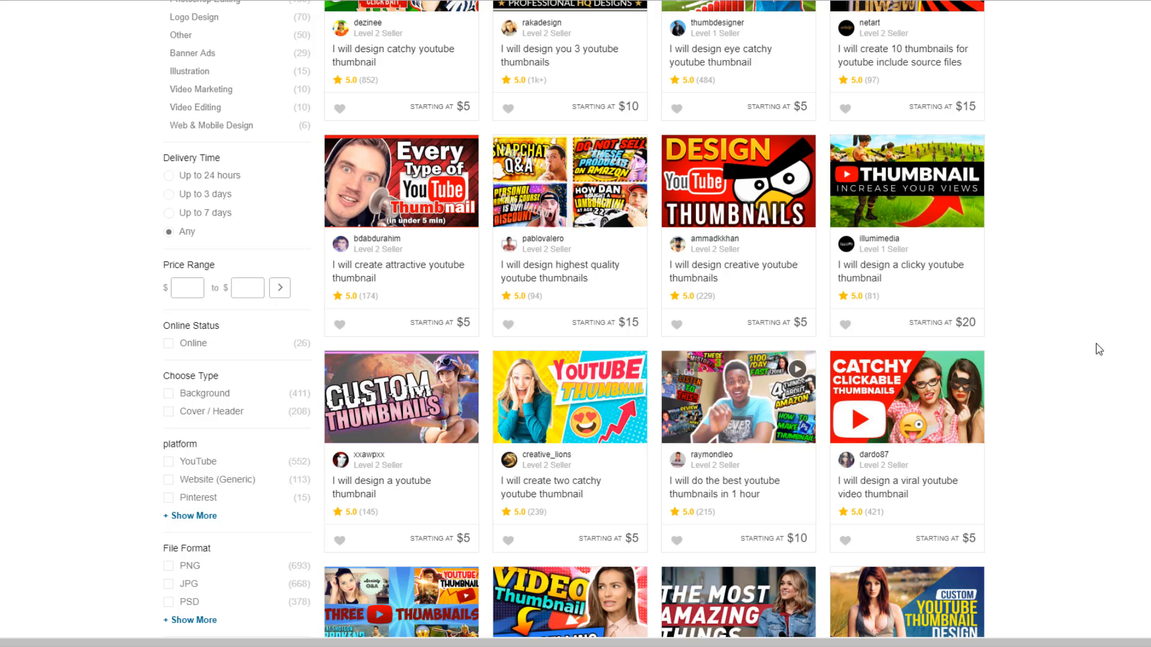
scroll(down, 3)
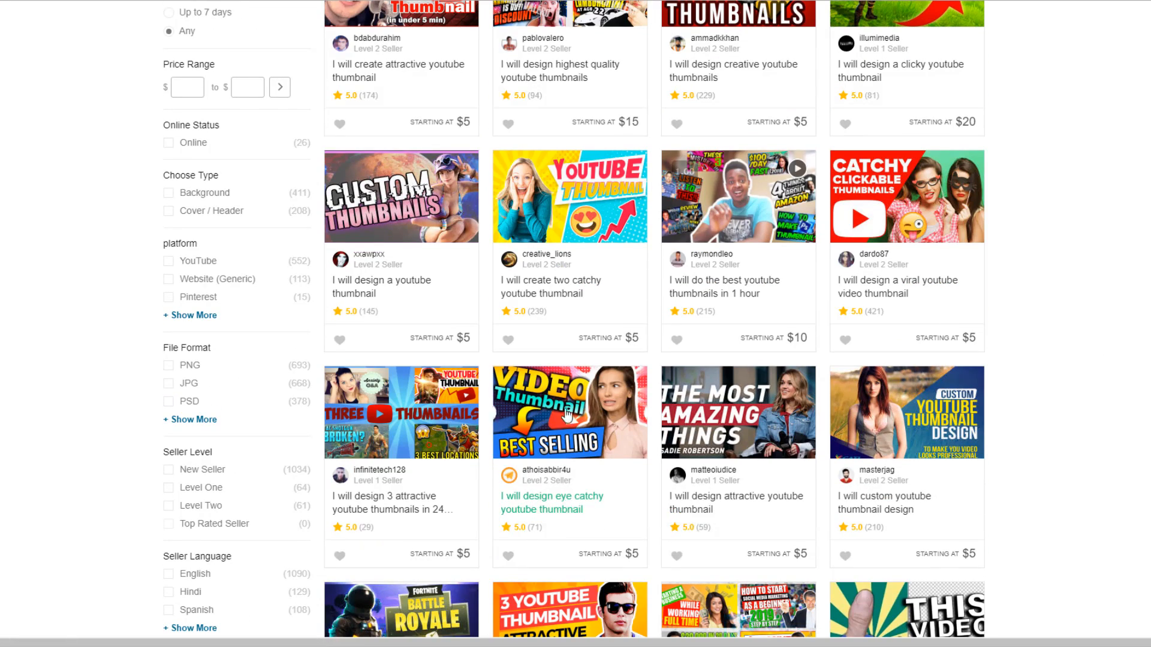
mouse_move(582, 532)
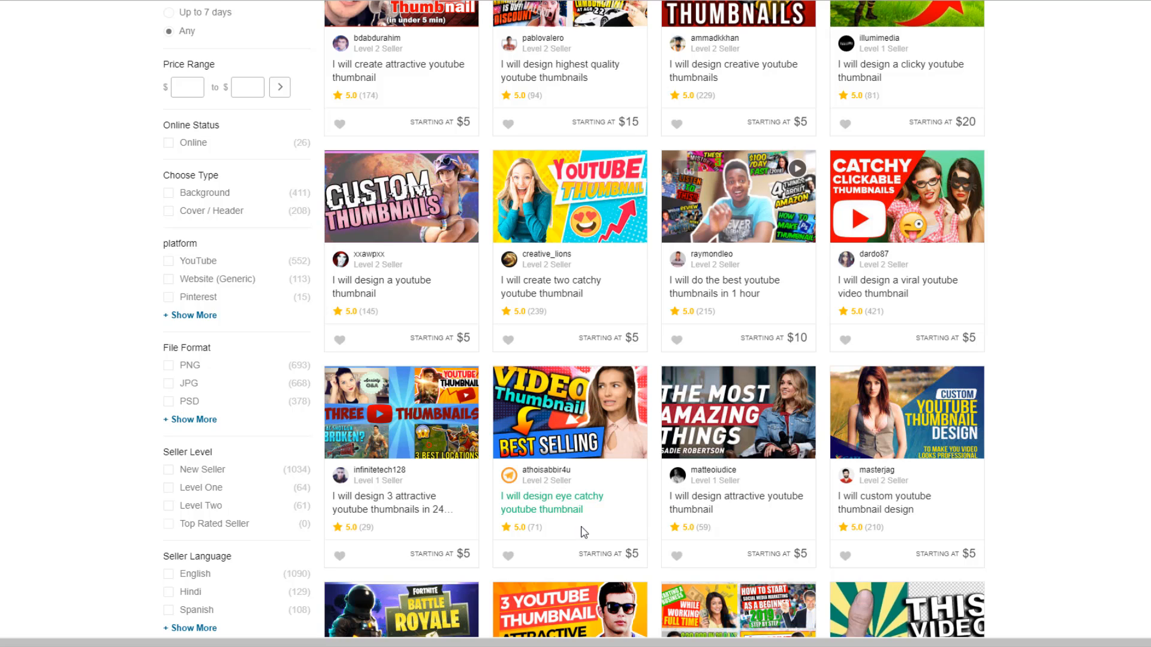
scroll(down, 3)
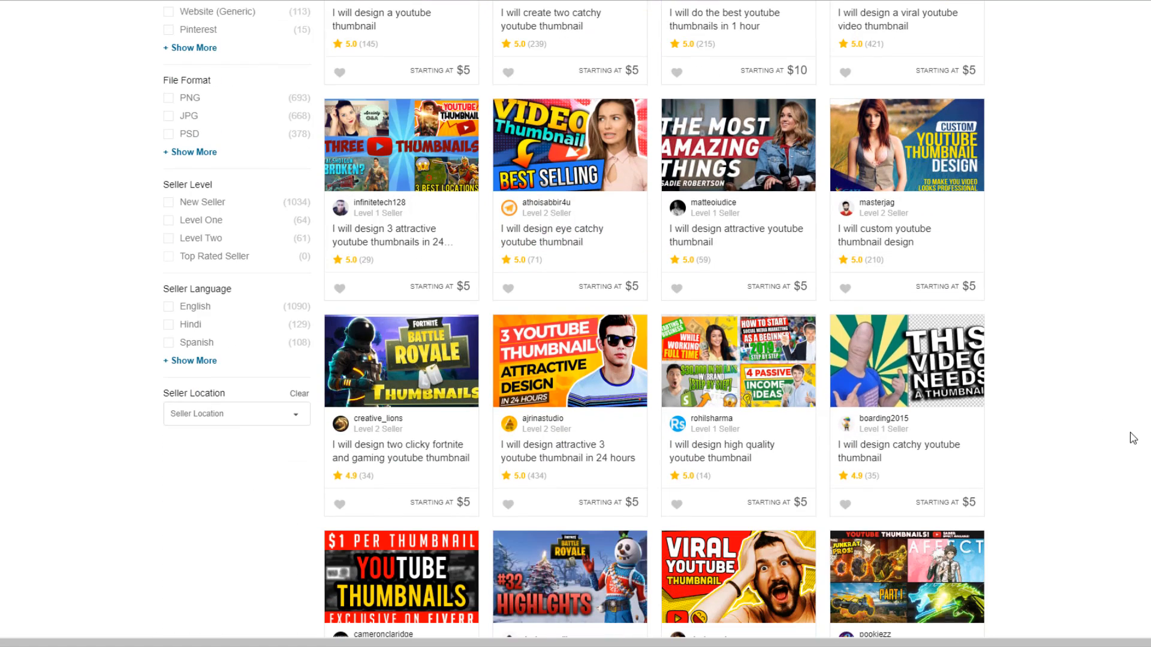
scroll(up, 3)
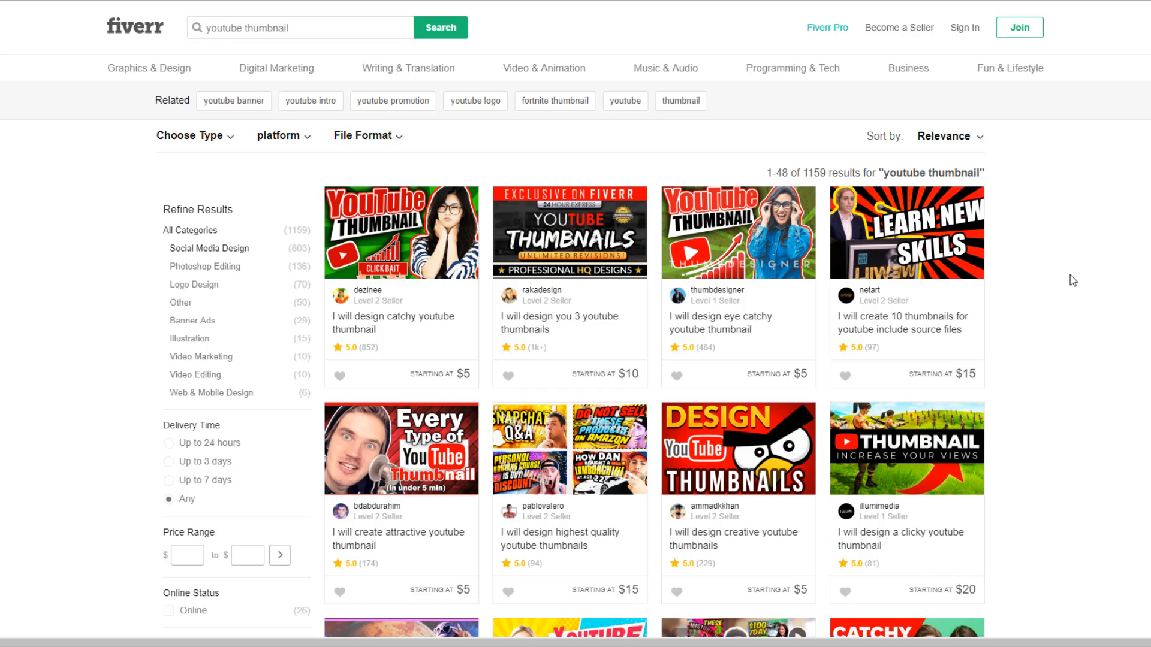
mouse_move(991, 288)
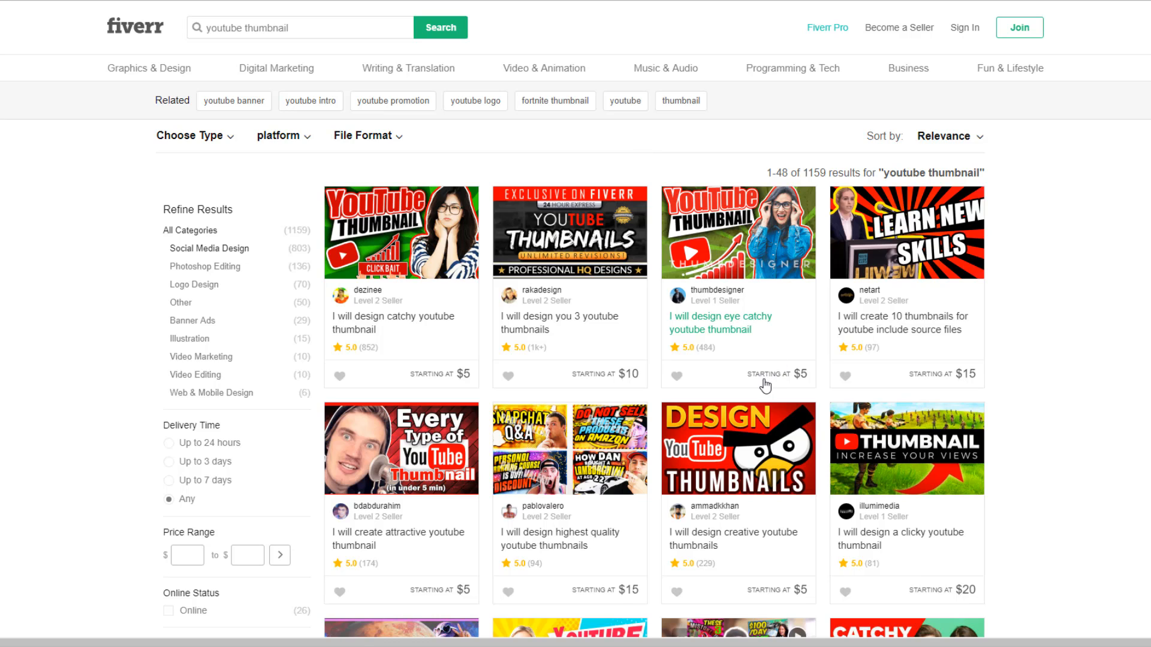
mouse_move(393, 323)
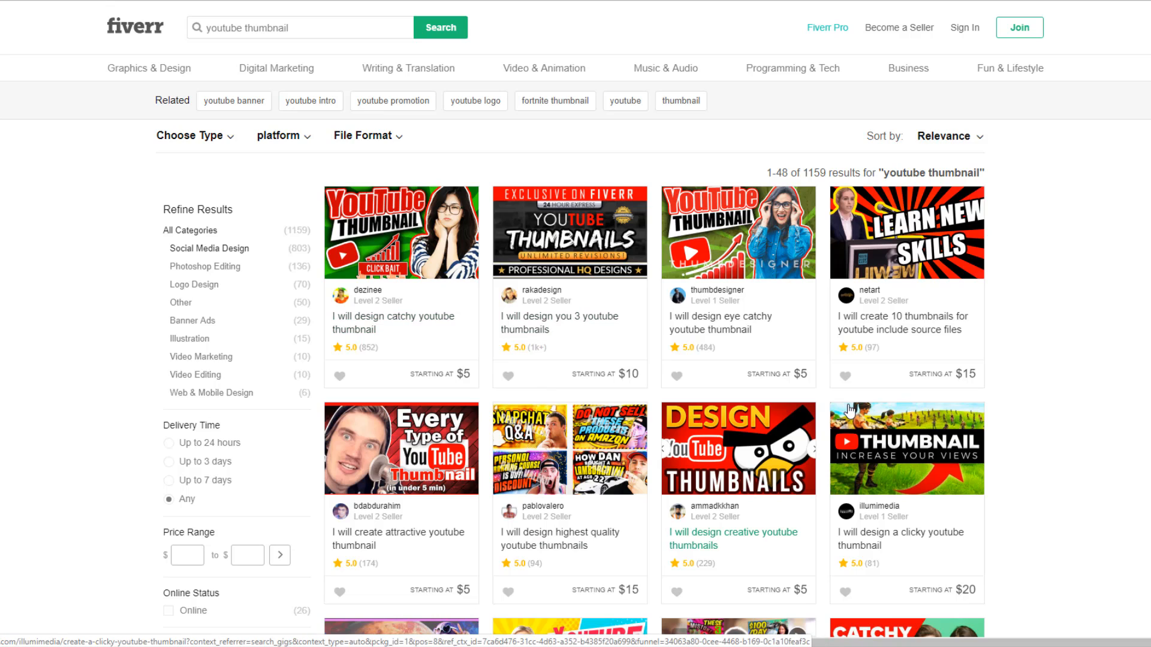
click(401, 232)
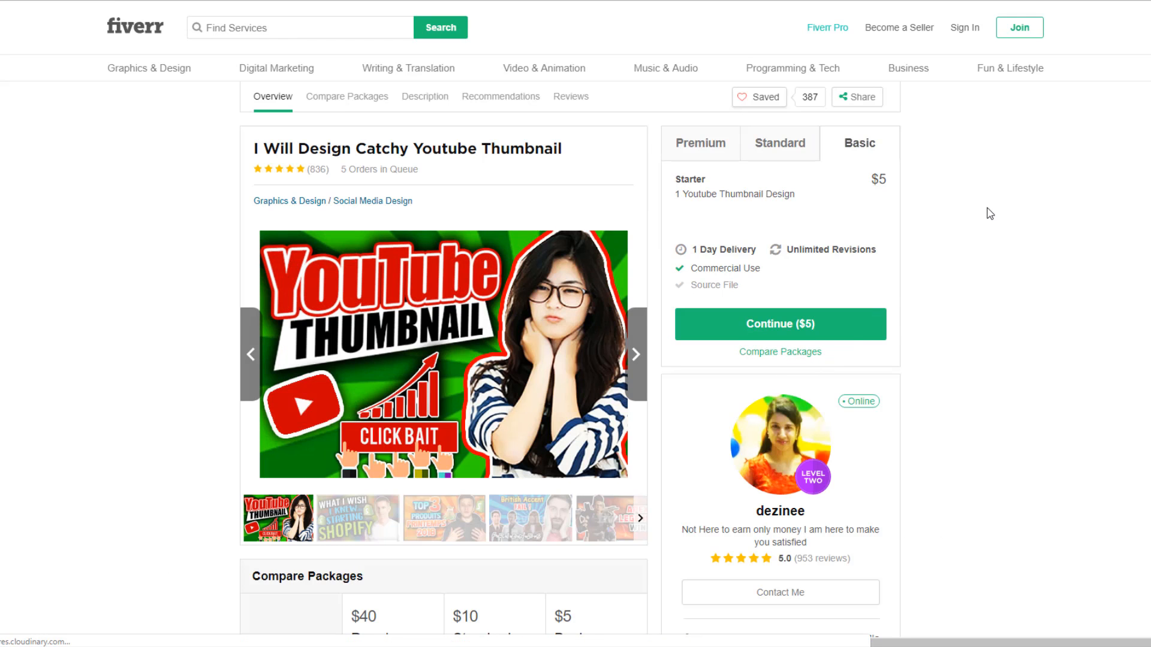
double_click(697, 194)
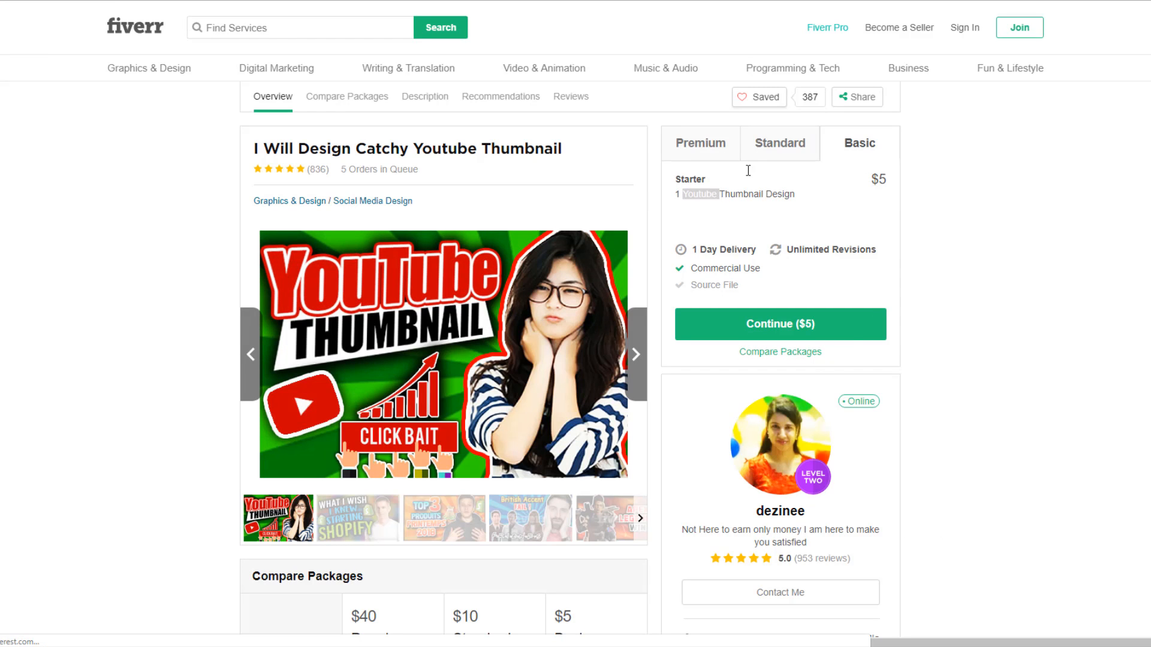
click(779, 143)
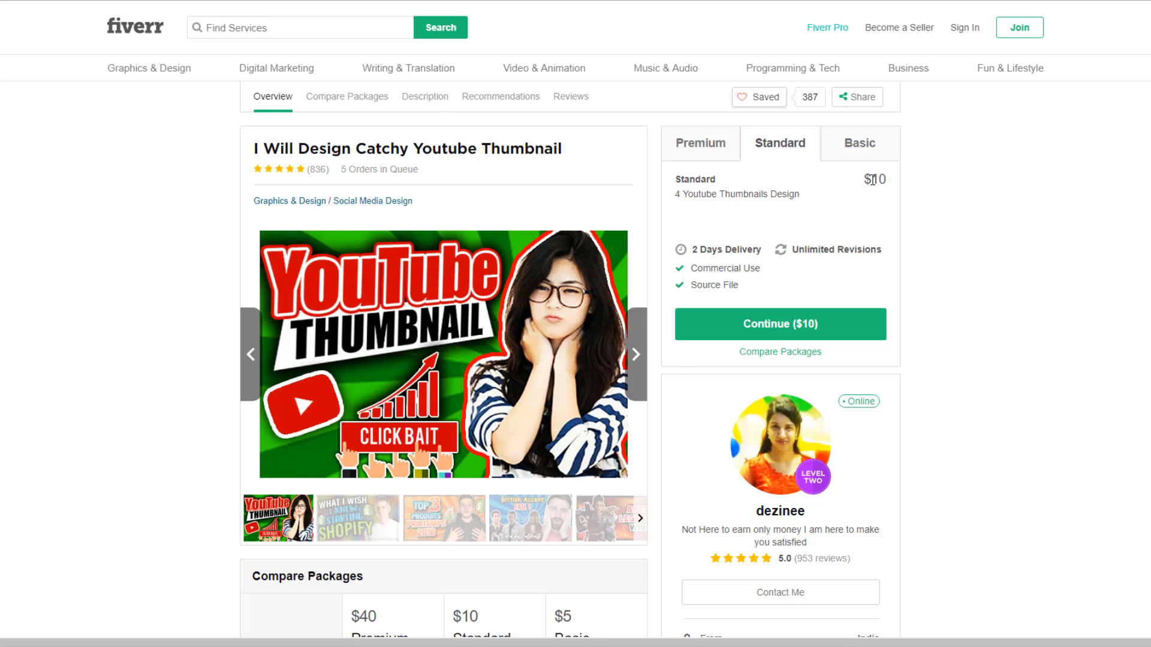
mouse_move(872, 183)
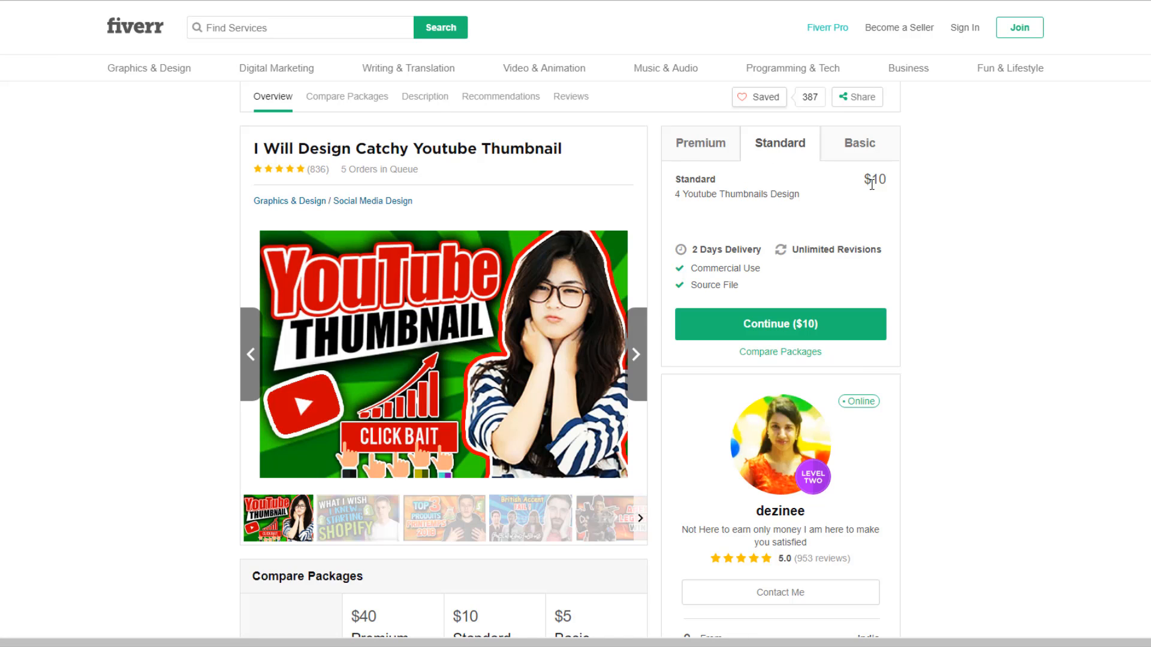
click(699, 144)
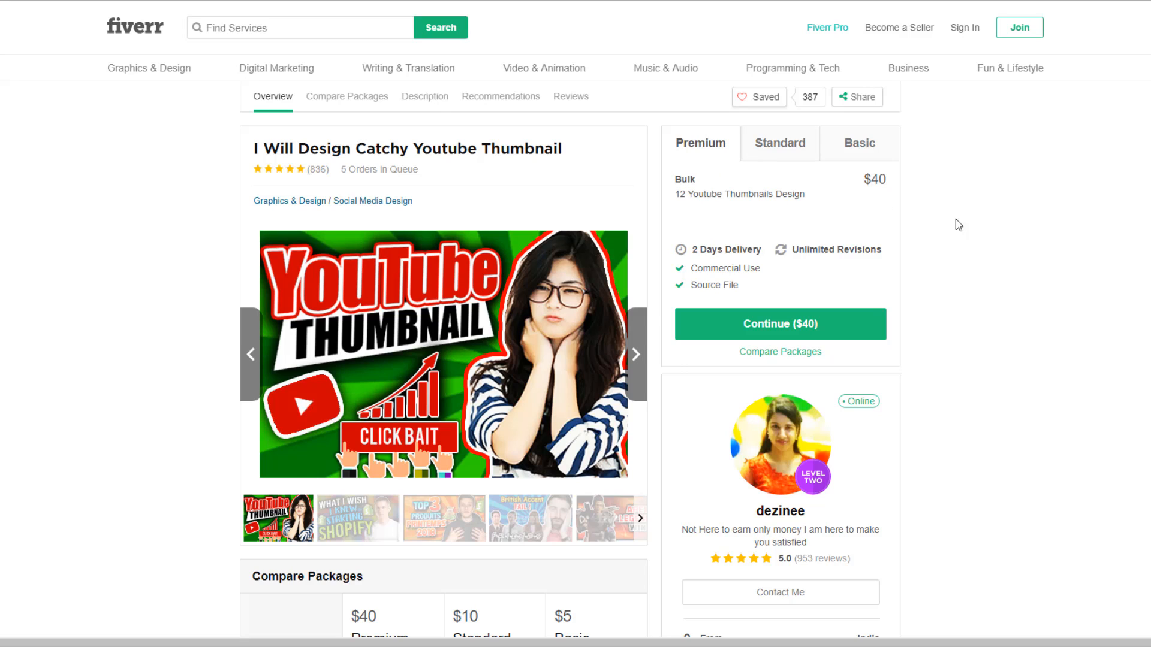
scroll(down, 3)
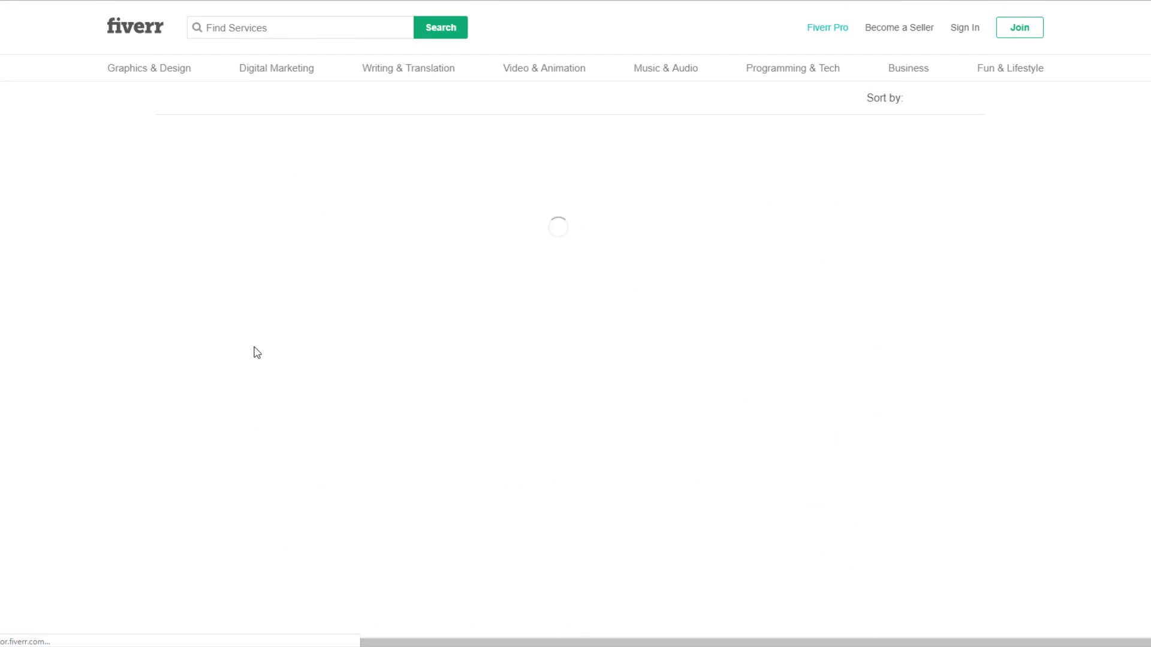
text(youtube thumbnail)
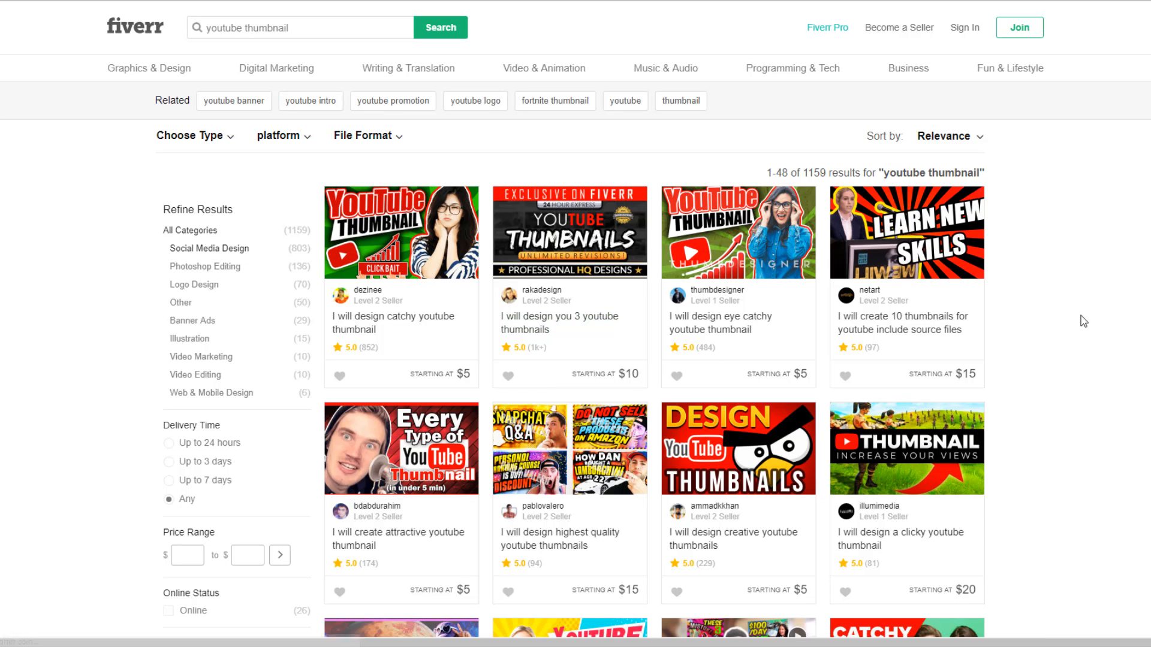
mouse_move(1076, 321)
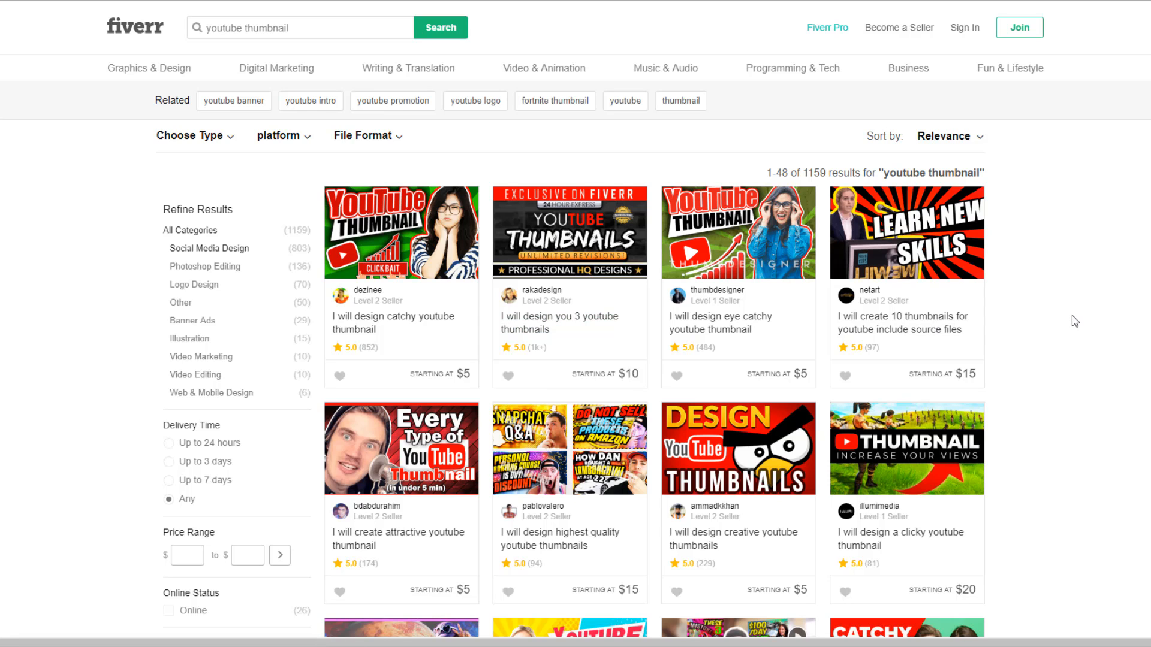
mouse_move(1055, 324)
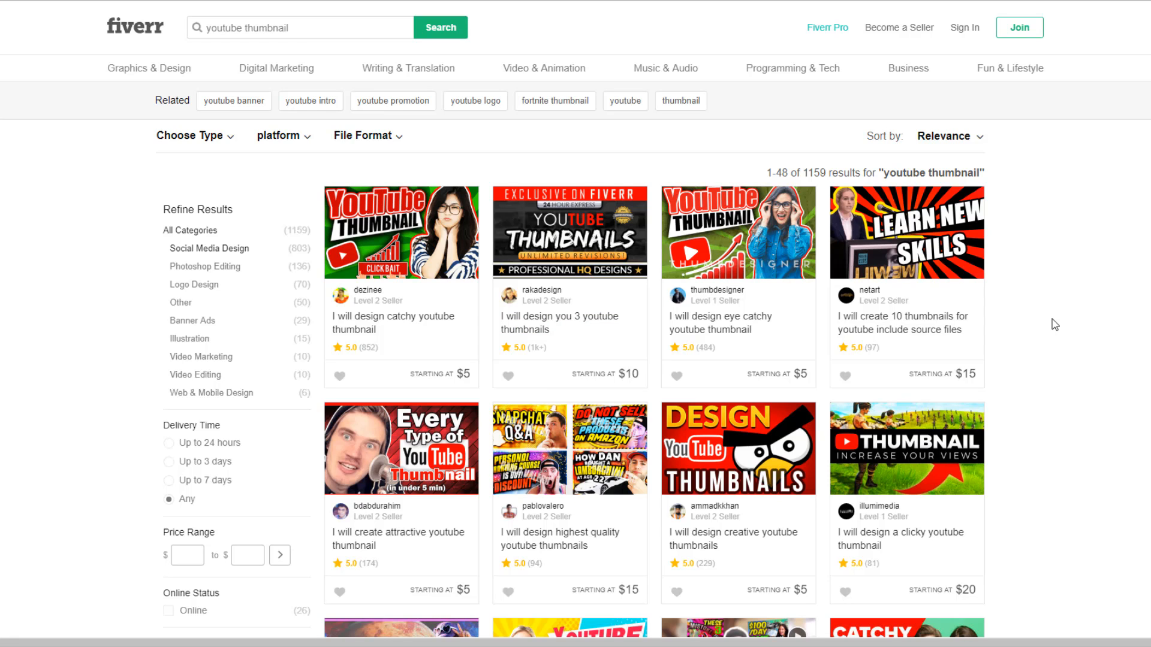